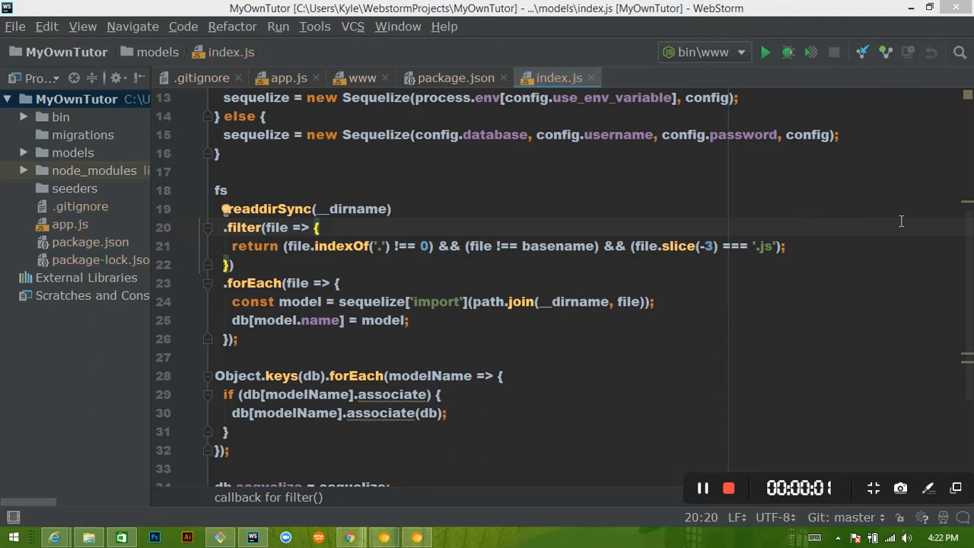
pyautogui.moveTo(457, 335)
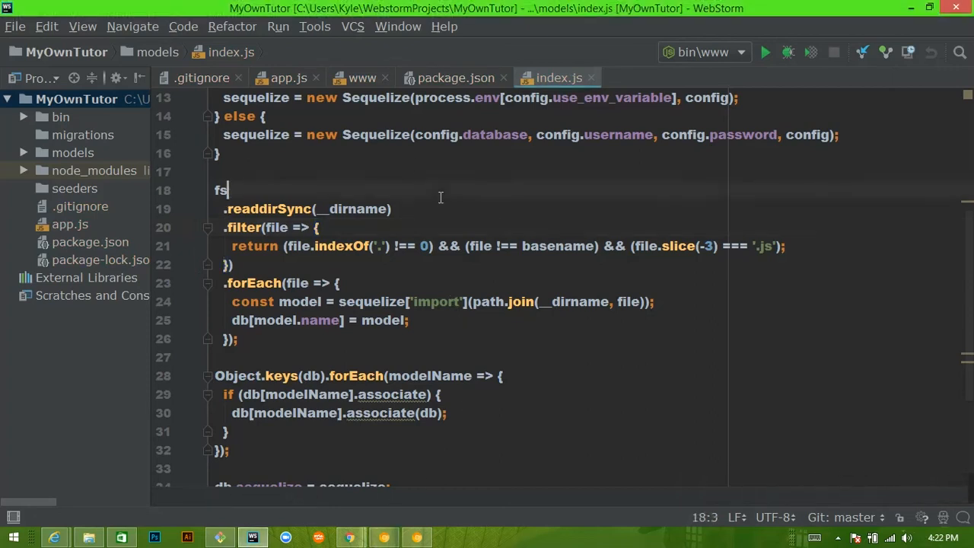
# - Expand the models folder in the Project panel and scroll through index.js's Sequelize setup
pyautogui.scroll(3)
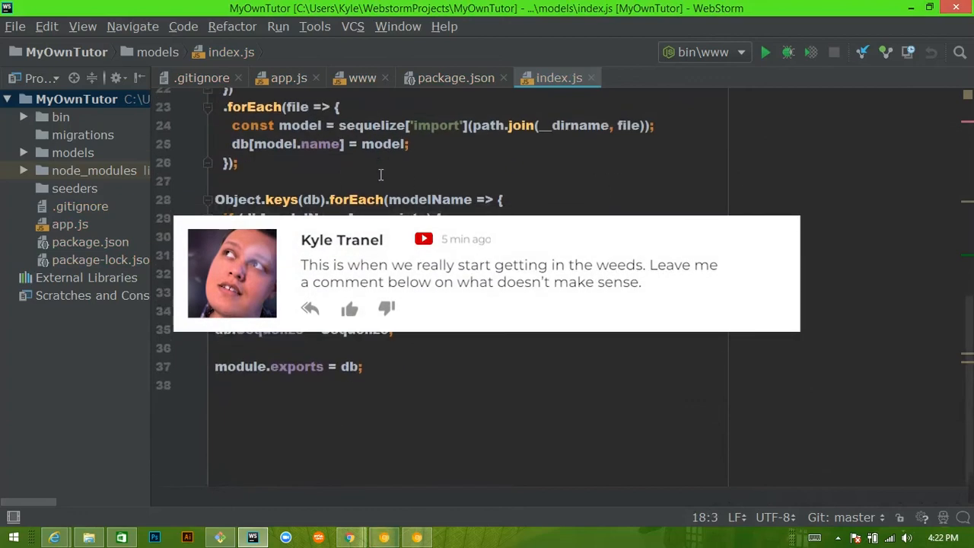
pyautogui.scroll(3)
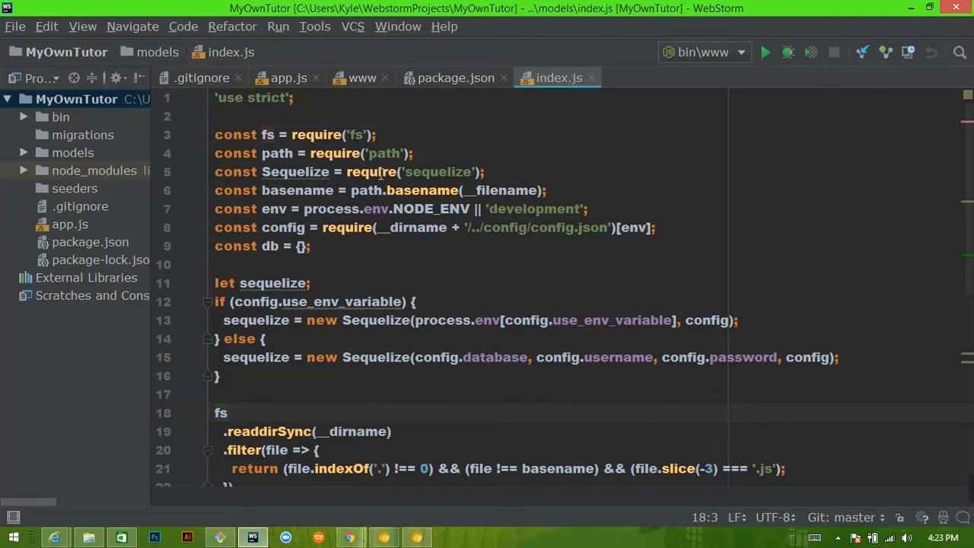
pyautogui.moveTo(563, 97)
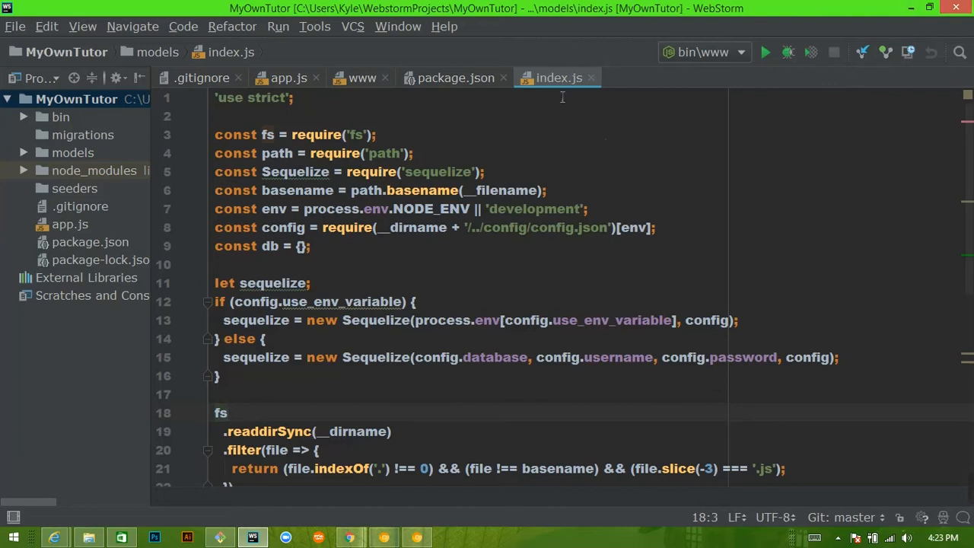
pyautogui.moveTo(145, 180)
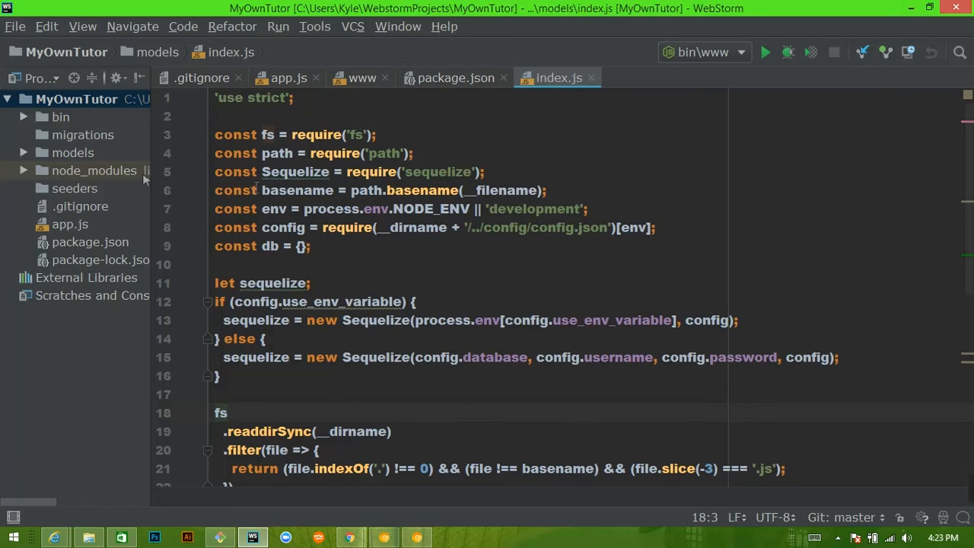
pyautogui.click(74, 152)
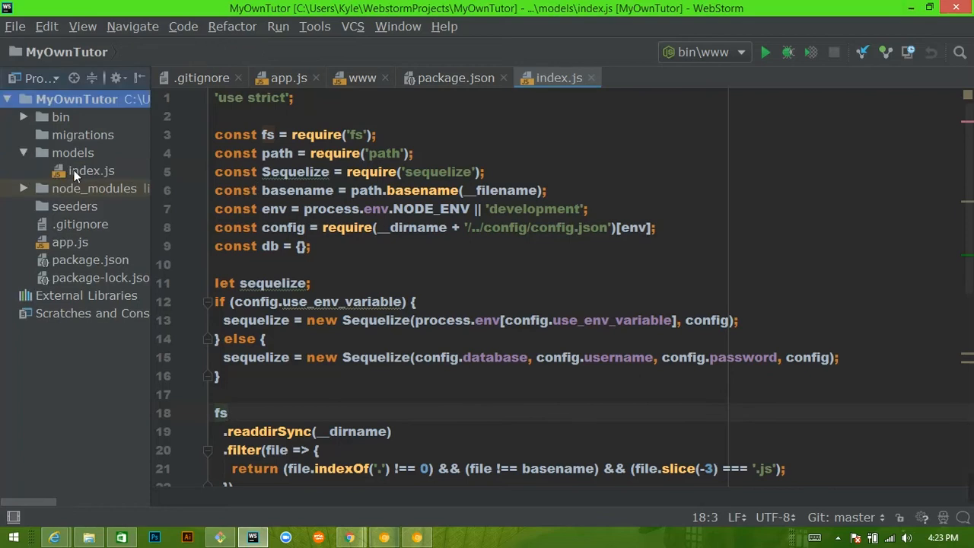
pyautogui.moveTo(80, 160)
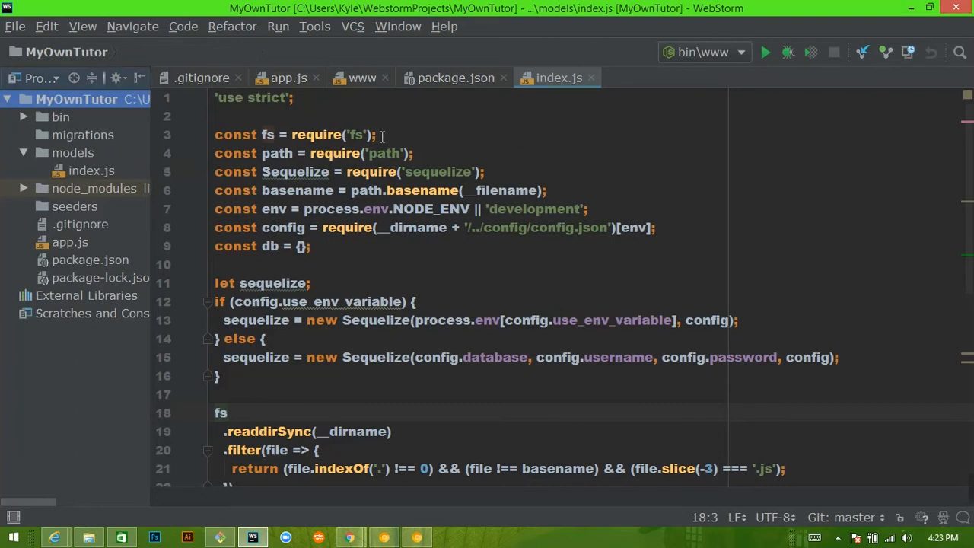
pyautogui.scroll(-3)
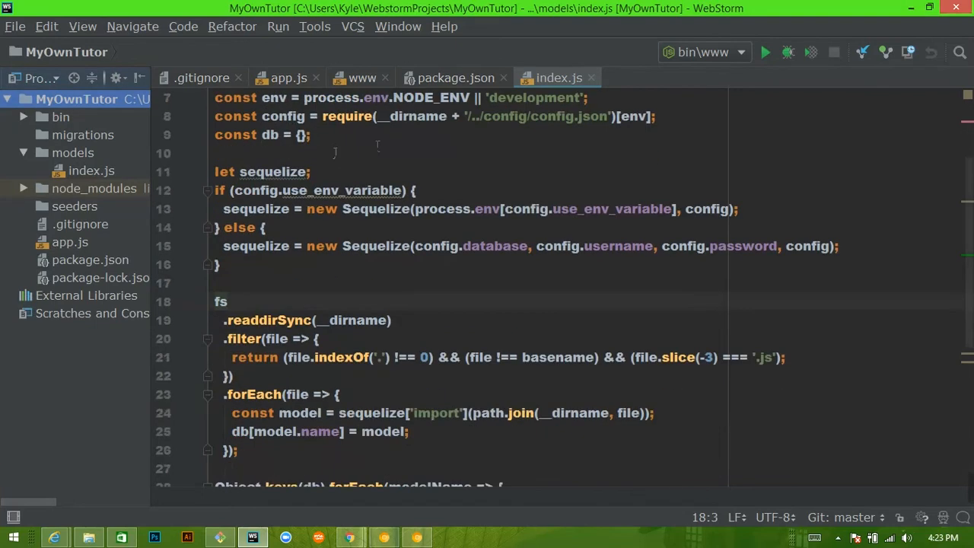
pyautogui.scroll(3)
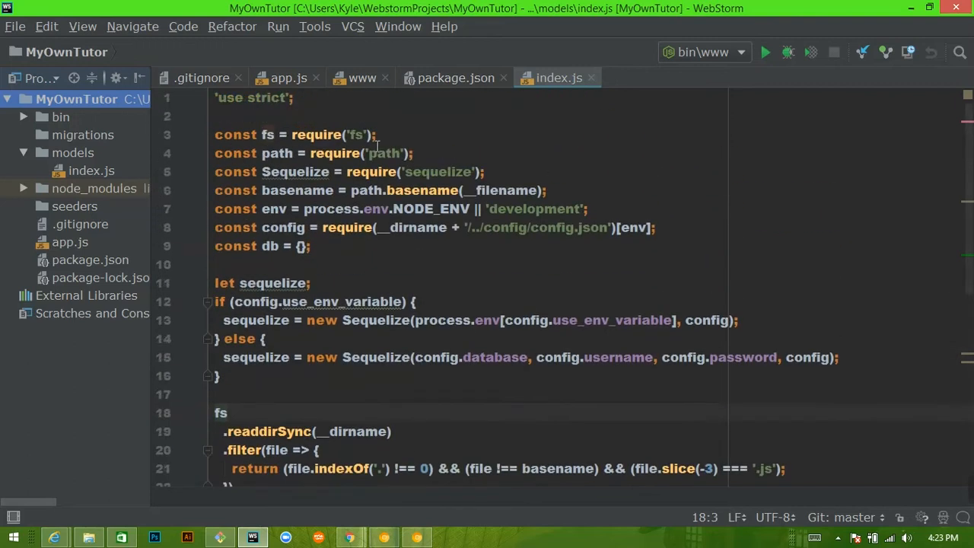
pyautogui.scroll(-3)
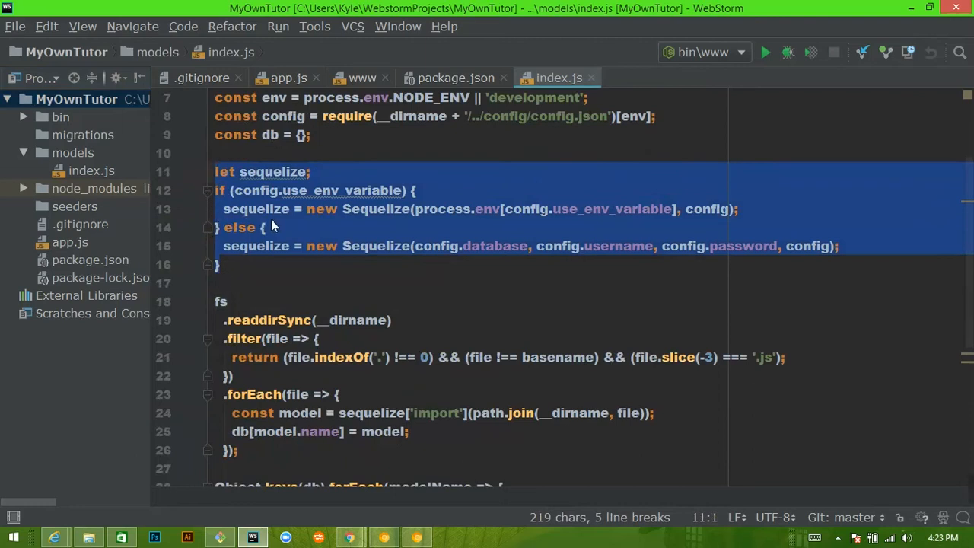
pyautogui.moveTo(373, 235)
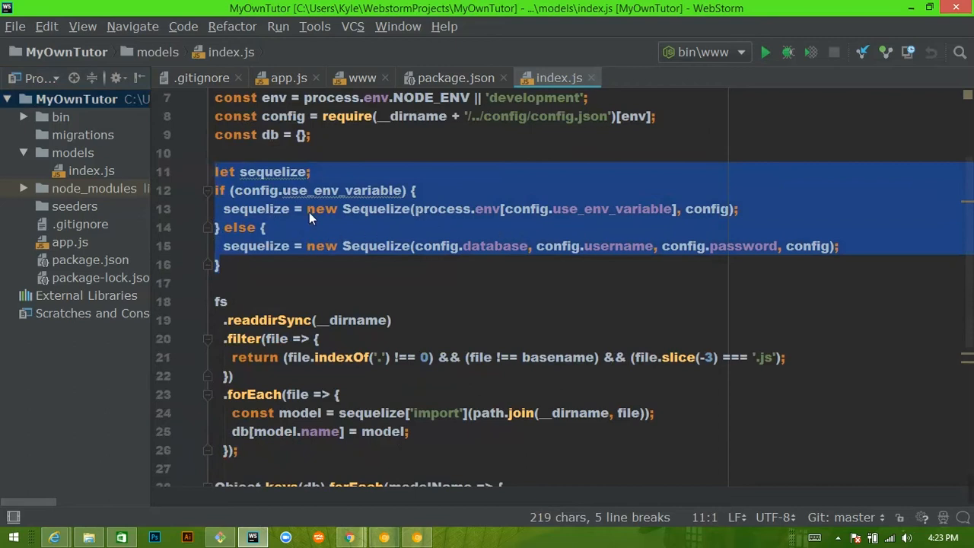
pyautogui.scroll(-3)
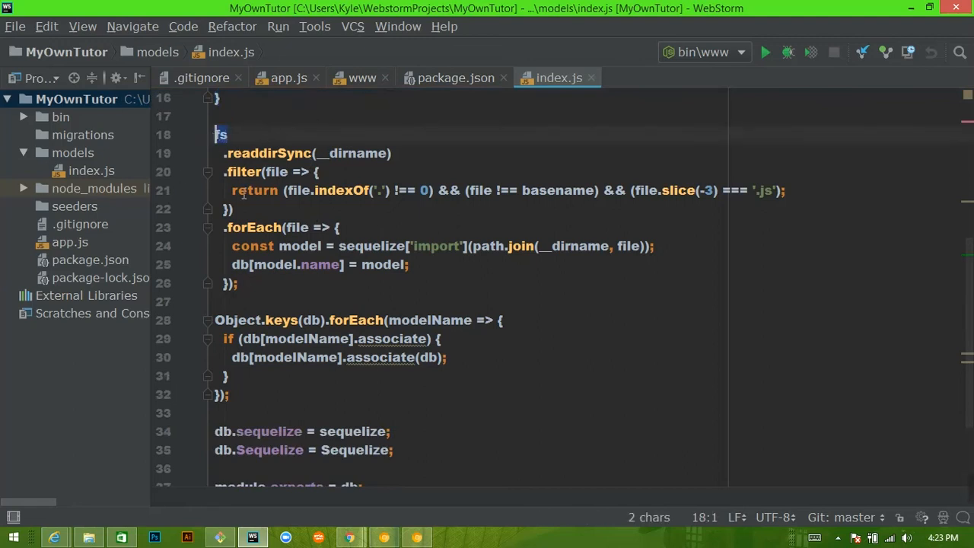
pyautogui.moveTo(207, 141)
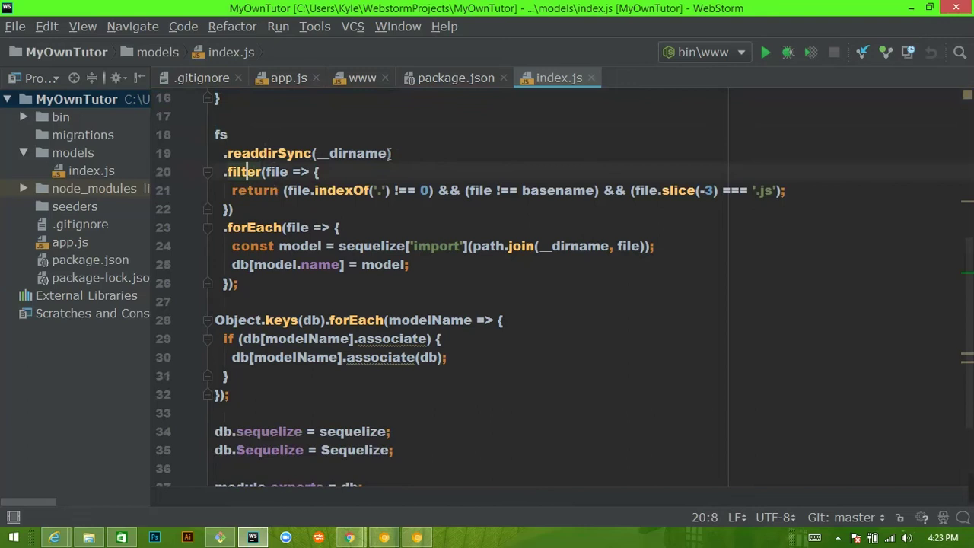
pyautogui.scroll(-3)
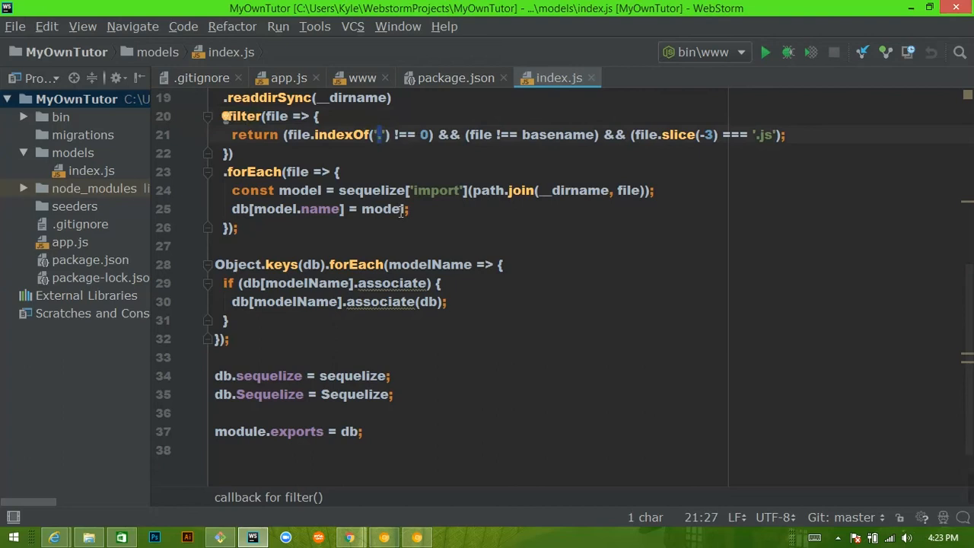
pyautogui.moveTo(564, 138)
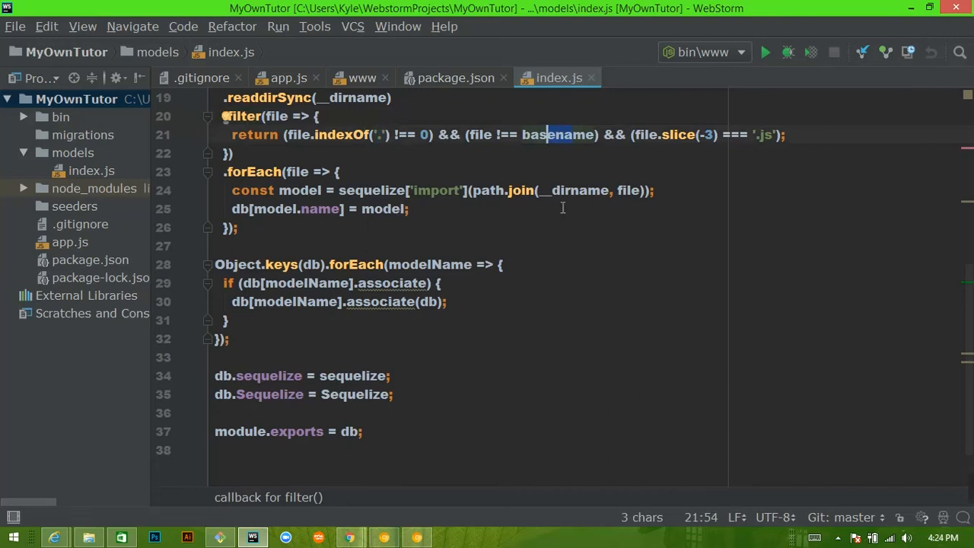
pyautogui.scroll(3)
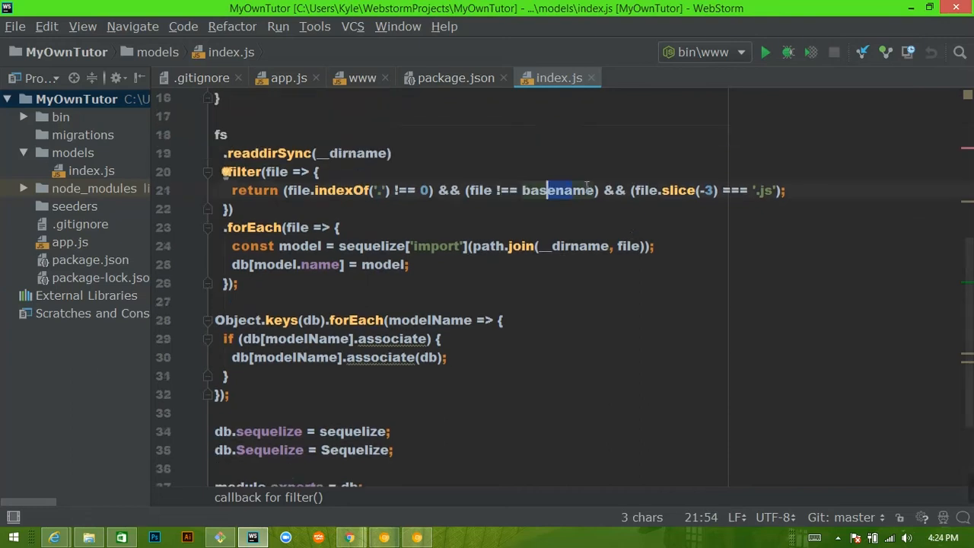
pyautogui.scroll(3)
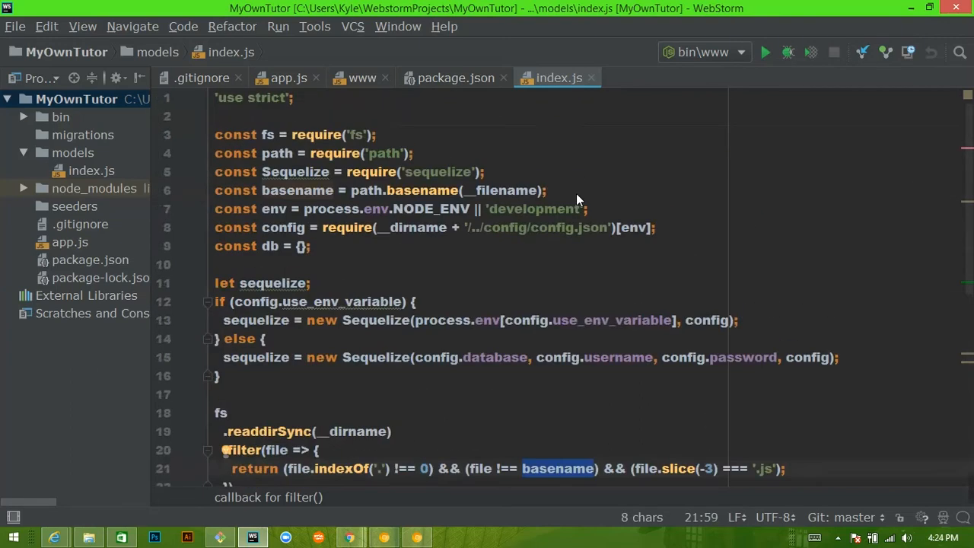
pyautogui.scroll(-3)
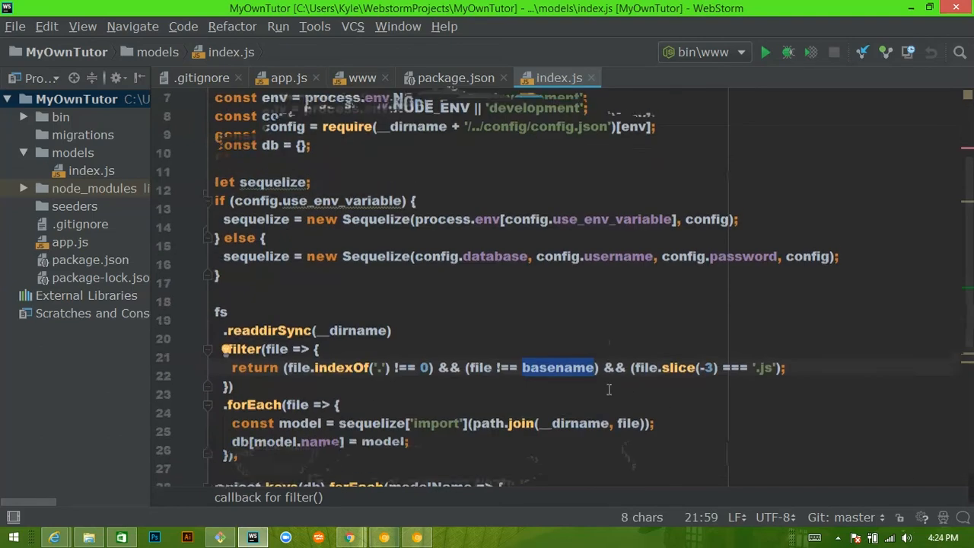
pyautogui.scroll(3)
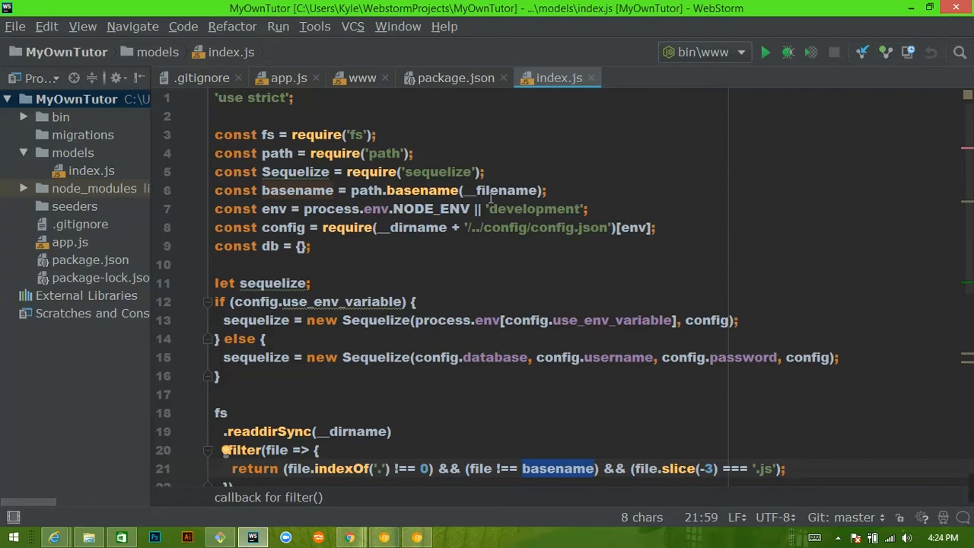
pyautogui.scroll(-3)
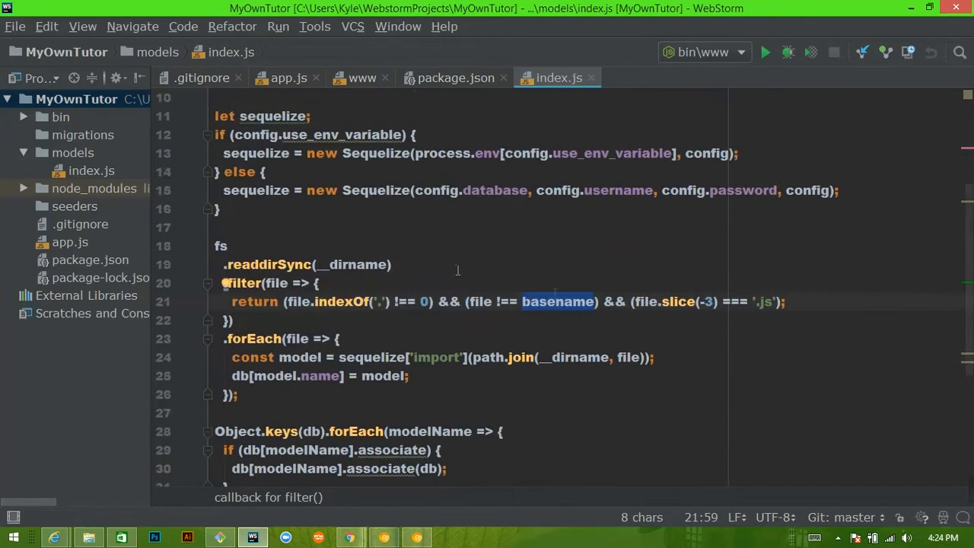
pyautogui.moveTo(88, 173)
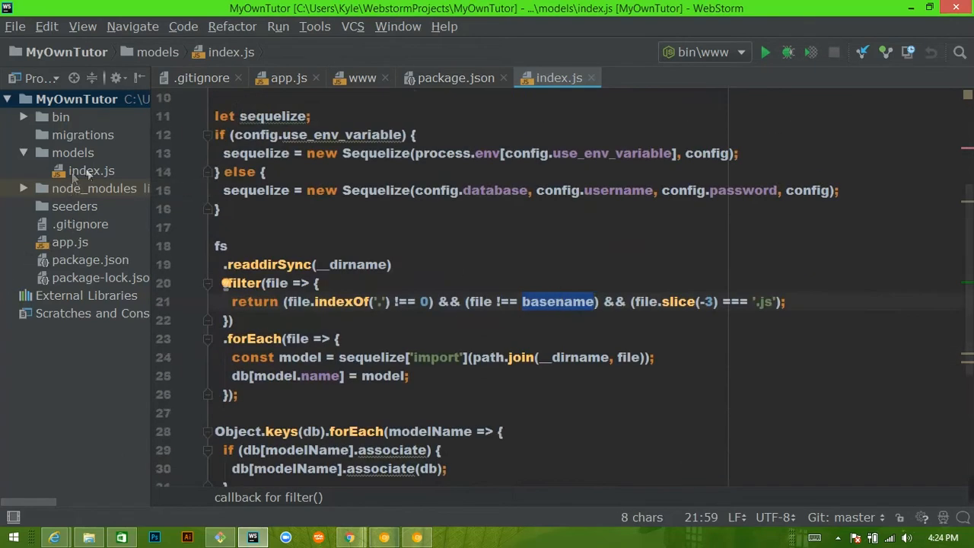
pyautogui.scroll(-3)
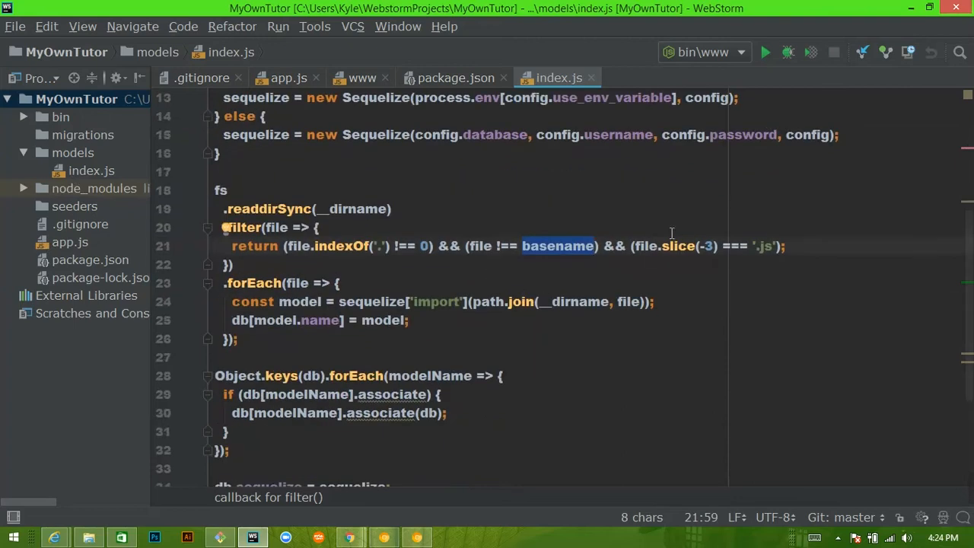
pyautogui.scroll(-3)
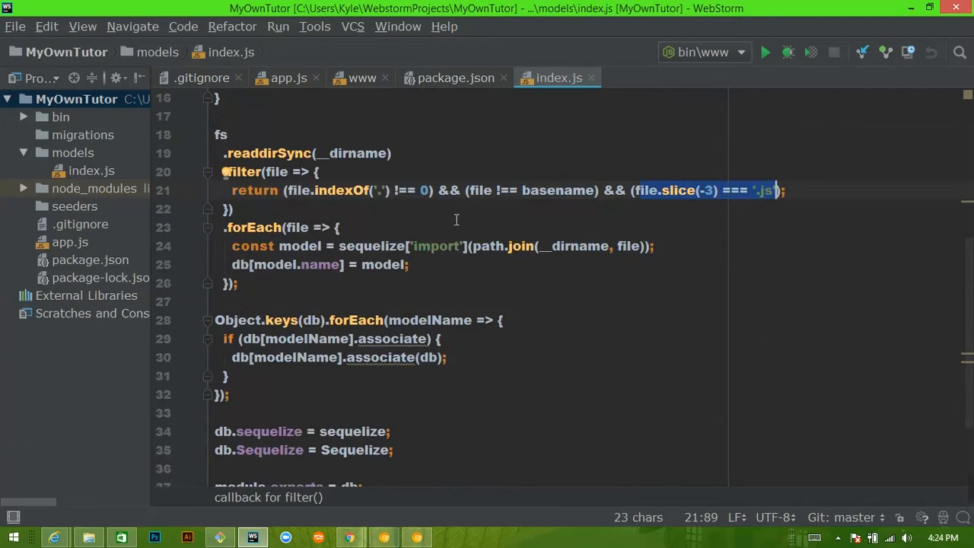
pyautogui.scroll(3)
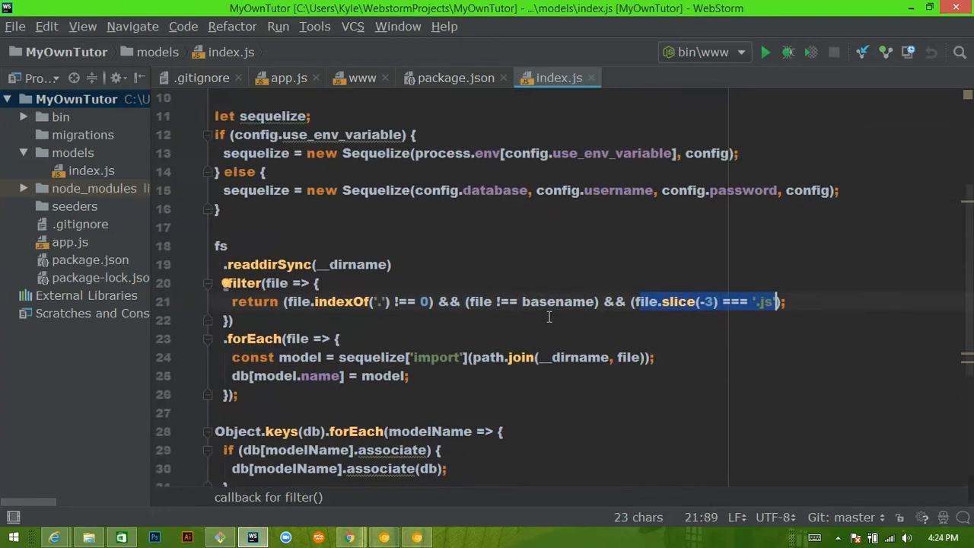
pyautogui.scroll(-3)
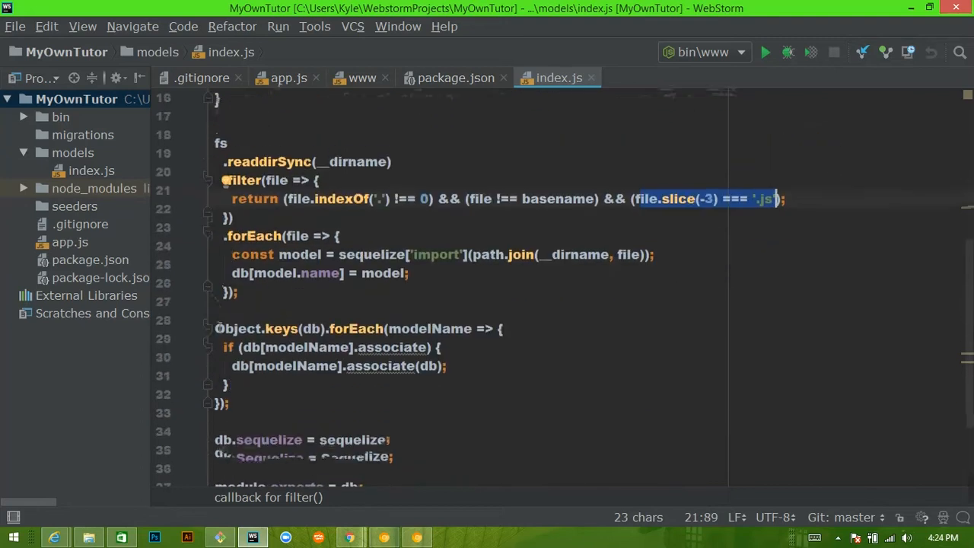
pyautogui.scroll(-3)
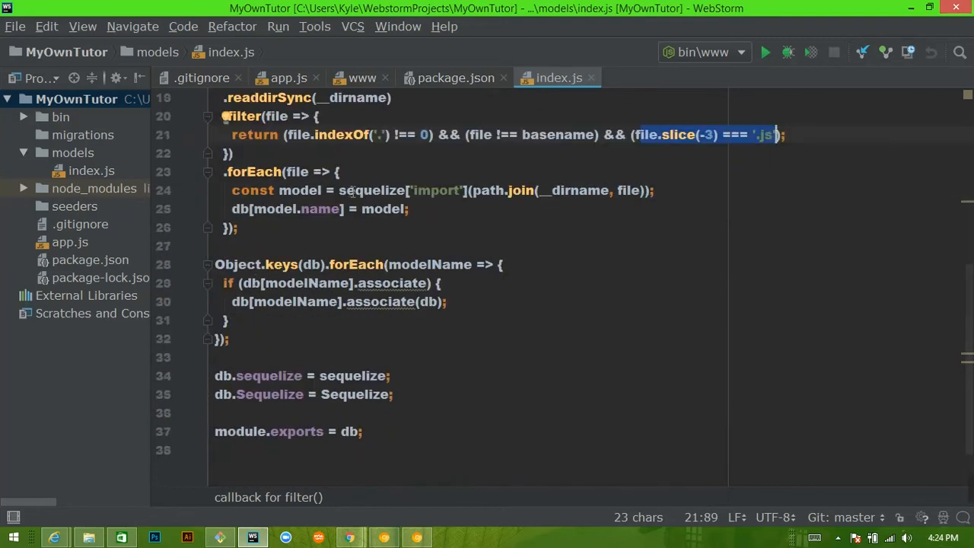
pyautogui.moveTo(600, 178)
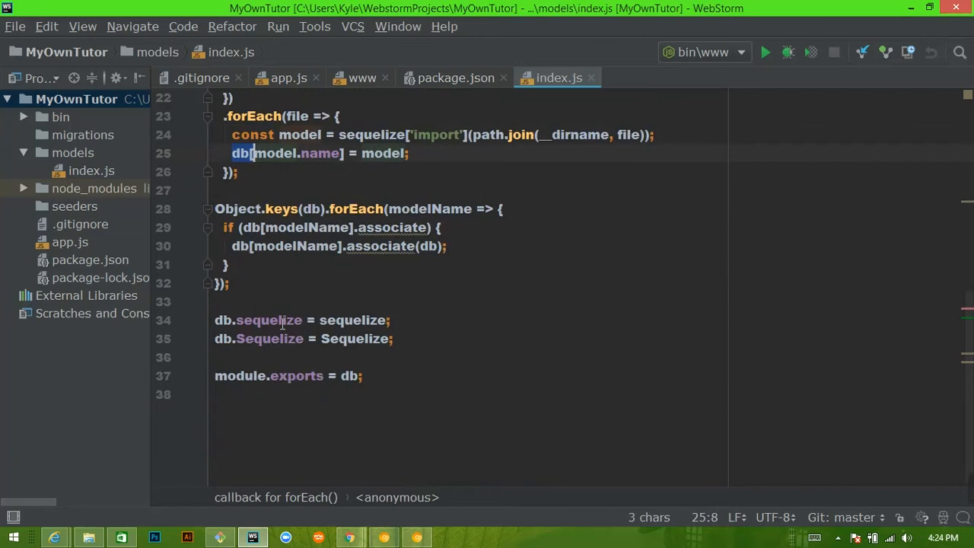
pyautogui.moveTo(344, 186)
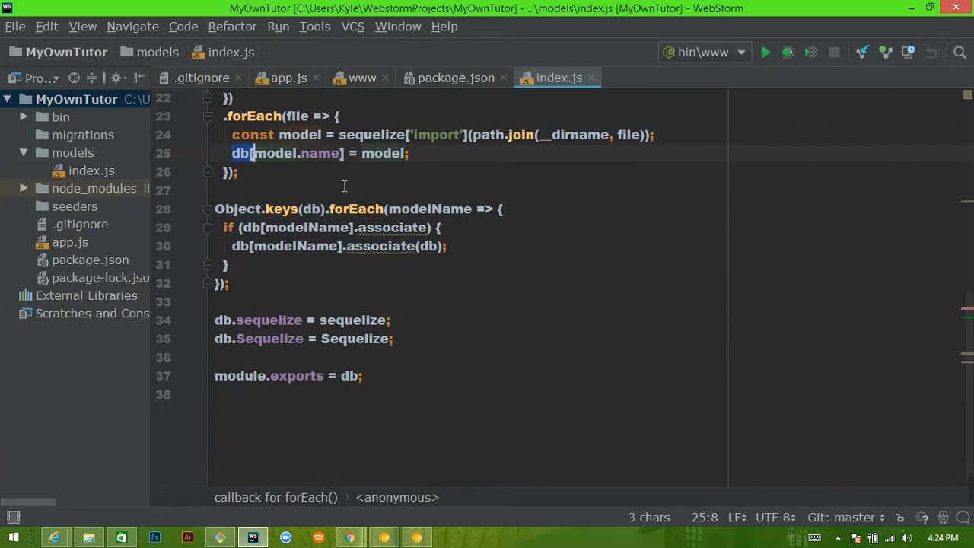
pyautogui.click(216, 189)
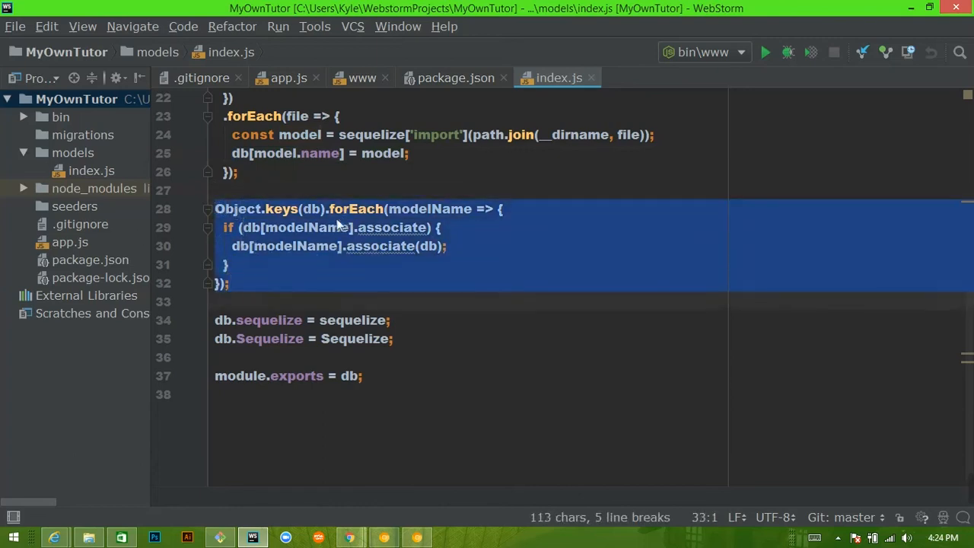
pyautogui.click(317, 208)
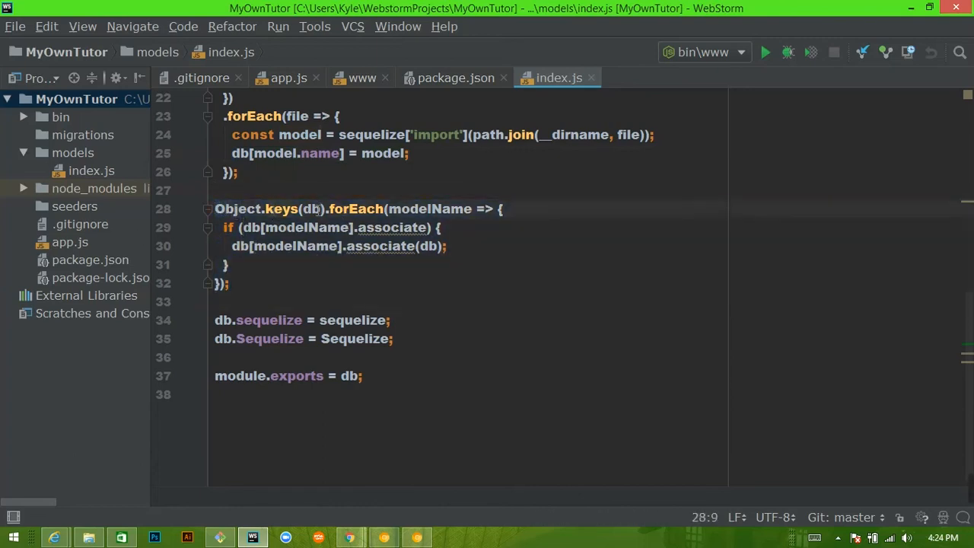
pyautogui.doubleClick(311, 209)
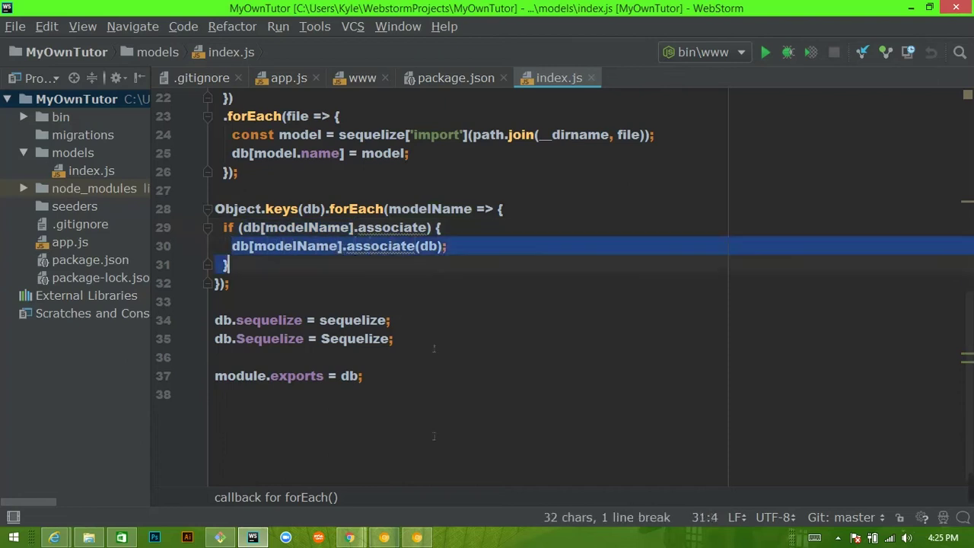
pyautogui.click(236, 394)
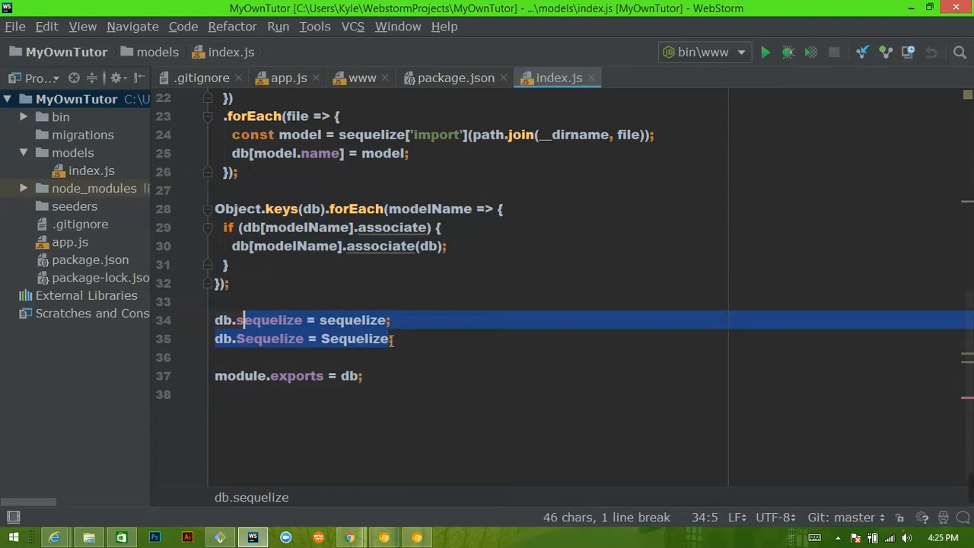
pyautogui.moveTo(301, 350)
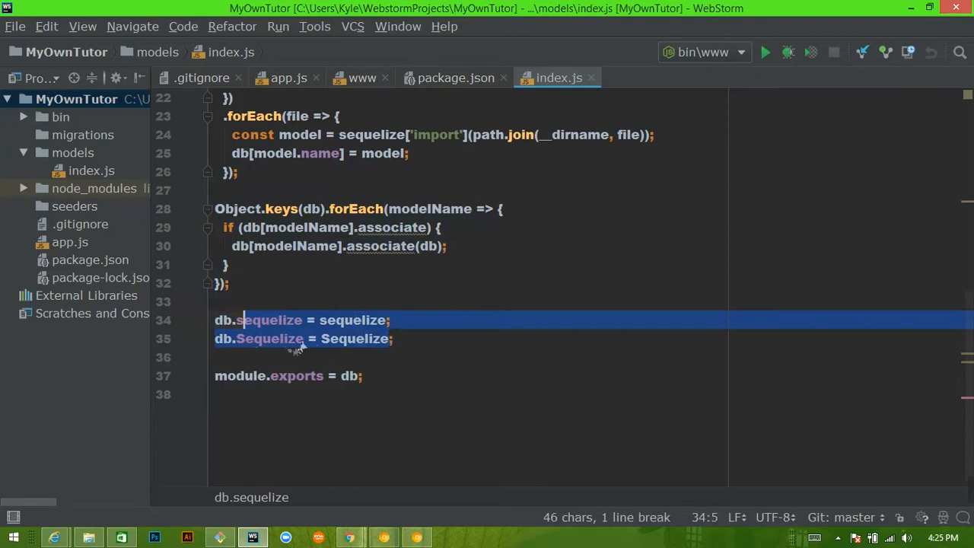
pyautogui.moveTo(363, 351)
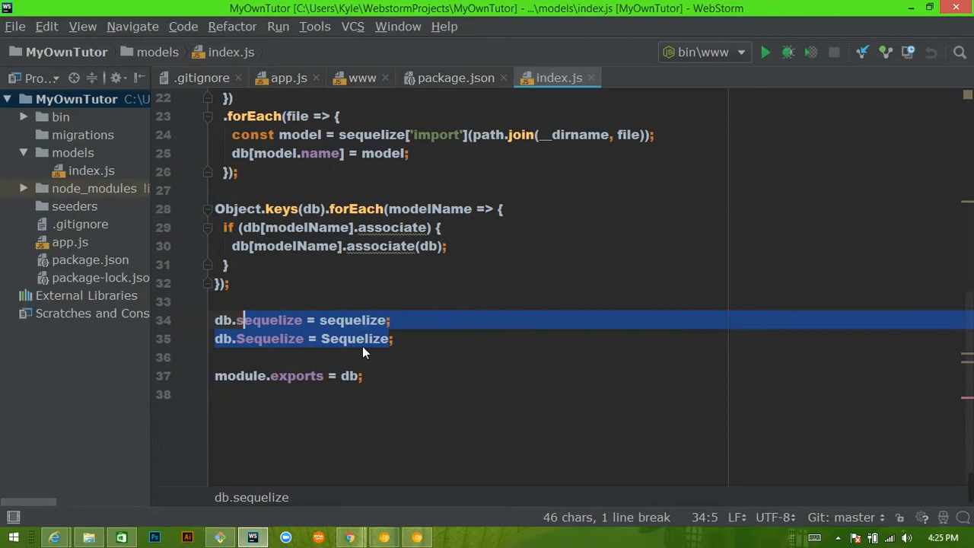
pyautogui.doubleClick(349, 375)
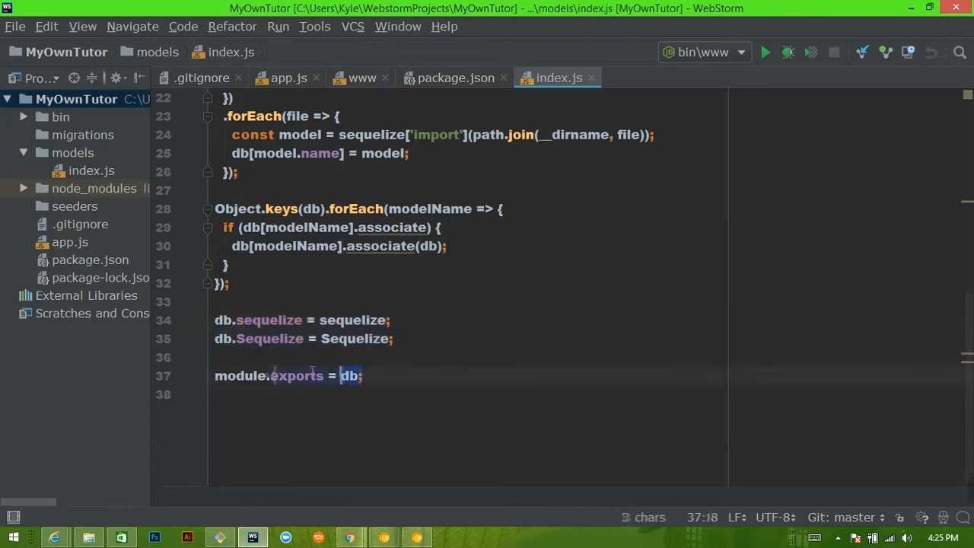
pyautogui.scroll(3)
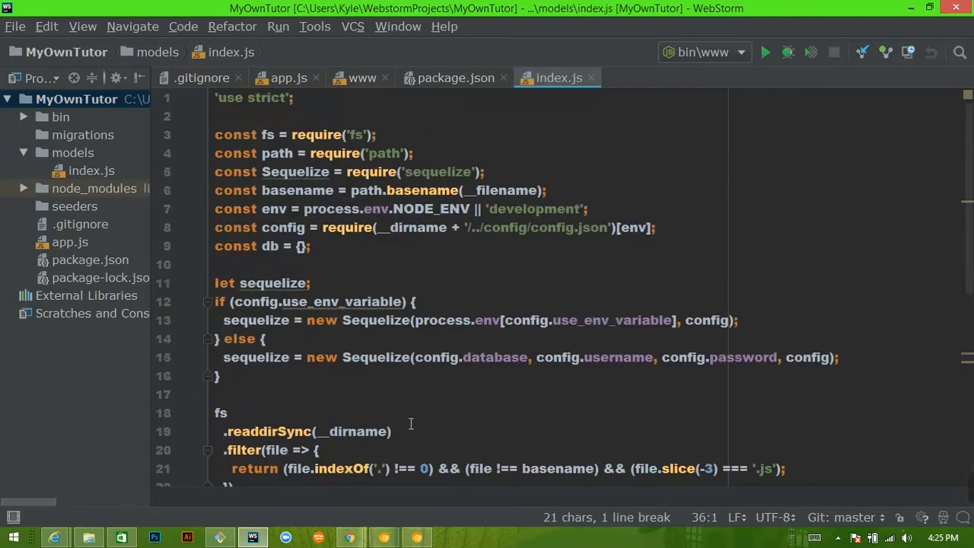
pyautogui.scroll(-3)
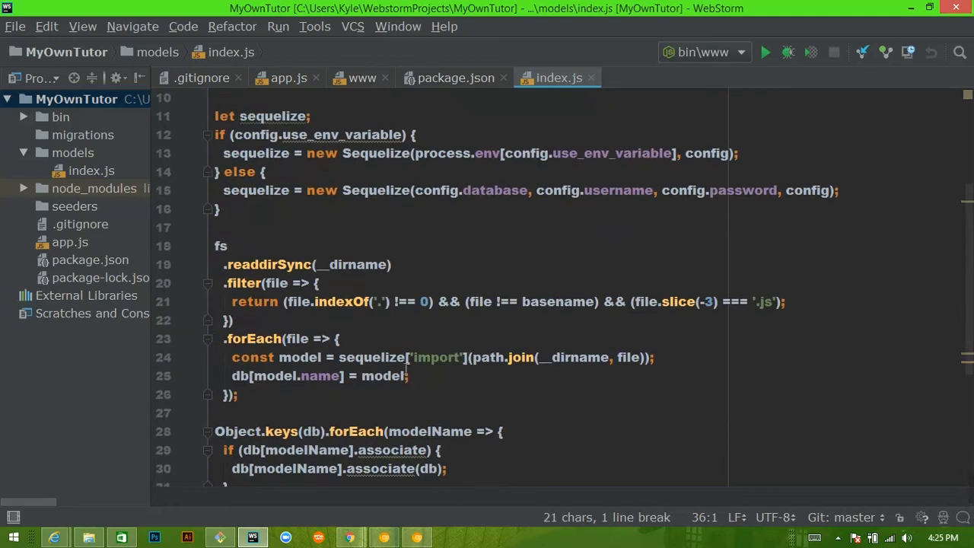
pyautogui.moveTo(390, 329)
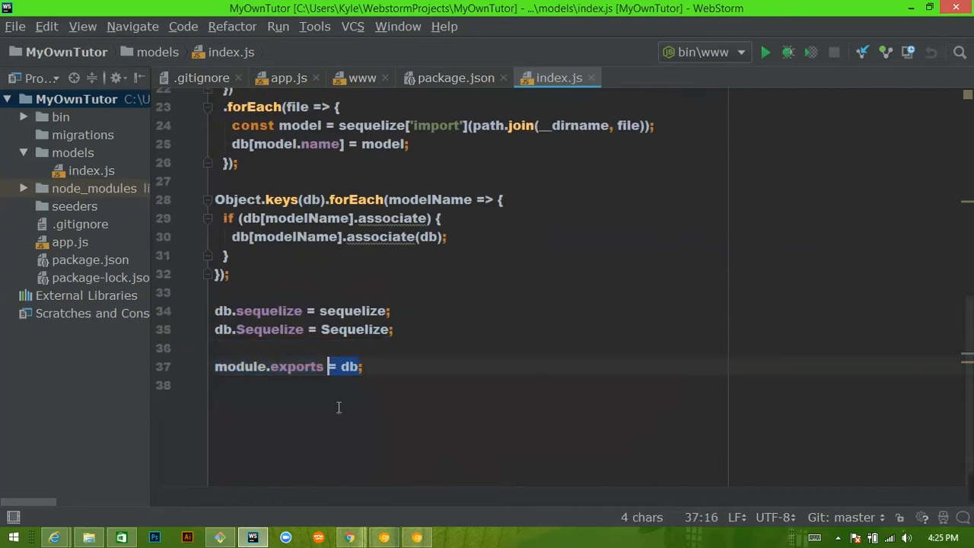
pyautogui.scroll(3)
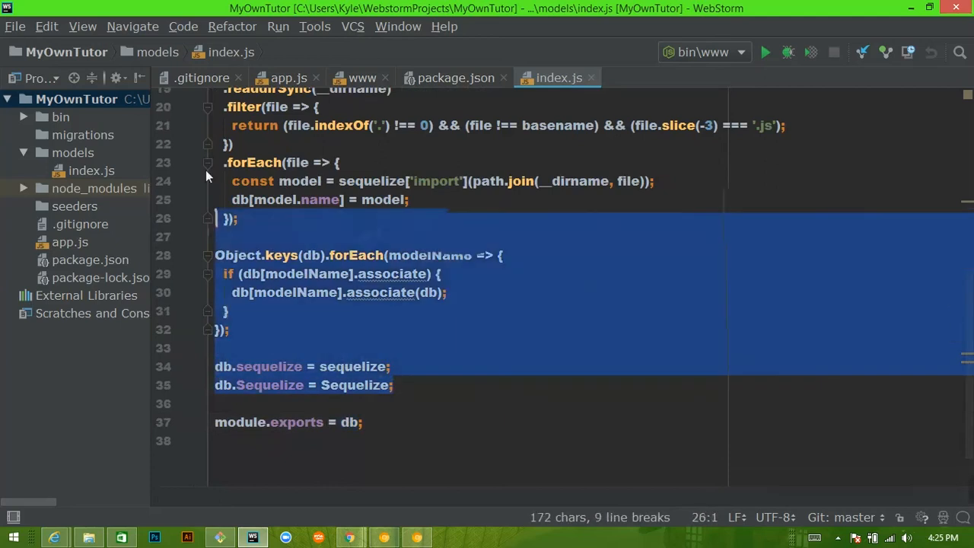
pyautogui.scroll(3)
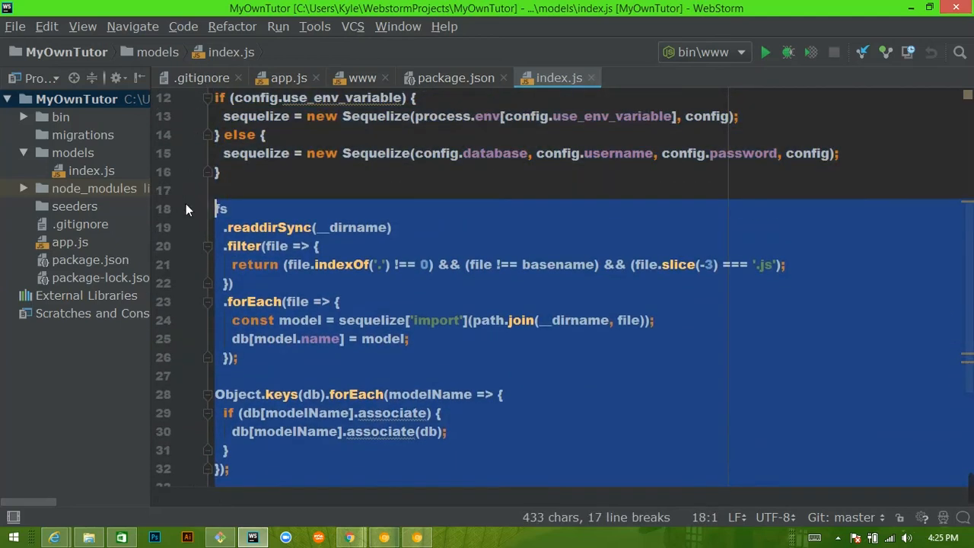
pyautogui.scroll(-3)
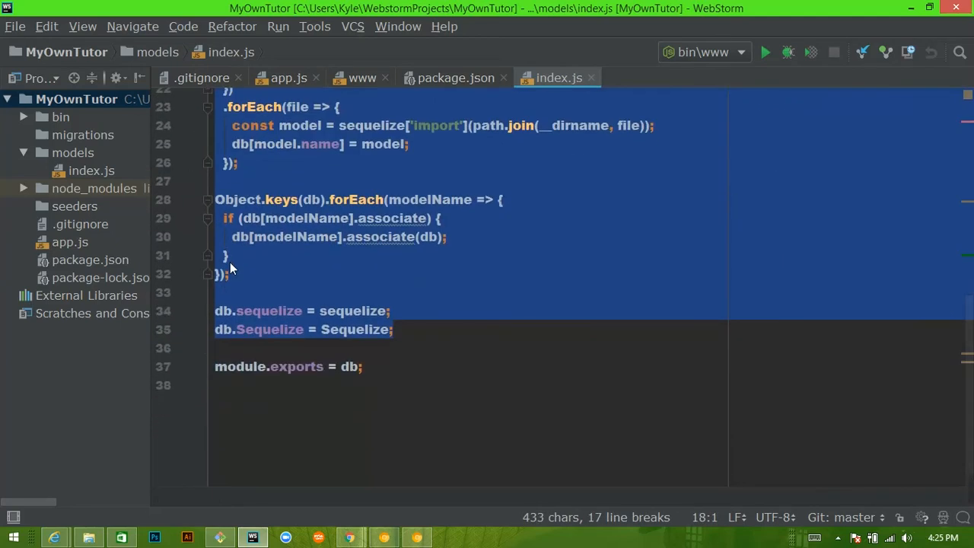
pyautogui.scroll(3)
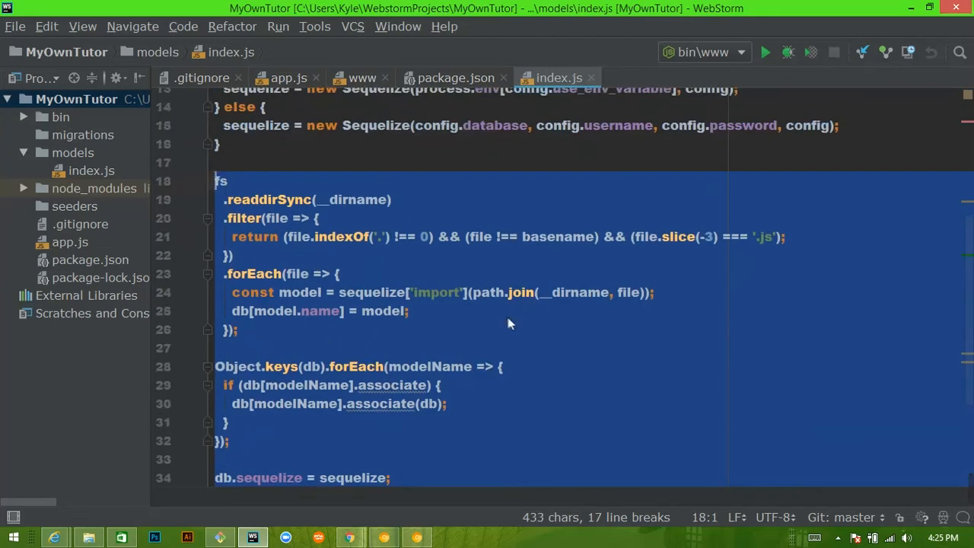
pyautogui.moveTo(480, 319)
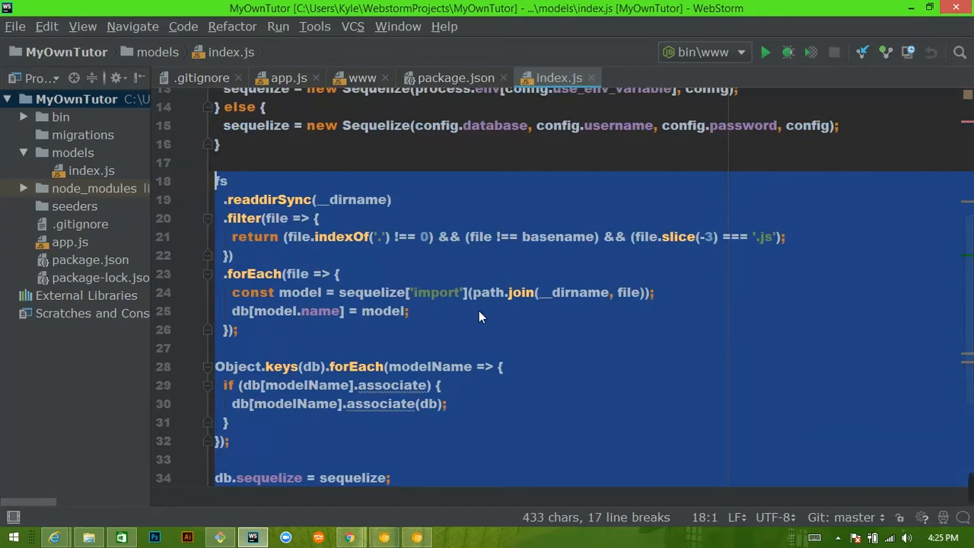
pyautogui.moveTo(434, 329)
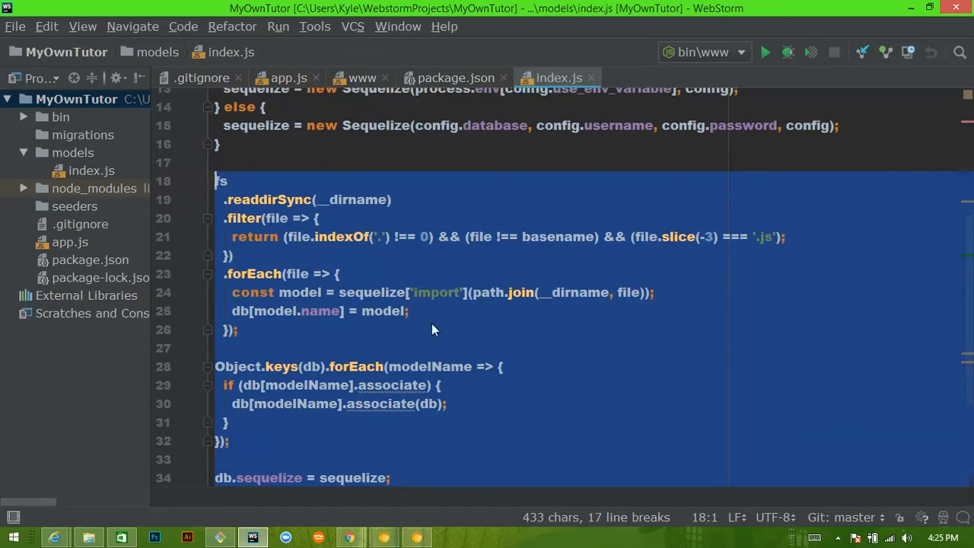
pyautogui.scroll(3)
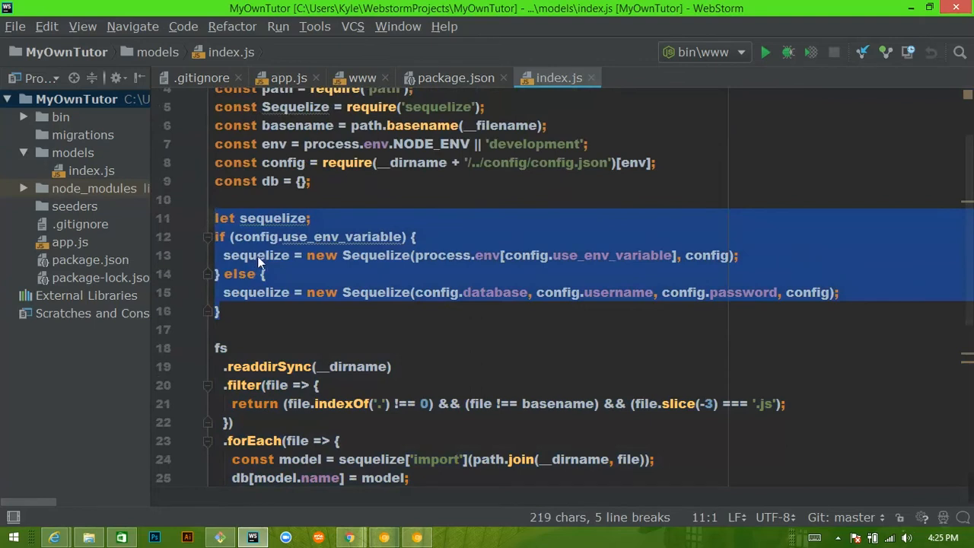
pyautogui.scroll(3)
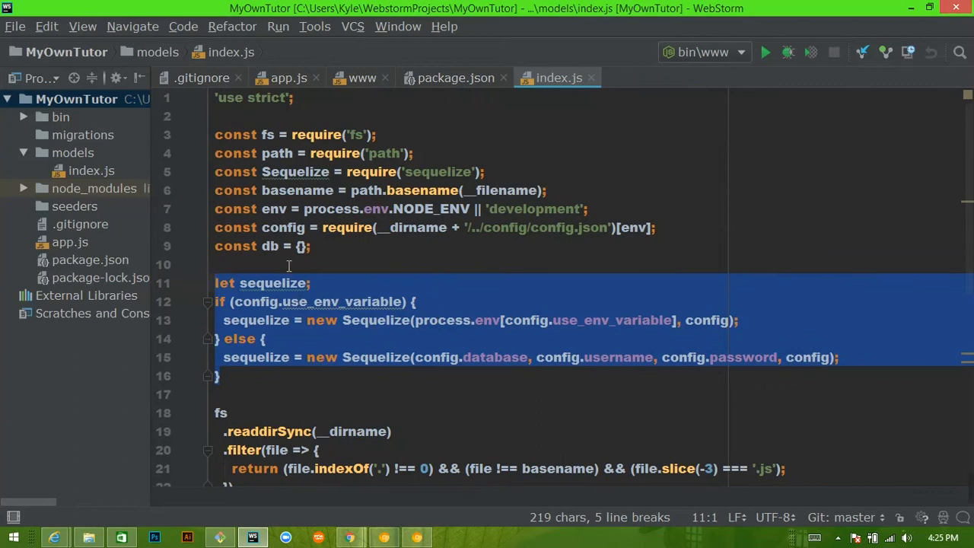
pyautogui.moveTo(199, 265)
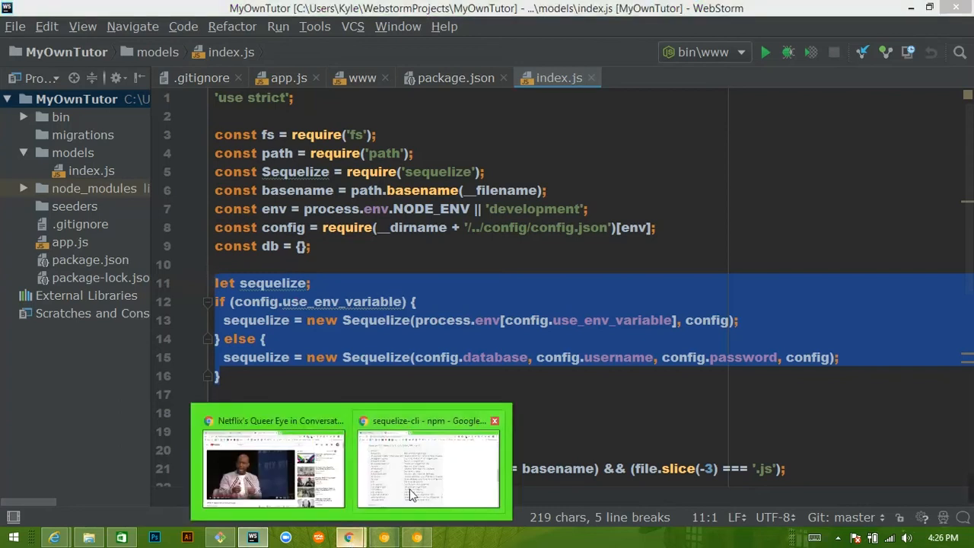
pyautogui.click(430, 469)
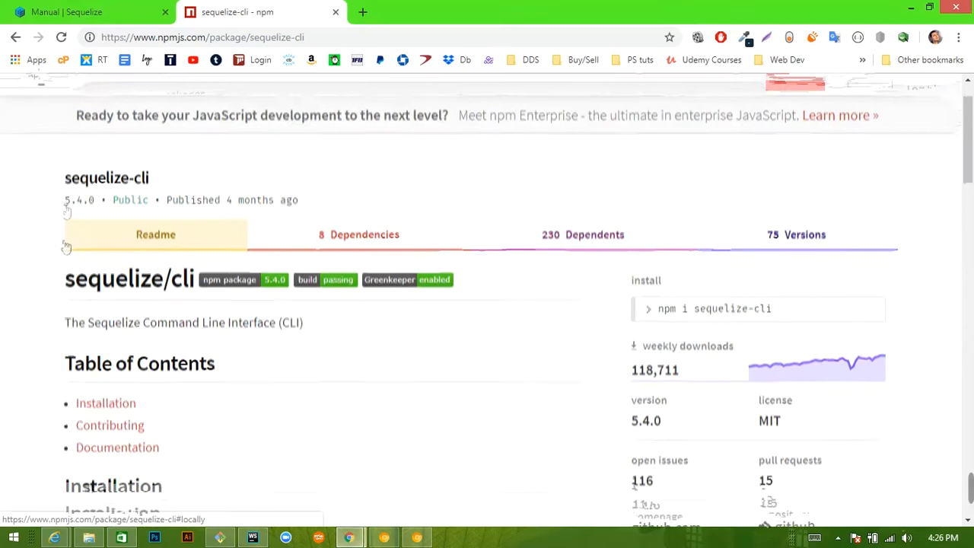
pyautogui.click(89, 13)
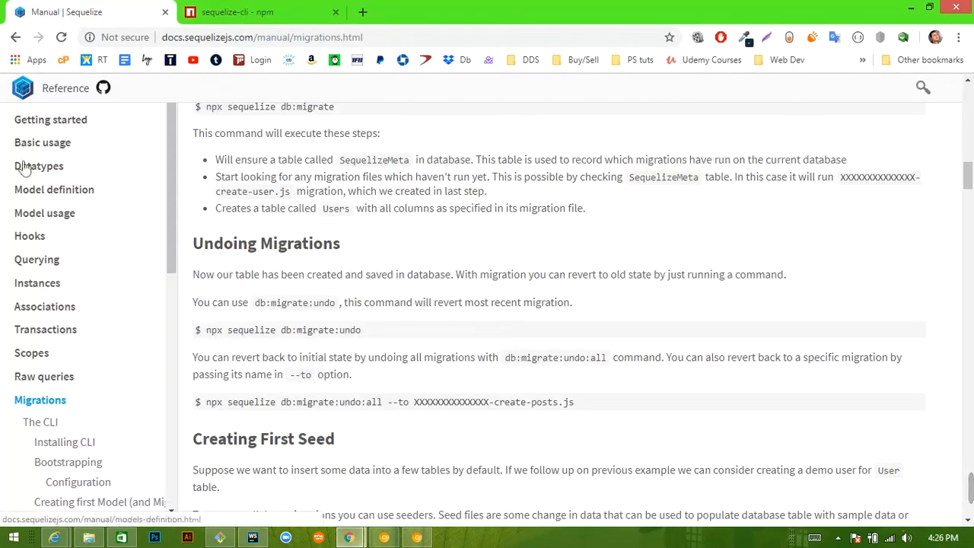
pyautogui.click(253, 538)
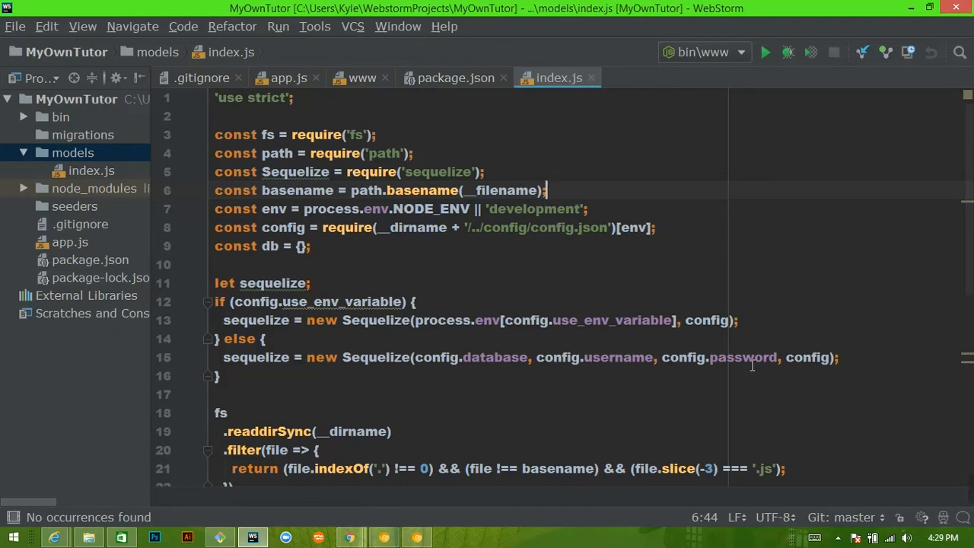
pyautogui.moveTo(110, 188)
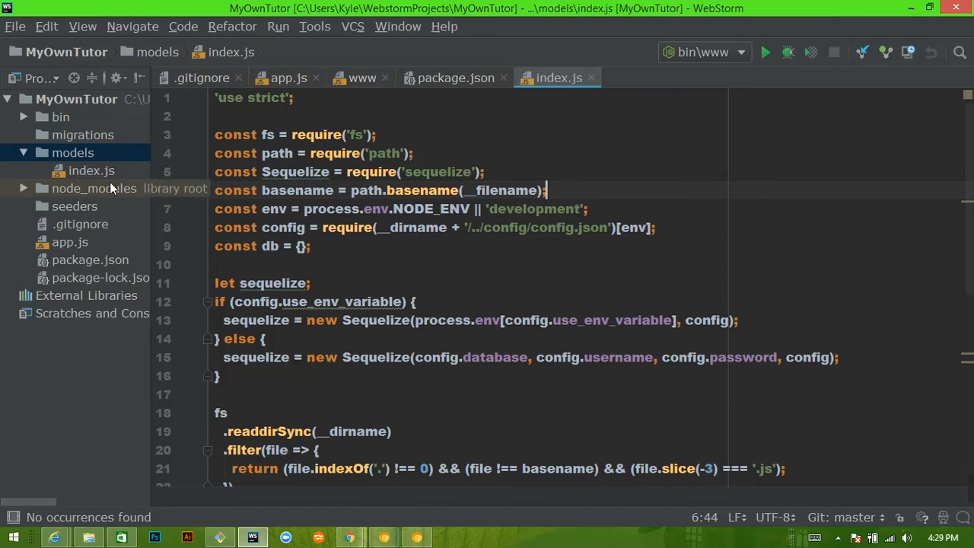
# - Create a JavaScript file named User in models and confirm adding it to Git
pyautogui.rightClick(73, 152)
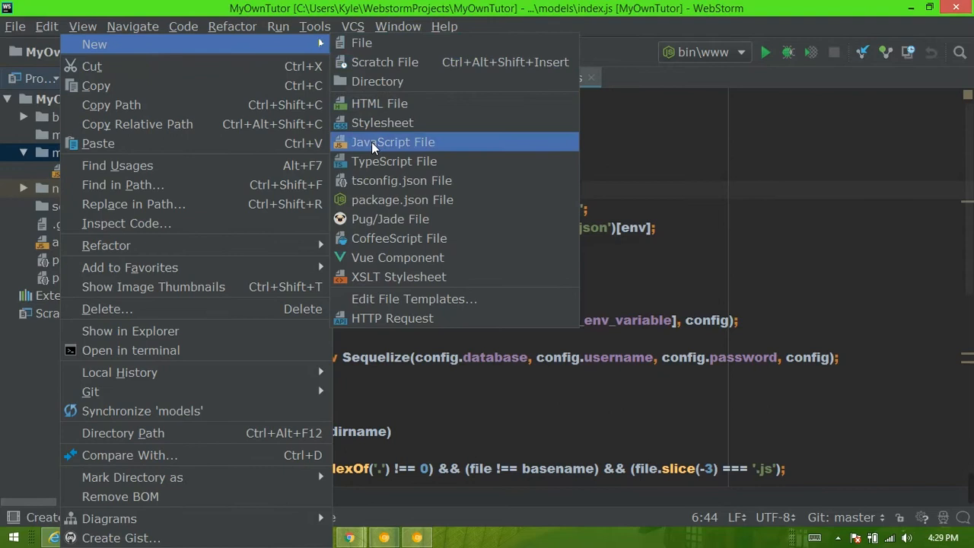
pyautogui.click(393, 142)
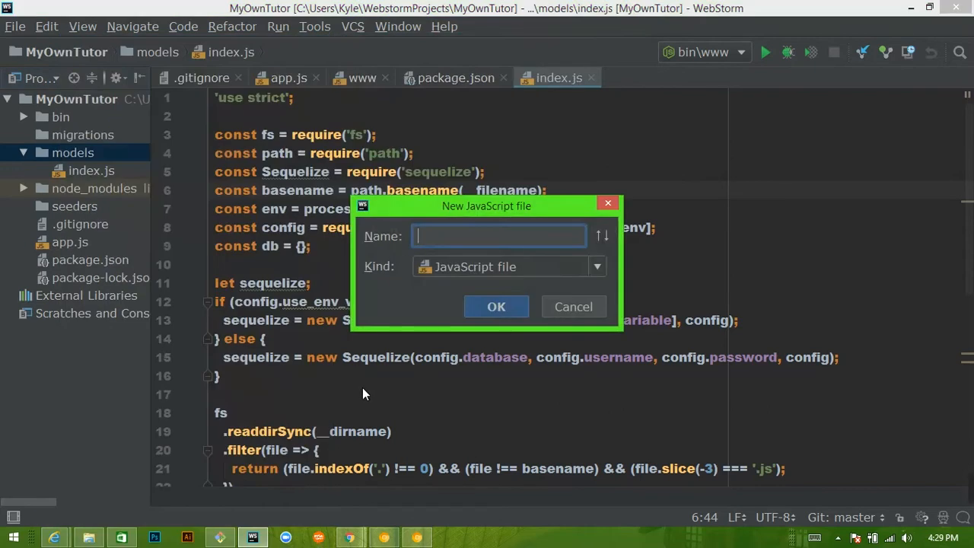
pyautogui.write('U')
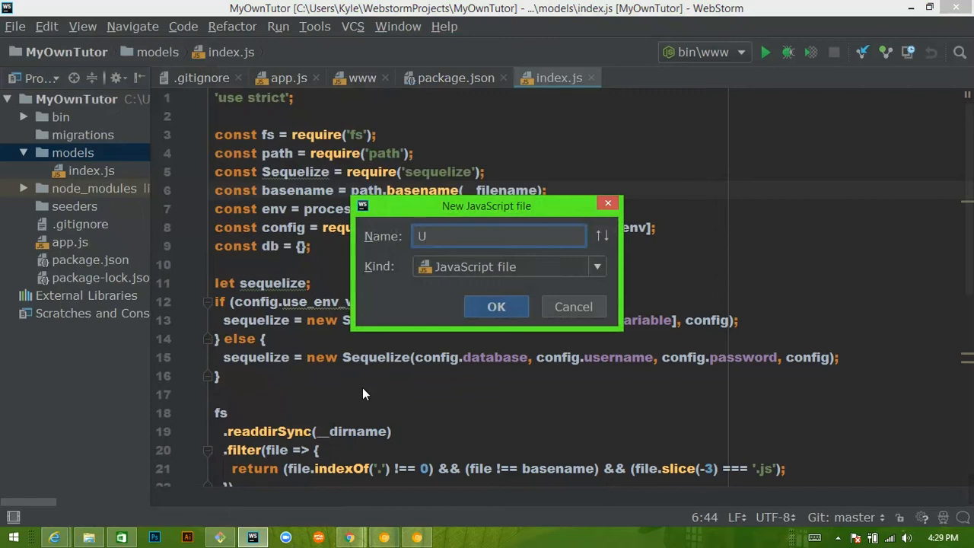
pyautogui.write('ser')
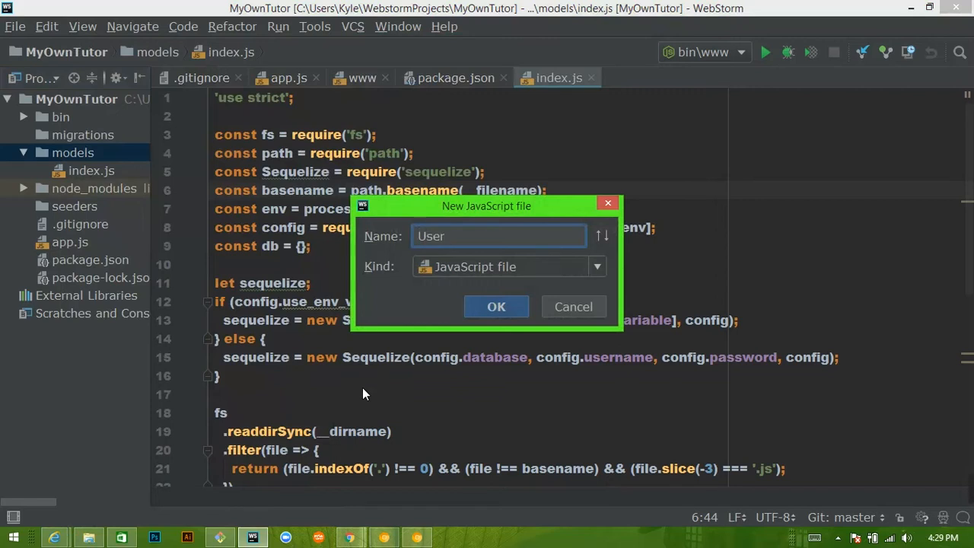
pyautogui.click(496, 306)
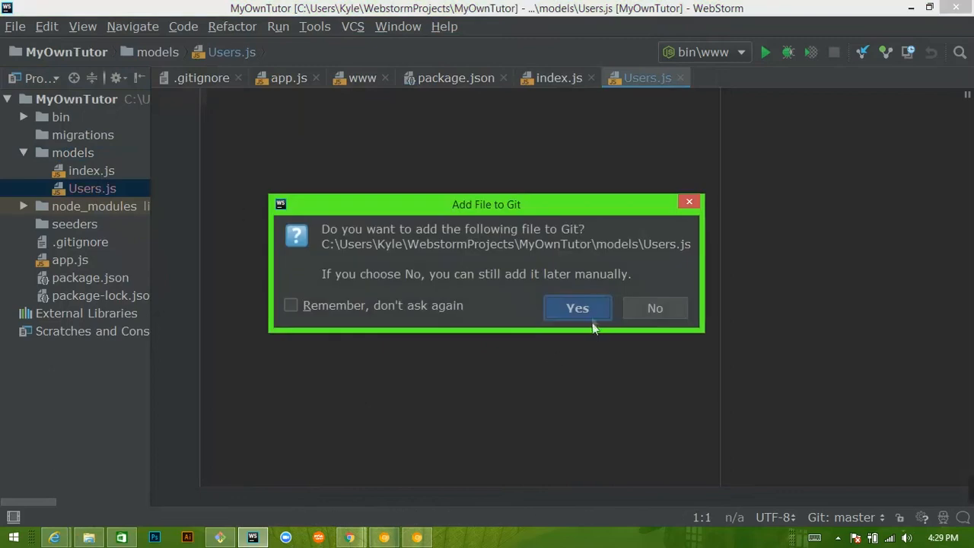
pyautogui.click(577, 307)
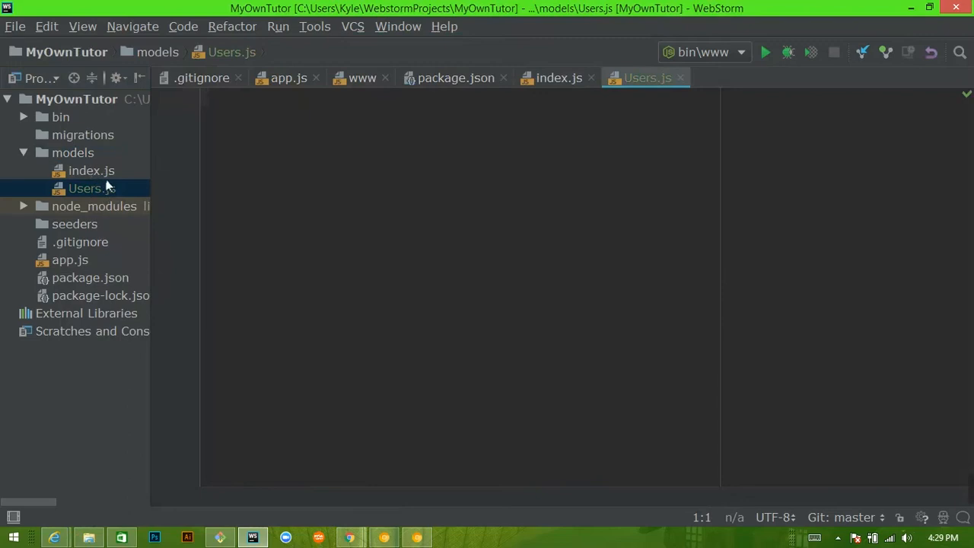
# - Begin Users.js with 'use strict'; and module.exports = (sequelize, Datatypes)
pyautogui.click(440, 207)
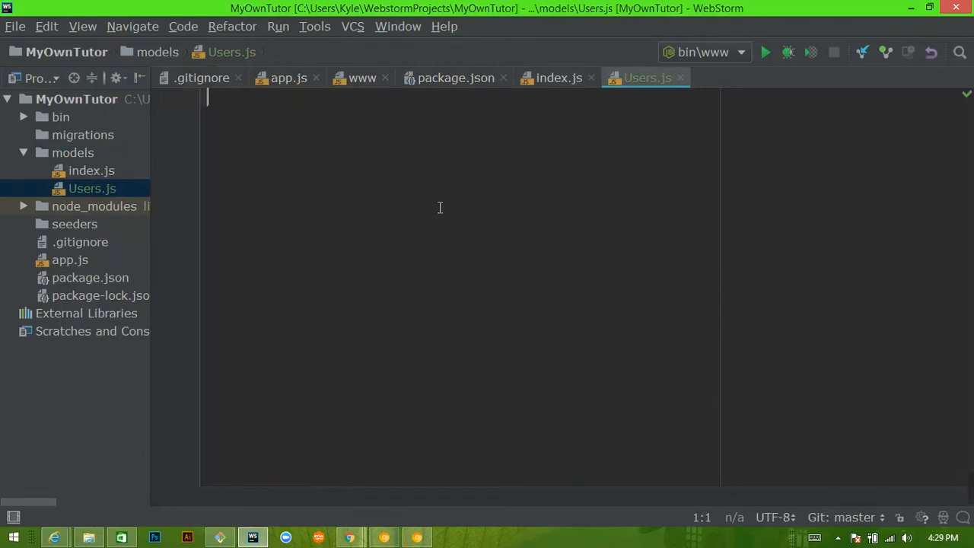
pyautogui.write('use s')
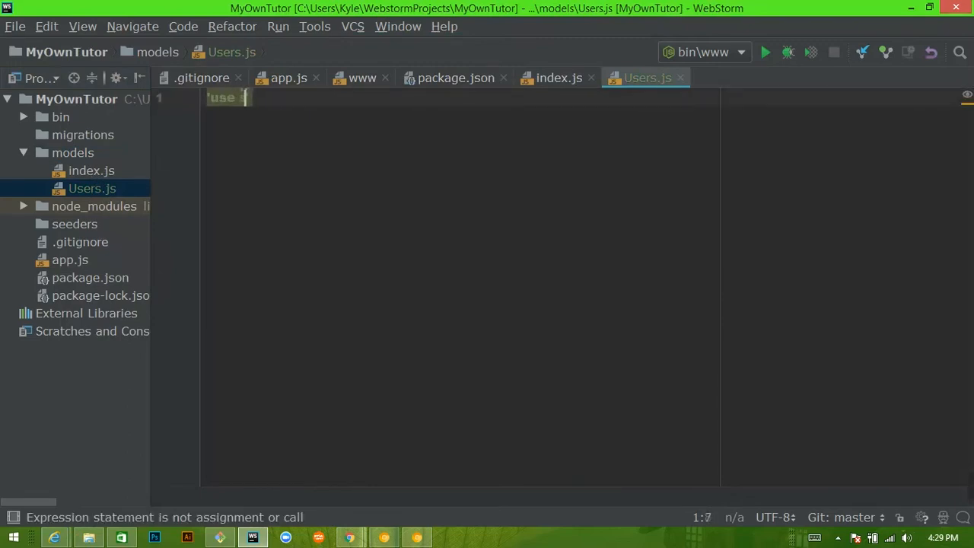
pyautogui.write("strict';")
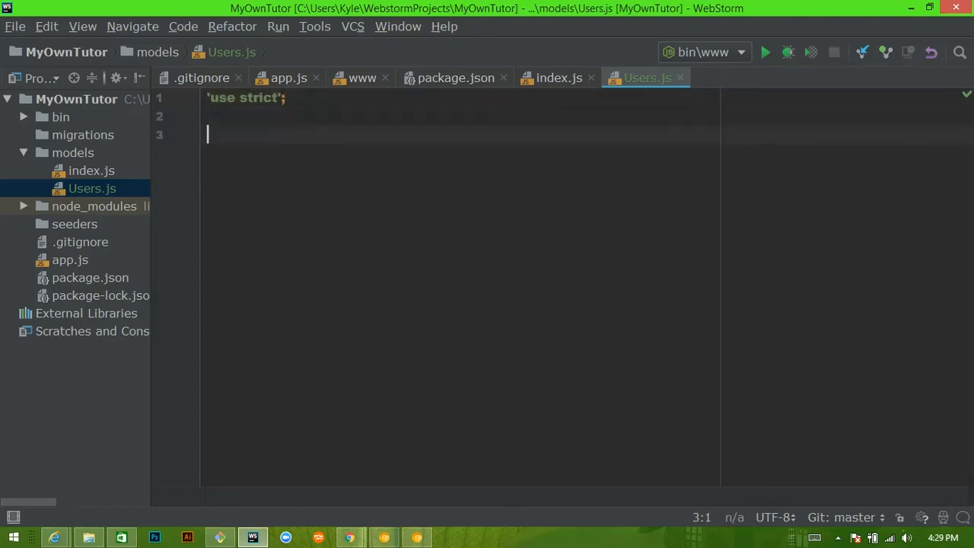
pyautogui.write('module.exports( =')
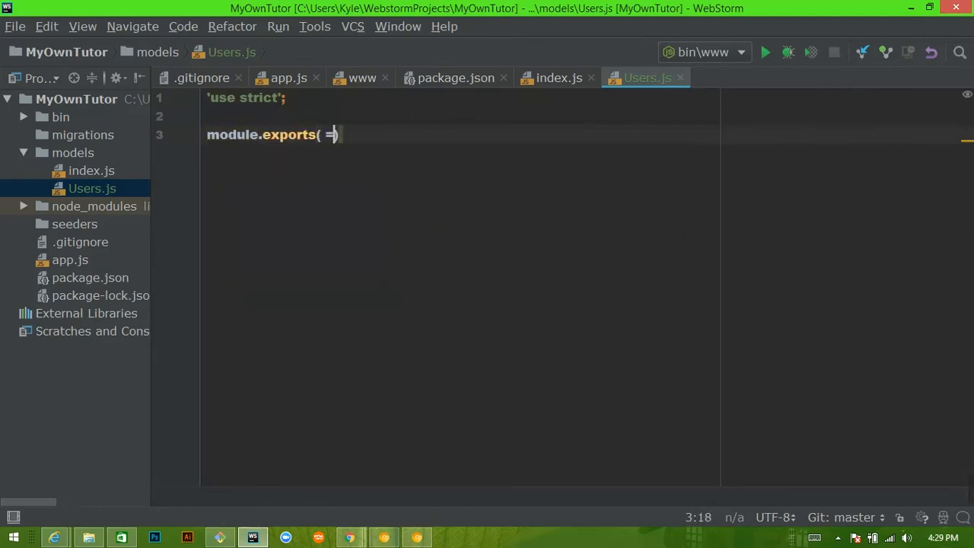
pyautogui.write('==')
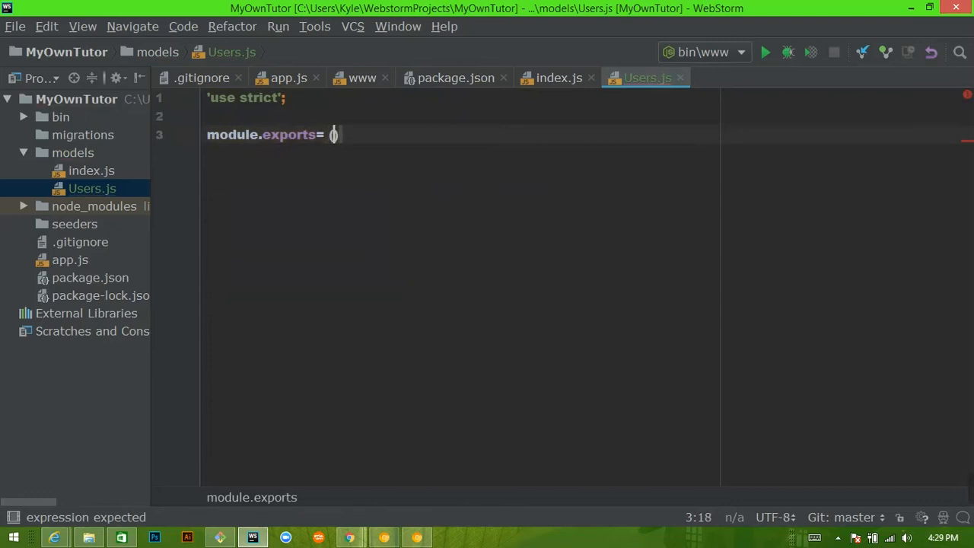
pyautogui.write('seque')
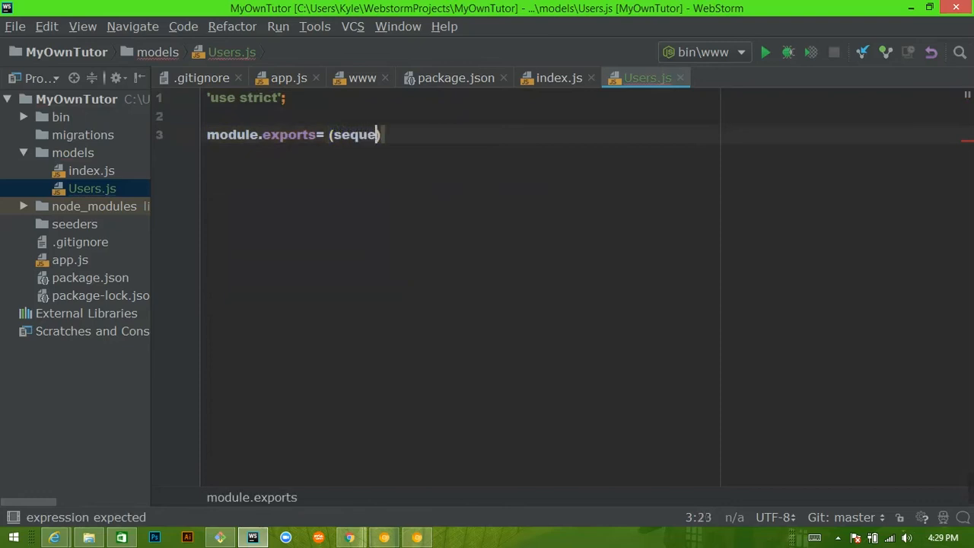
pyautogui.write('lize, D')
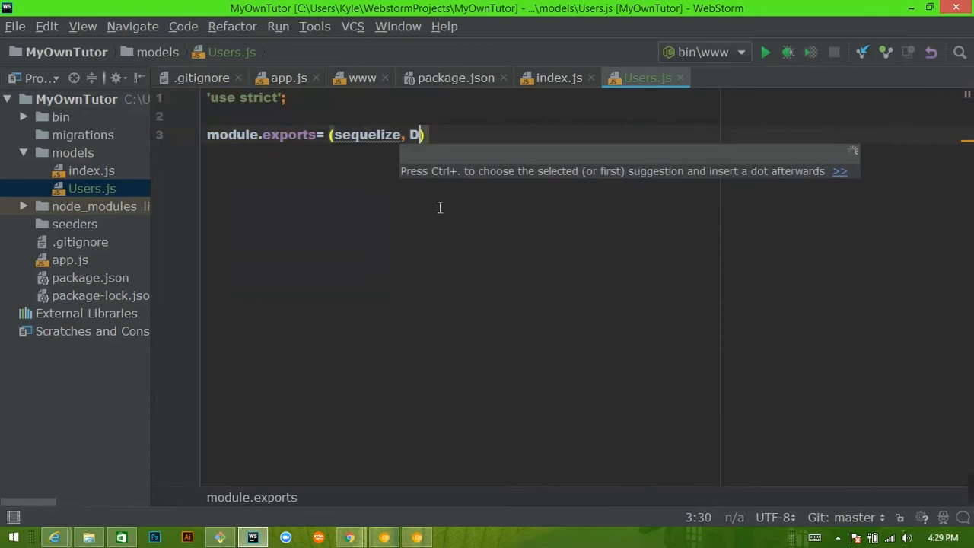
pyautogui.write('atatypes')
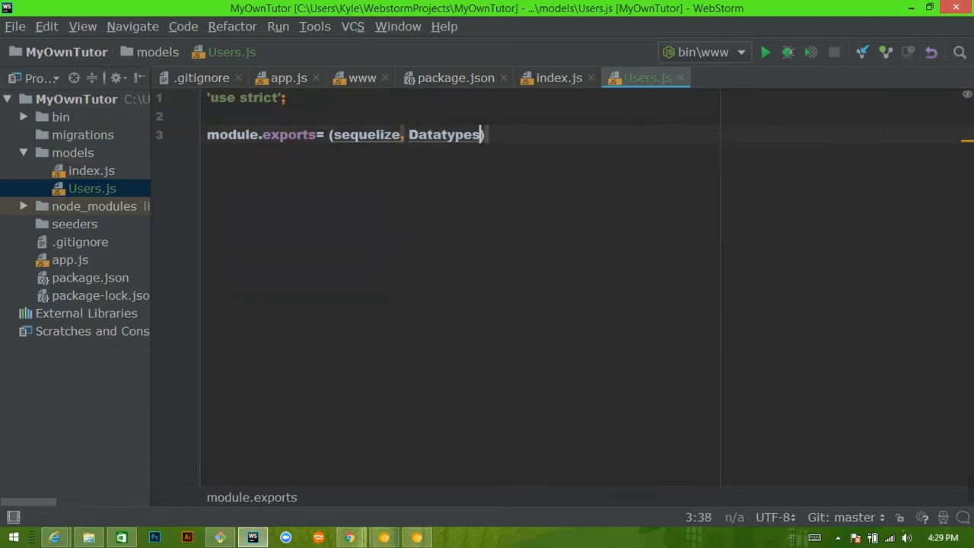
# - Complete the arrow function => { }; and start its body with return
pyautogui.write('=>')
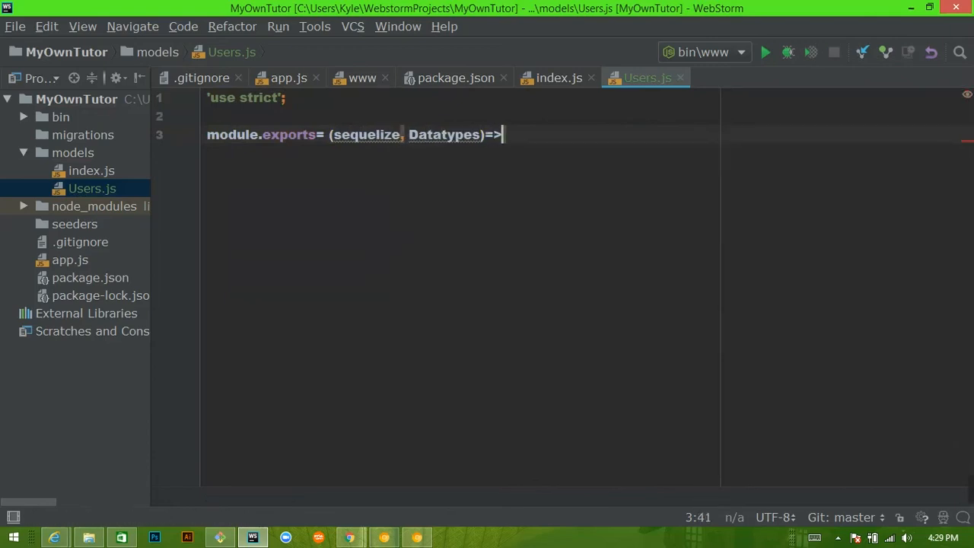
pyautogui.write('{')
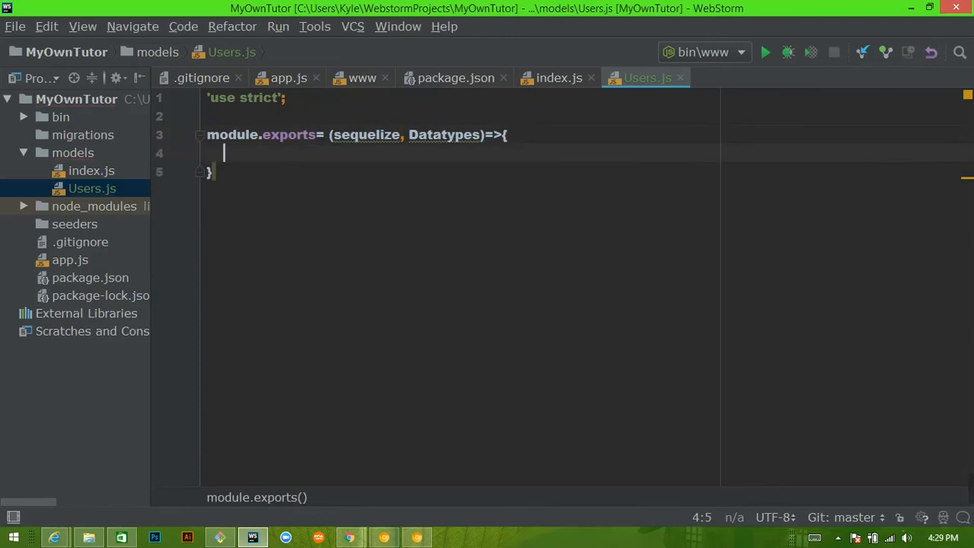
pyautogui.write(';')
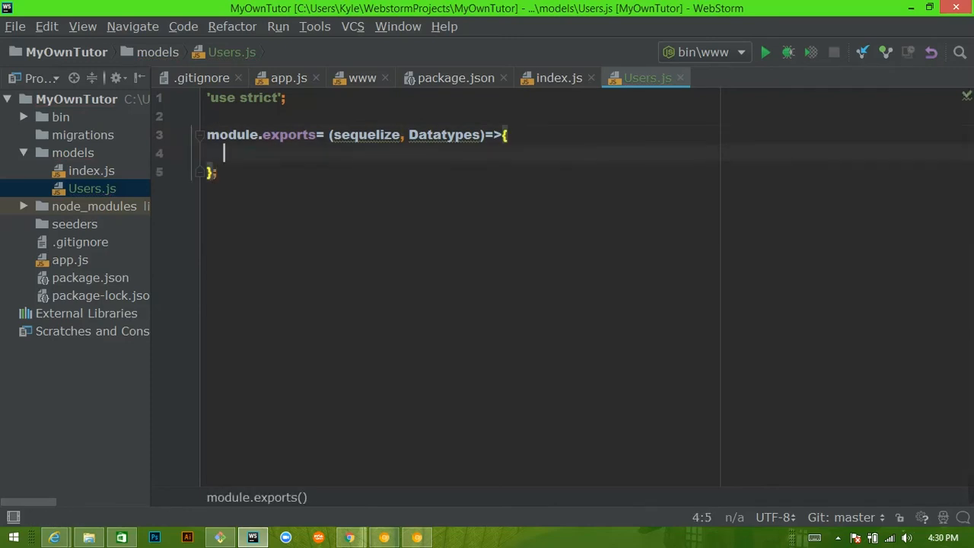
pyautogui.write('return')
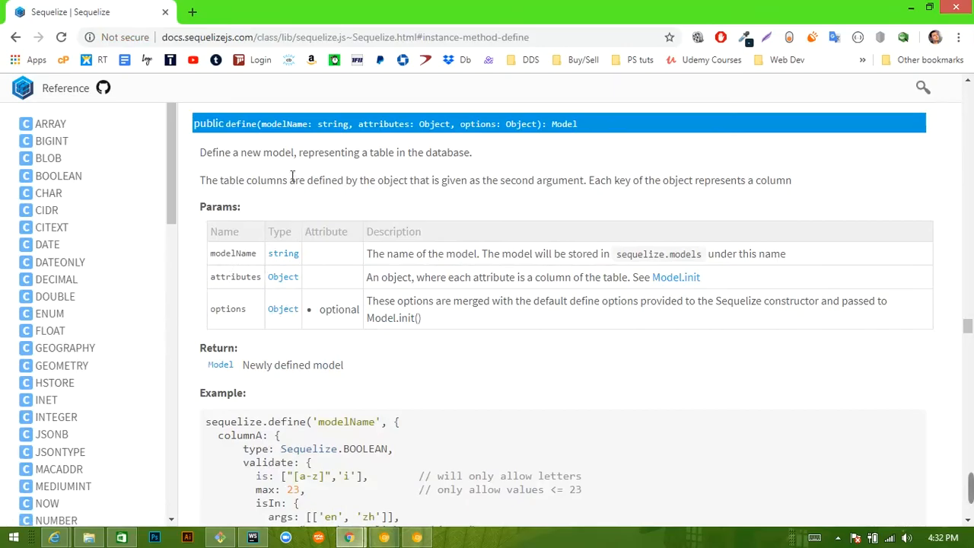
# - Scroll the Sequelize docs down to the sequelize.define example code block
pyautogui.scroll(-3)
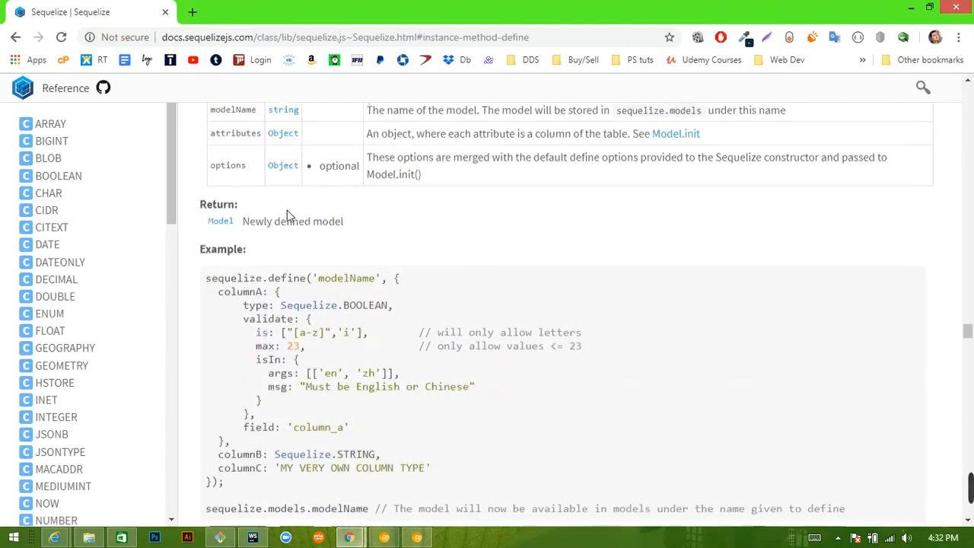
pyautogui.scroll(-3)
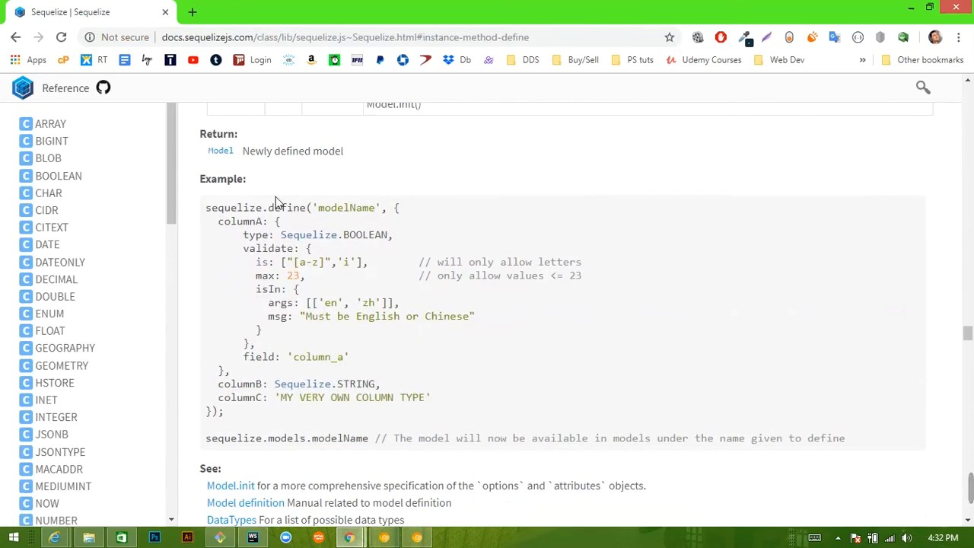
pyautogui.scroll(-3)
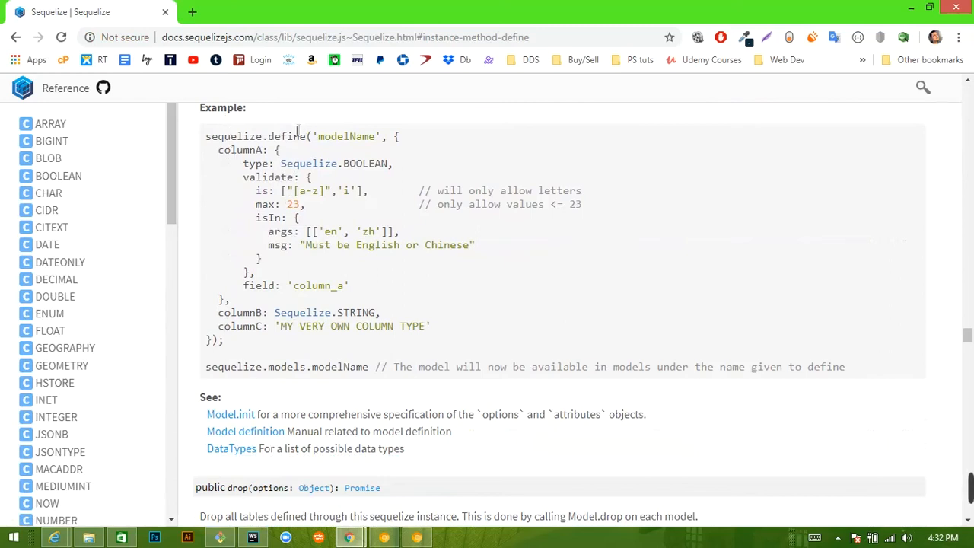
pyautogui.moveTo(312, 231)
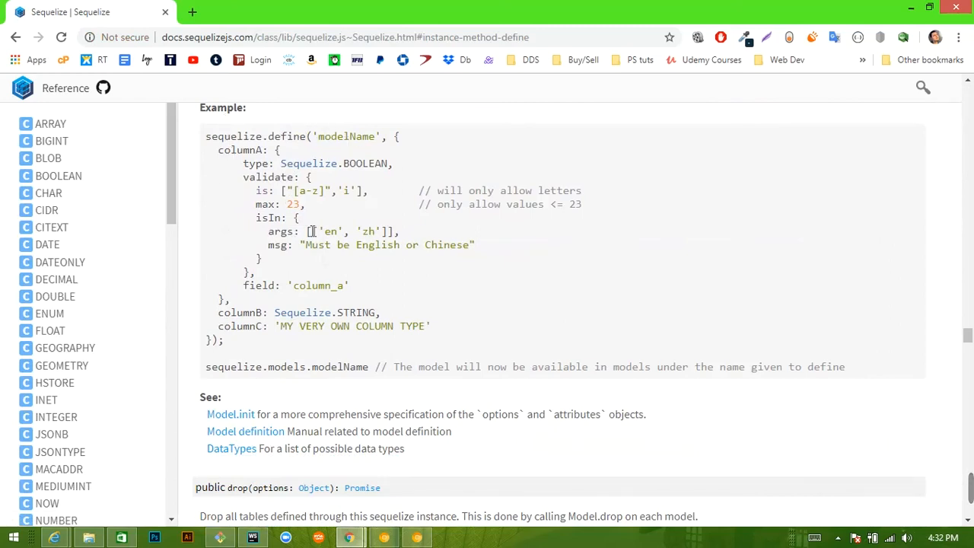
# - Make the function return sequelize.define('user') as the model name
pyautogui.click(252, 537)
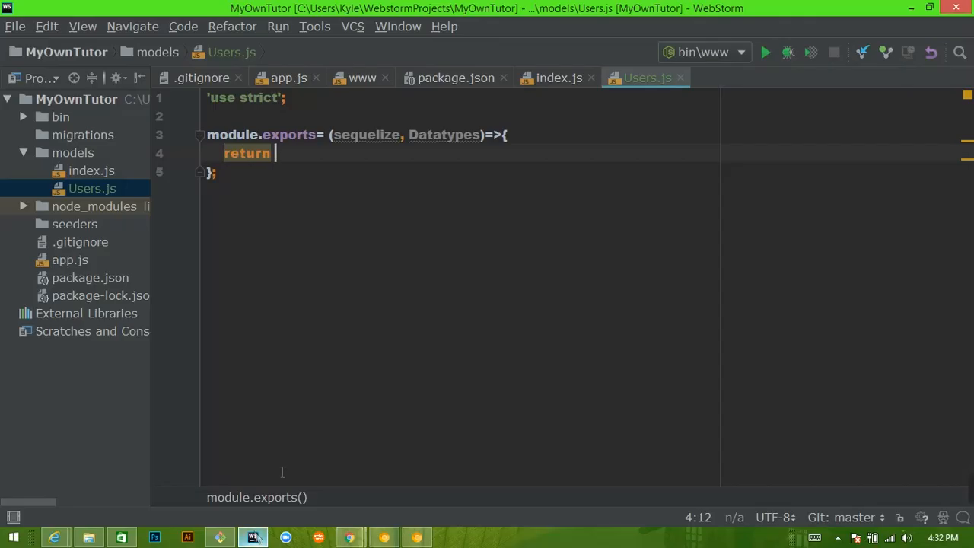
pyautogui.moveTo(375, 232)
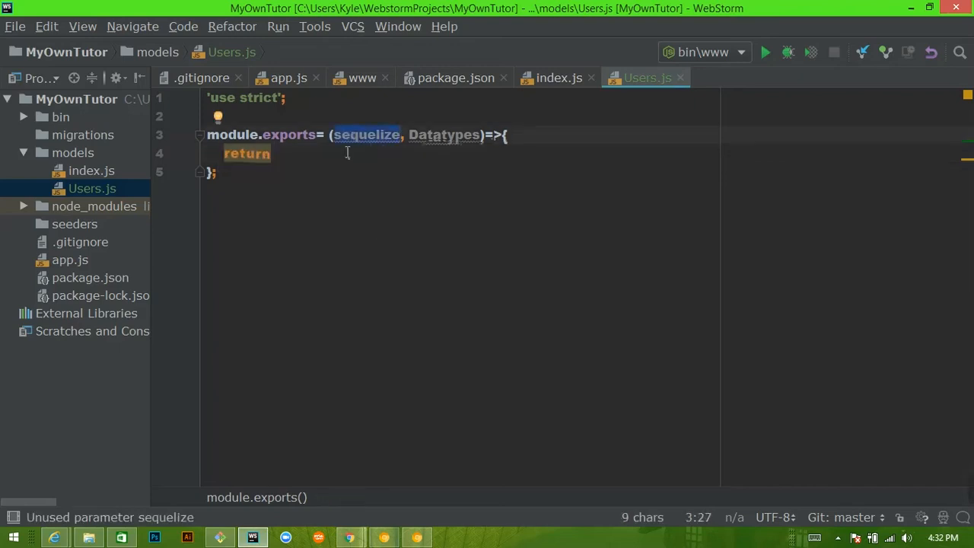
pyautogui.write("sequelize.define('")
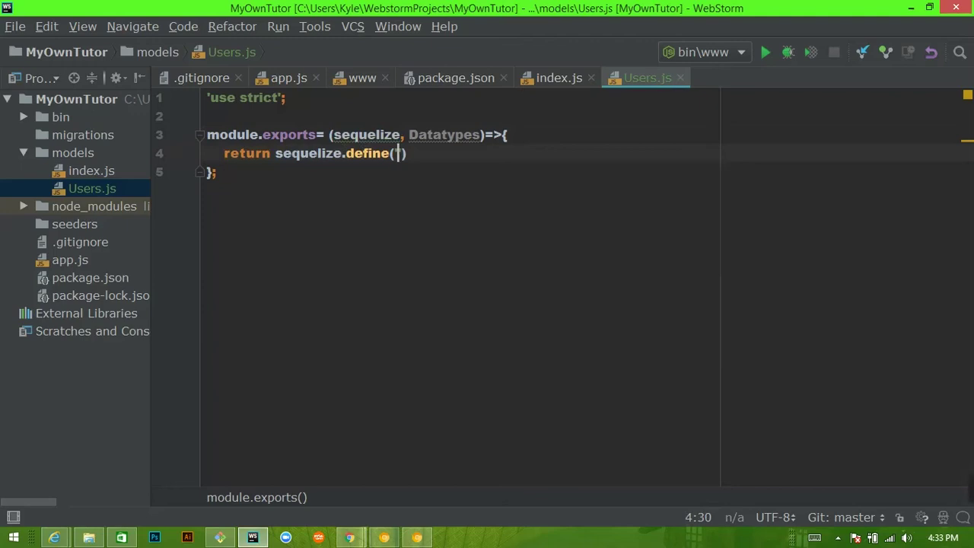
pyautogui.moveTo(402, 180)
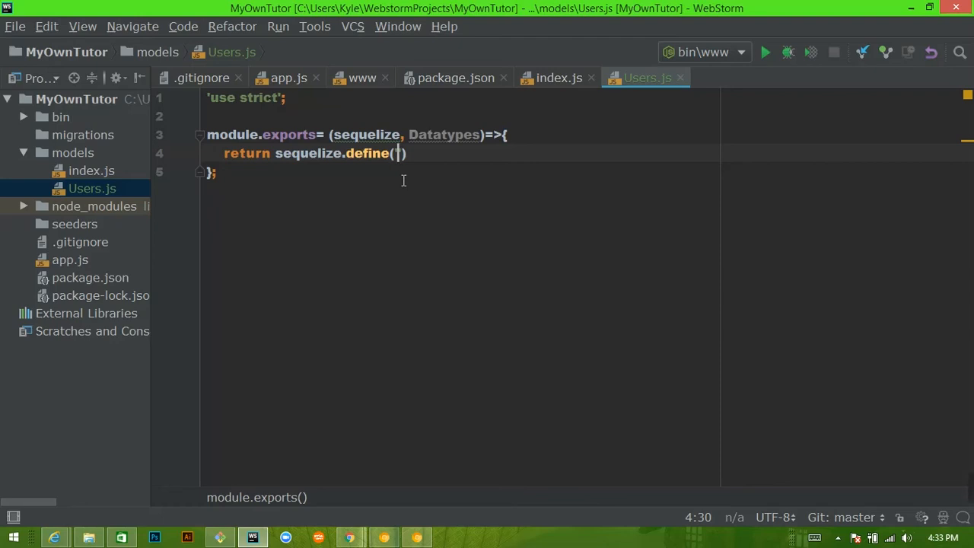
pyautogui.write("'user")
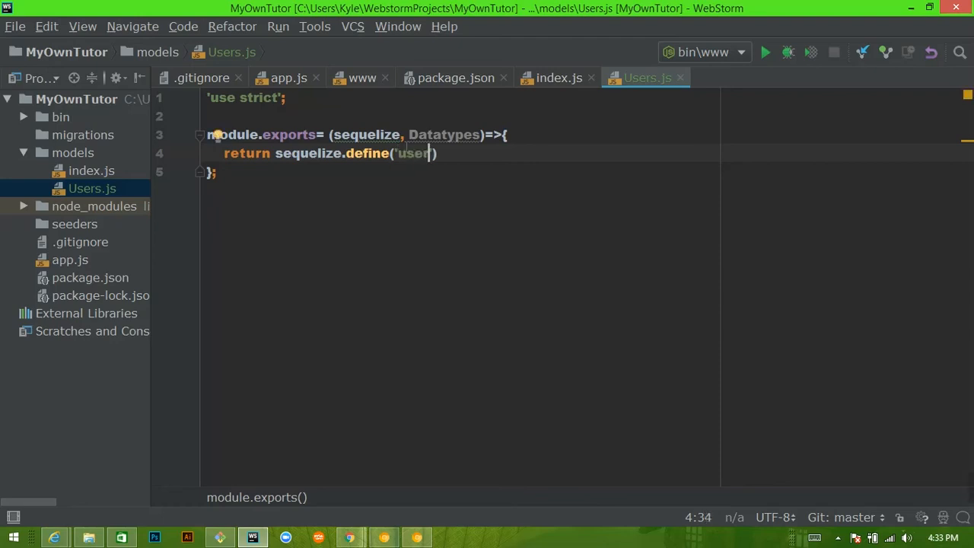
pyautogui.doubleClick(411, 153)
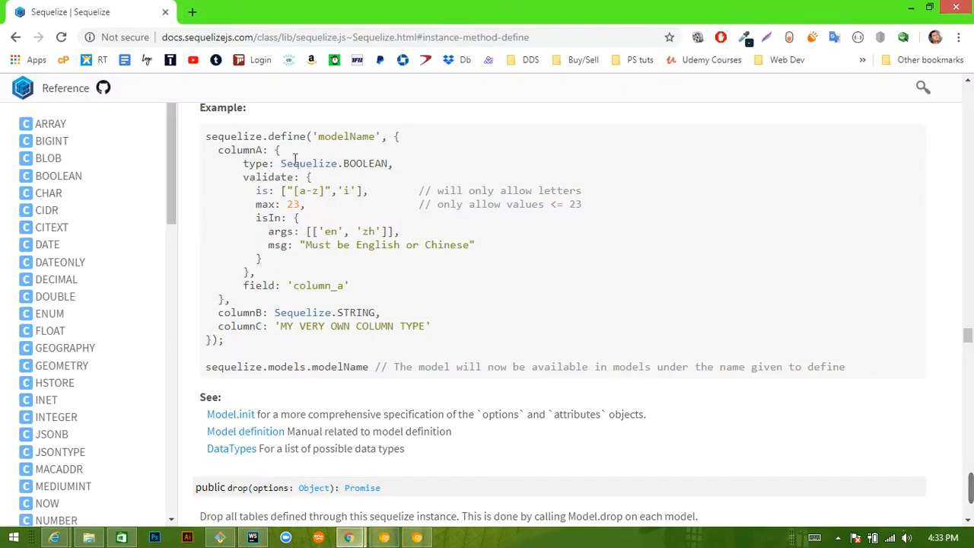
pyautogui.moveTo(217, 151); pyautogui.dragTo(259, 273)
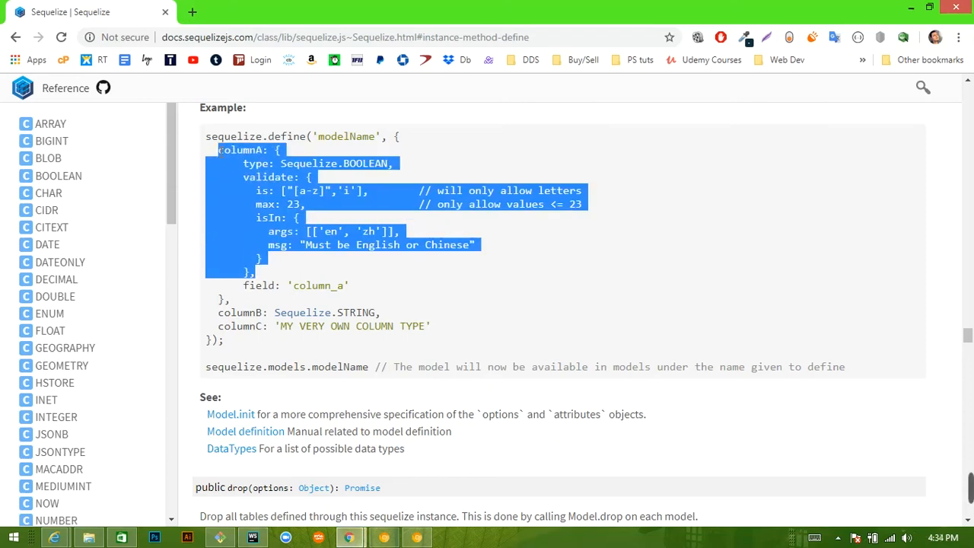
pyautogui.moveTo(247, 306)
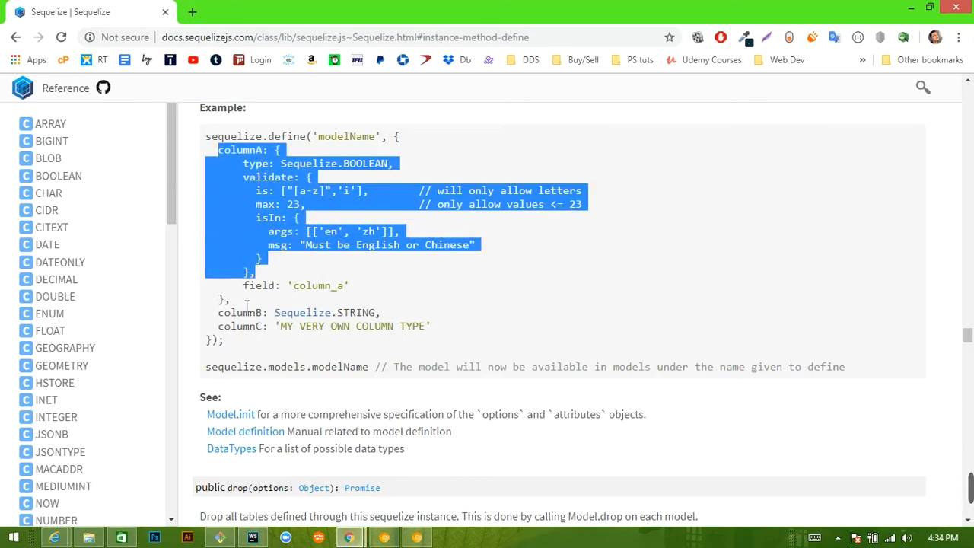
pyautogui.doubleClick(241, 312)
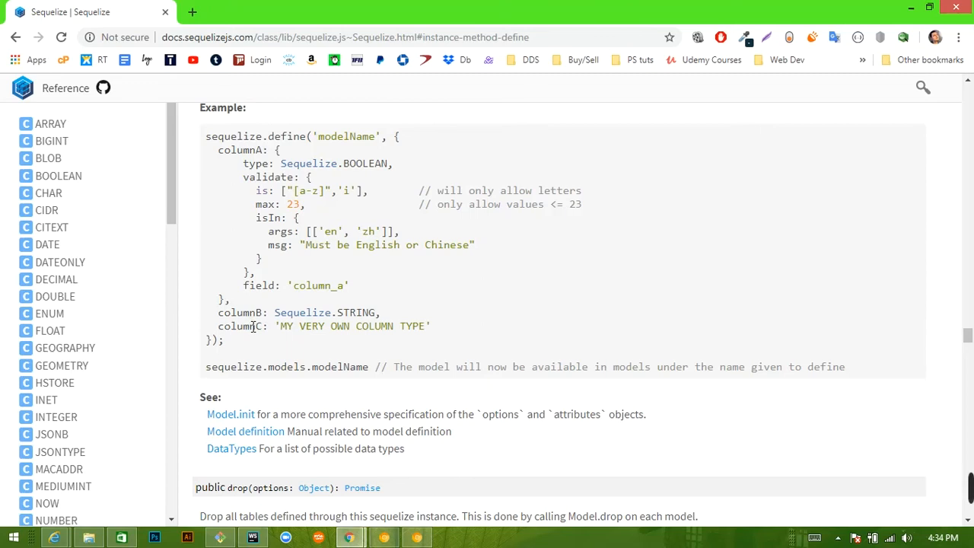
# - Consult the User table columns in the Lucidchart schema, then return to Users.js
pyautogui.click(256, 12)
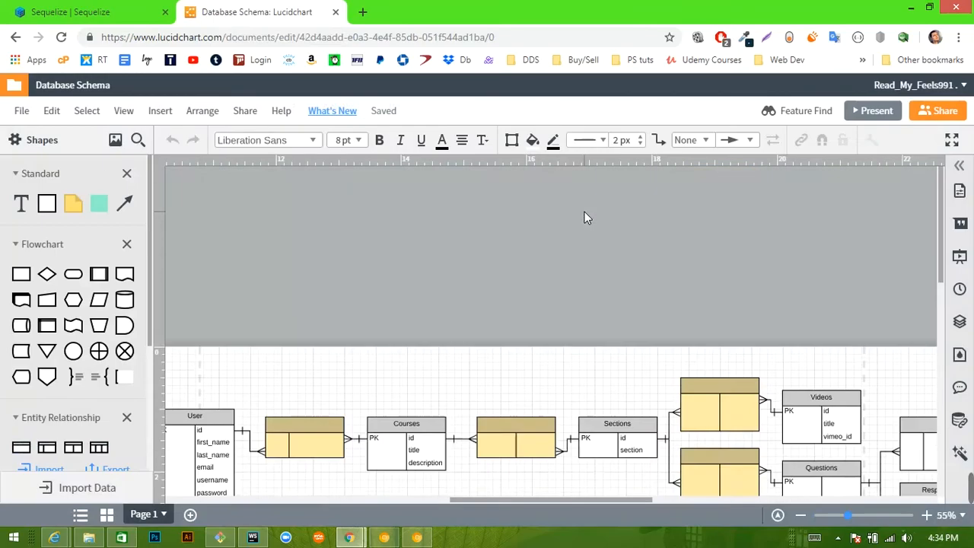
pyautogui.scroll(3)
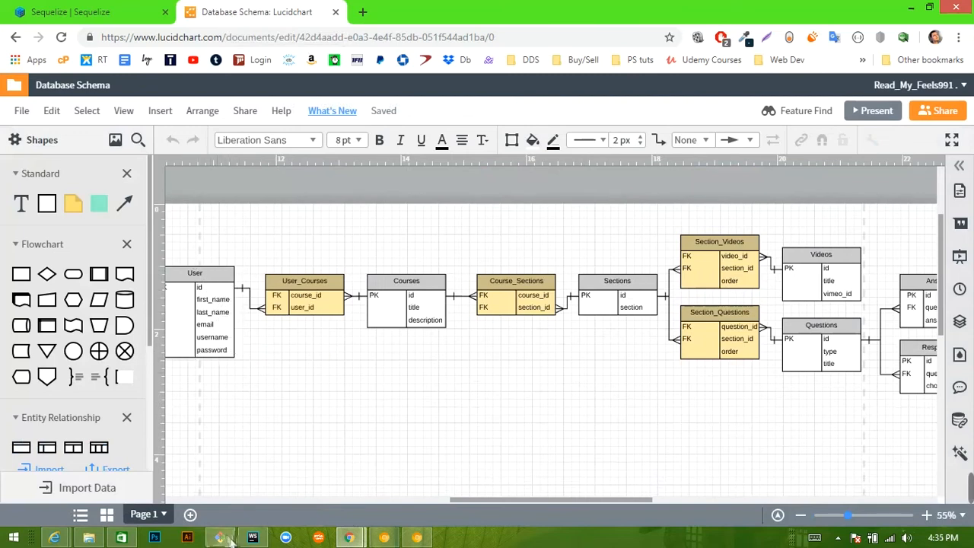
pyautogui.click(252, 538)
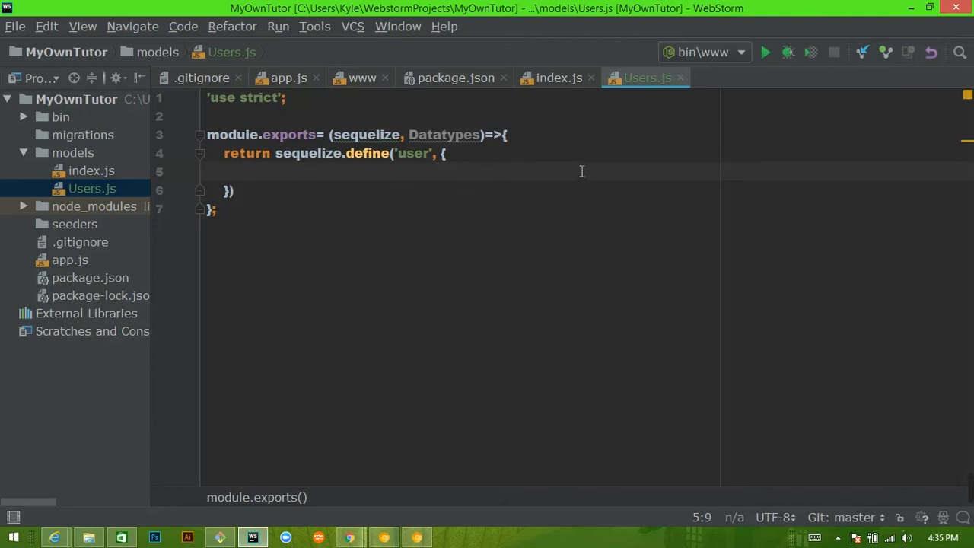
# - List id, first_name and last_name attributes with empty objects in the define call
pyautogui.write('id')
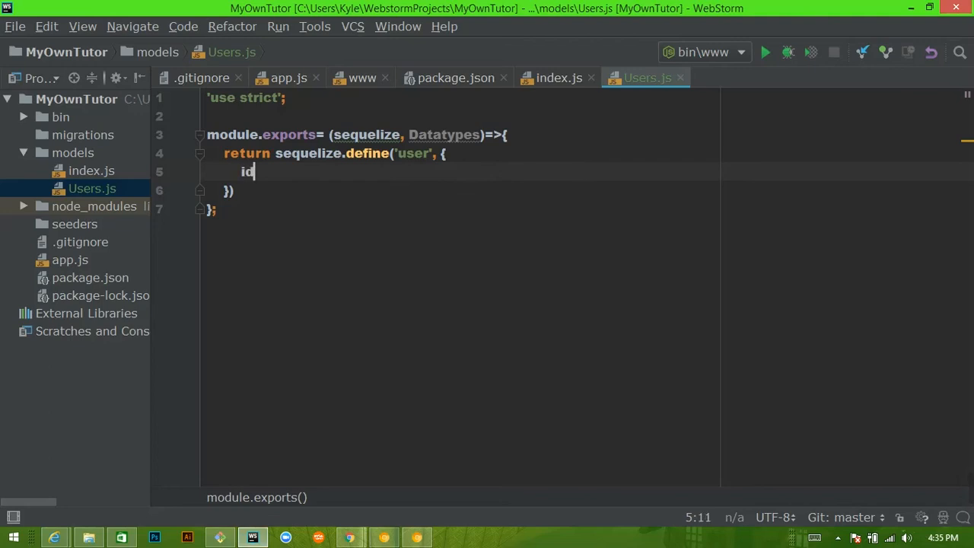
pyautogui.write(':{}')
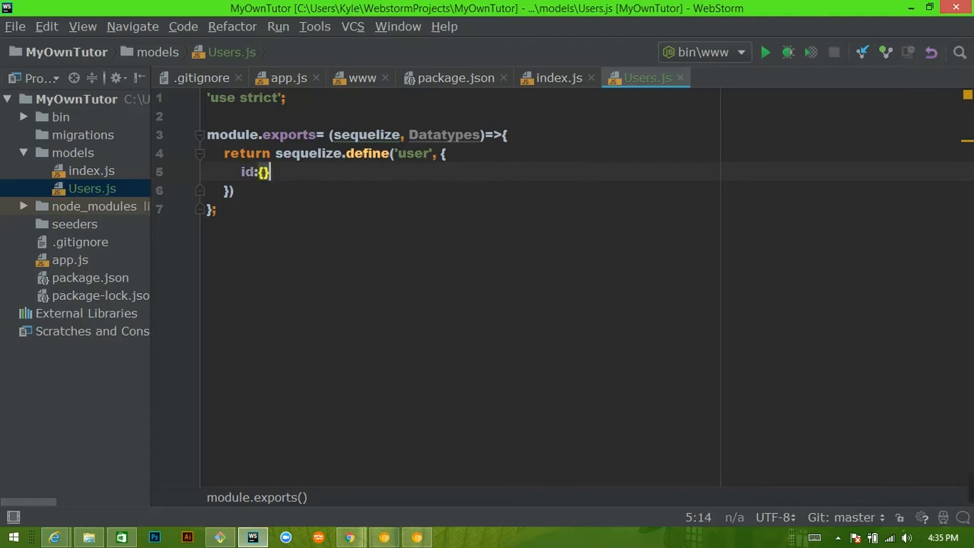
pyautogui.press('enter')
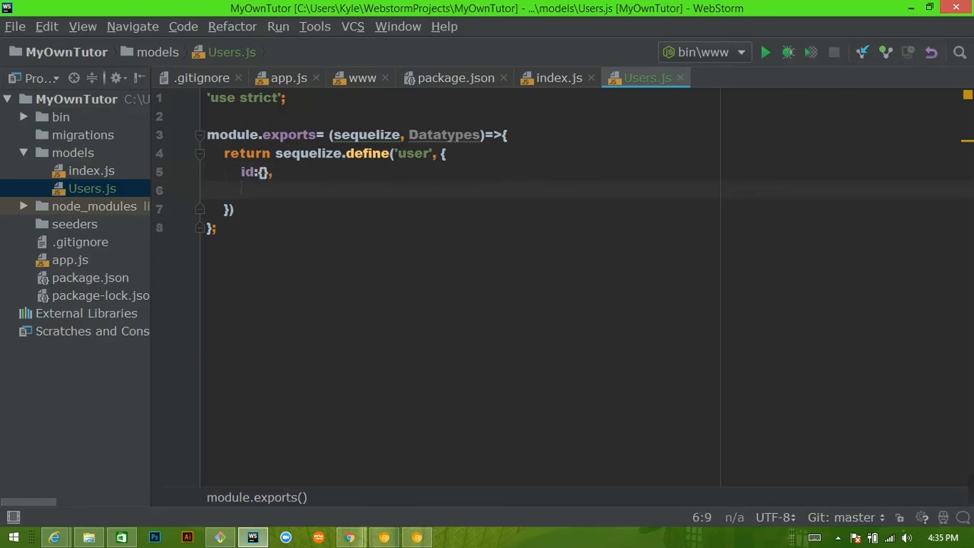
pyautogui.write('firs')
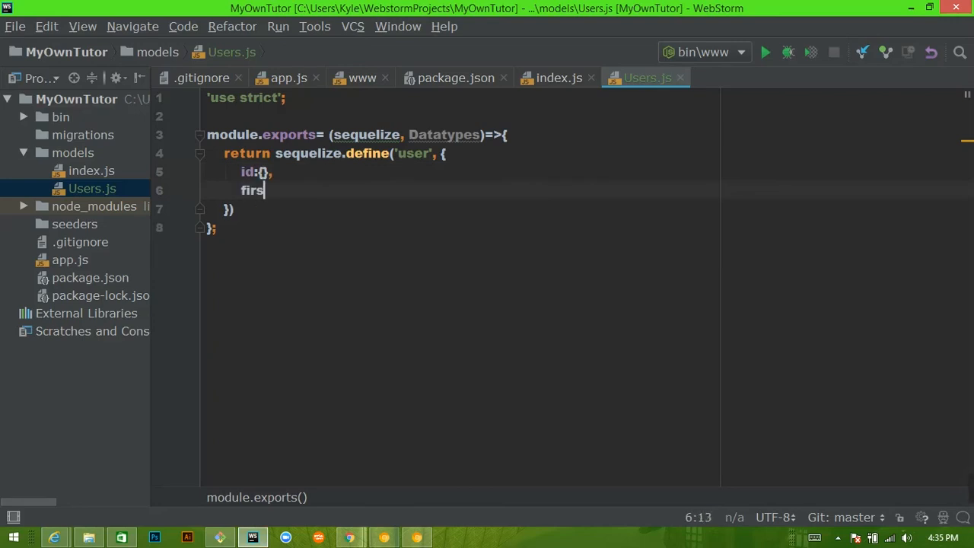
pyautogui.write('t_name:{')
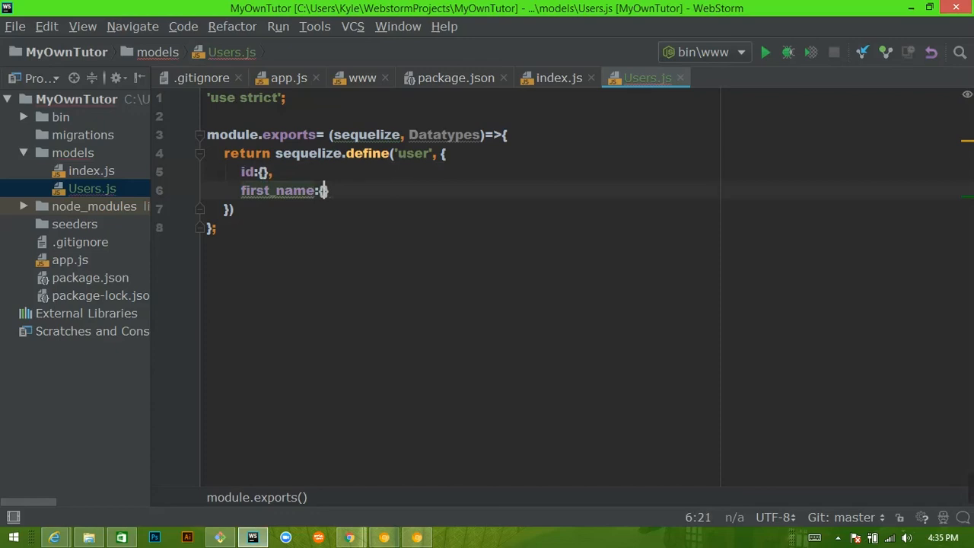
pyautogui.write('{')
pyautogui.write('user')
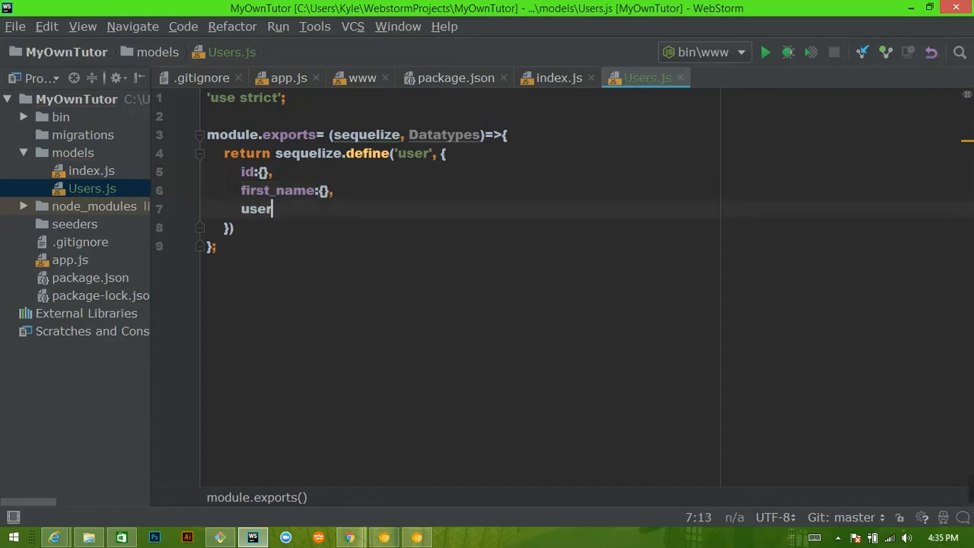
pyautogui.write('last')
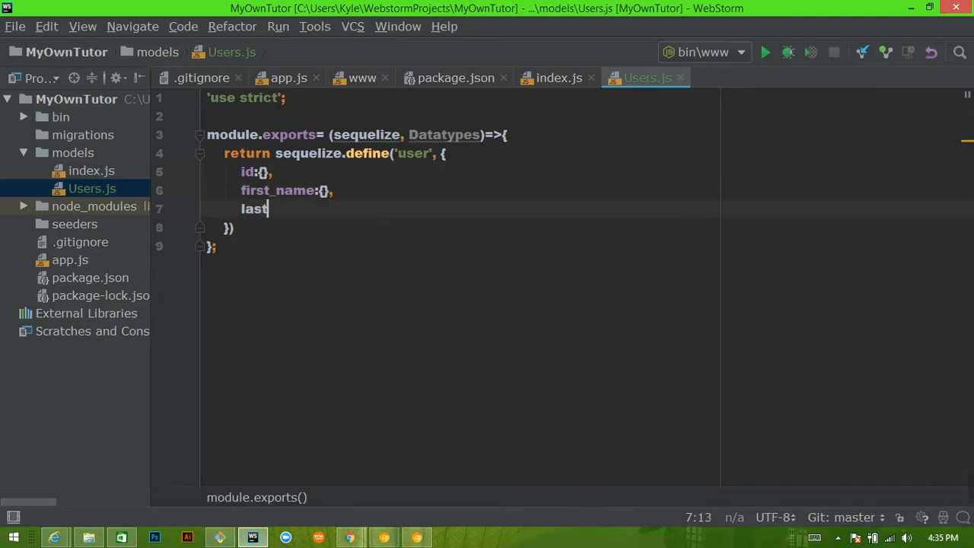
pyautogui.write('_name:{')
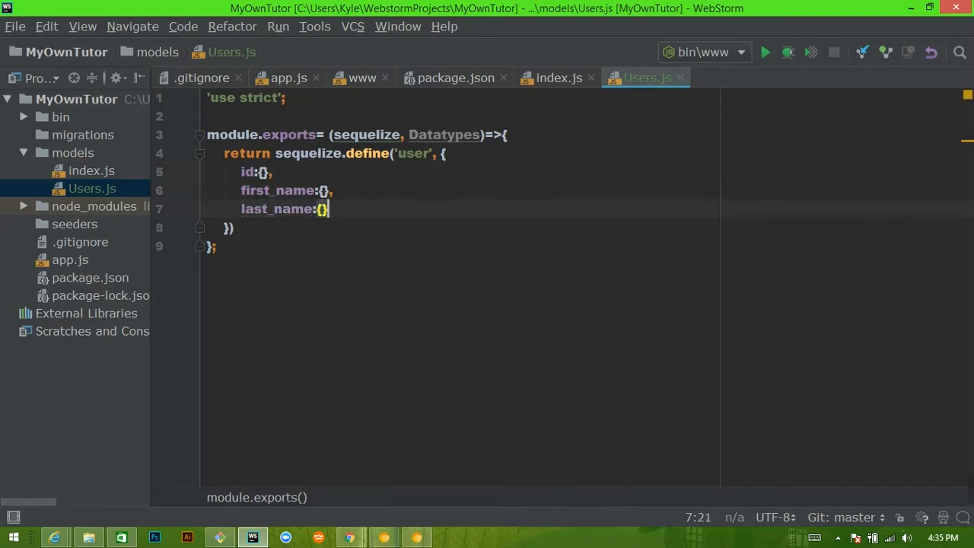
# - Add username, password and email:{}, attributes after last_name
pyautogui.write('username:{},')
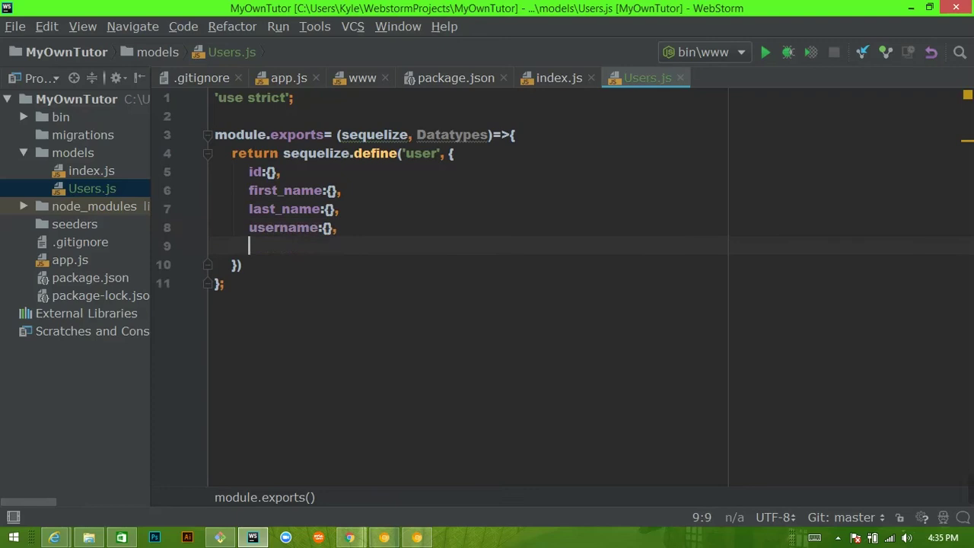
pyautogui.press('Backspace')
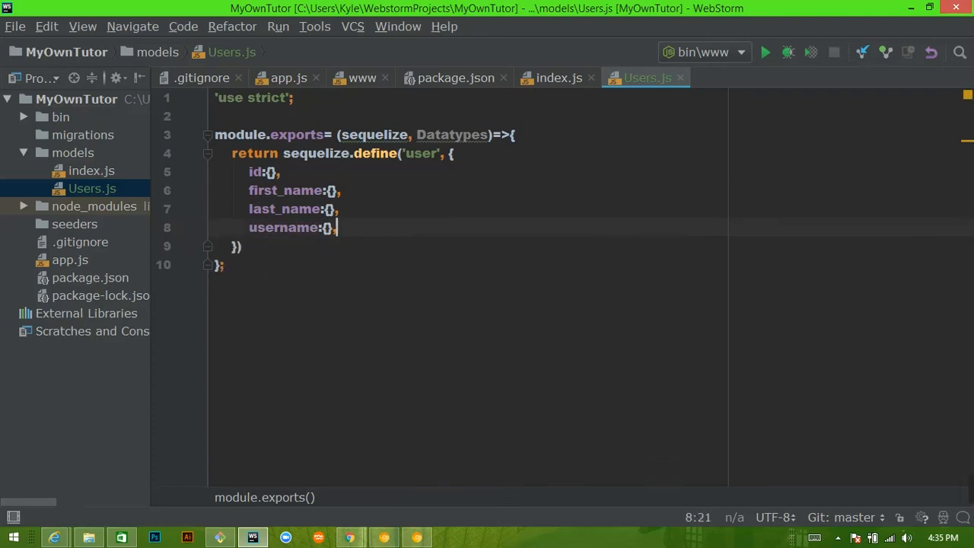
pyautogui.write('password:{},')
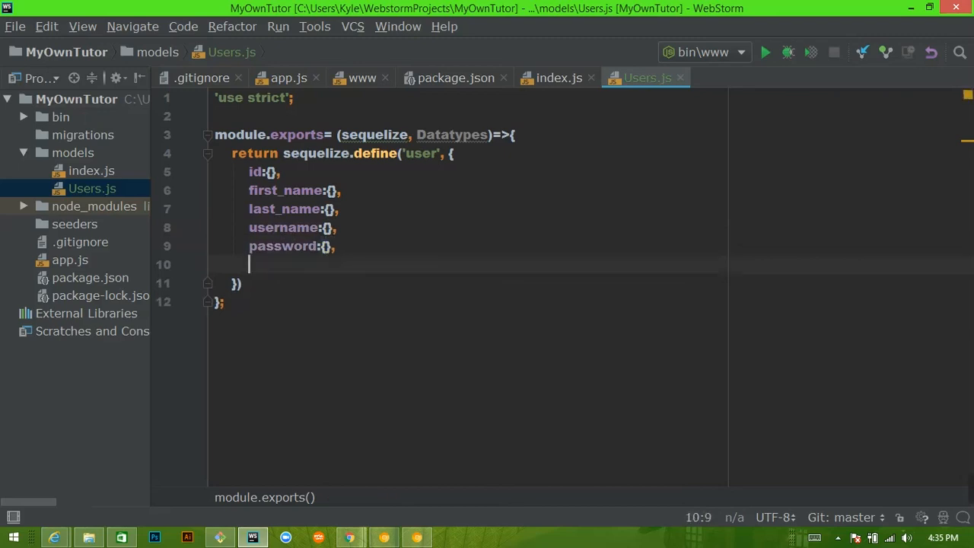
pyautogui.write('email:')
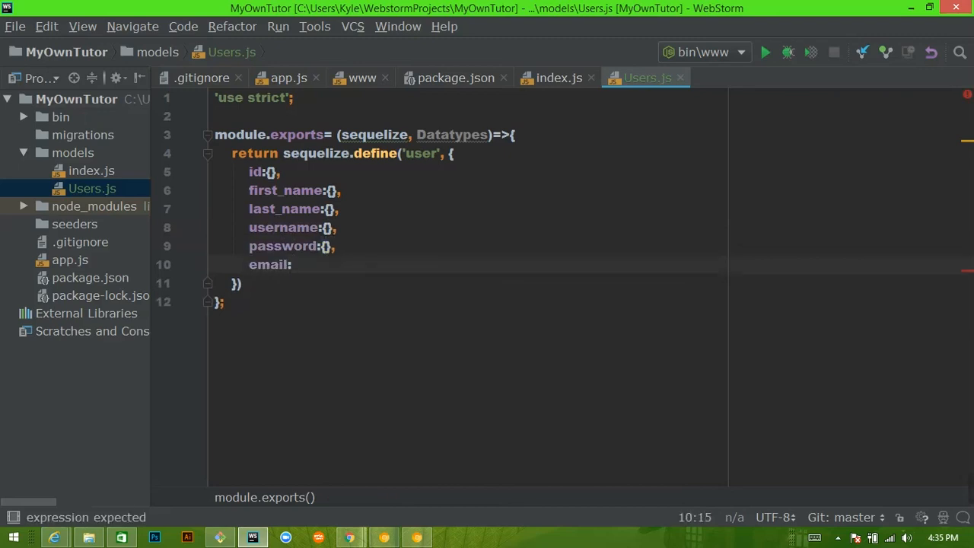
pyautogui.write('{},')
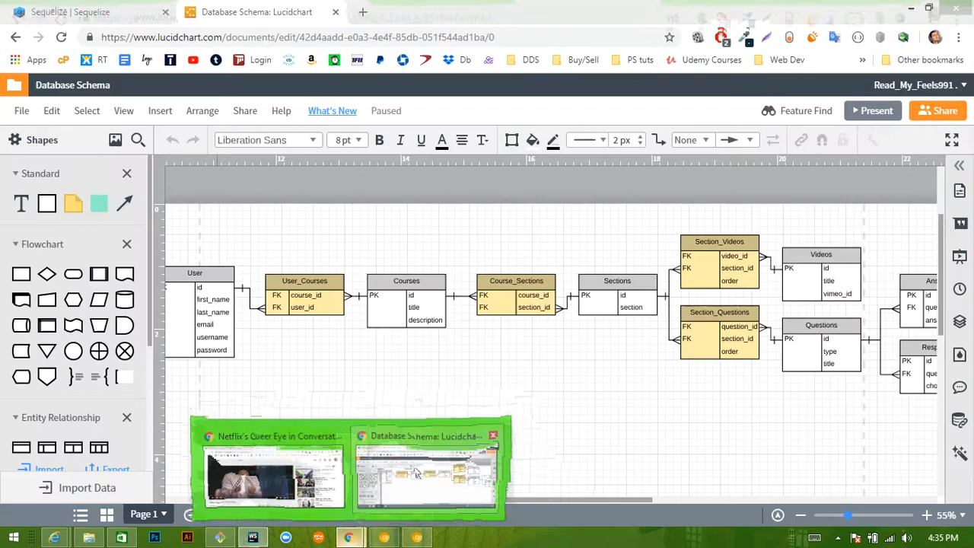
# - Review define's modelName and attributes params in the Sequelize docs, then return to the editor
pyautogui.click(91, 12)
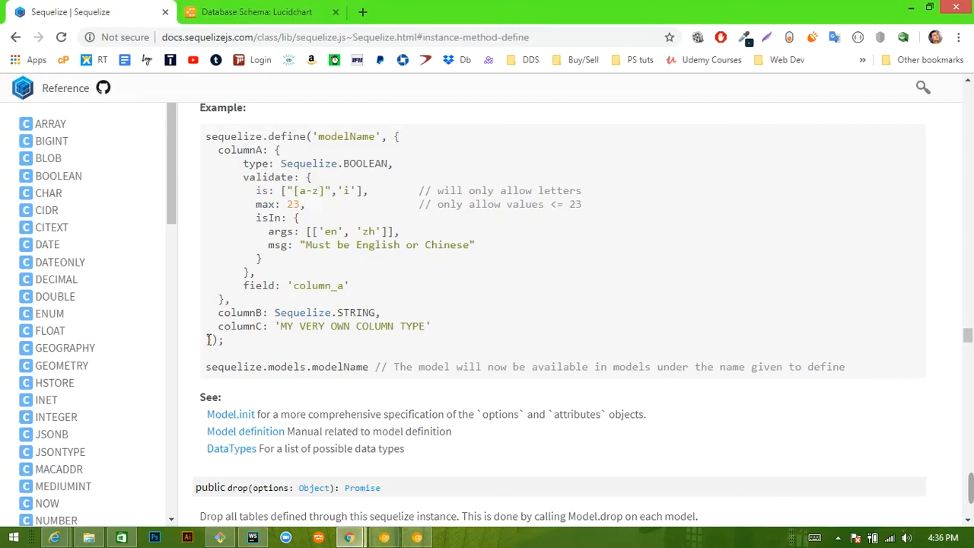
pyautogui.scroll(-3)
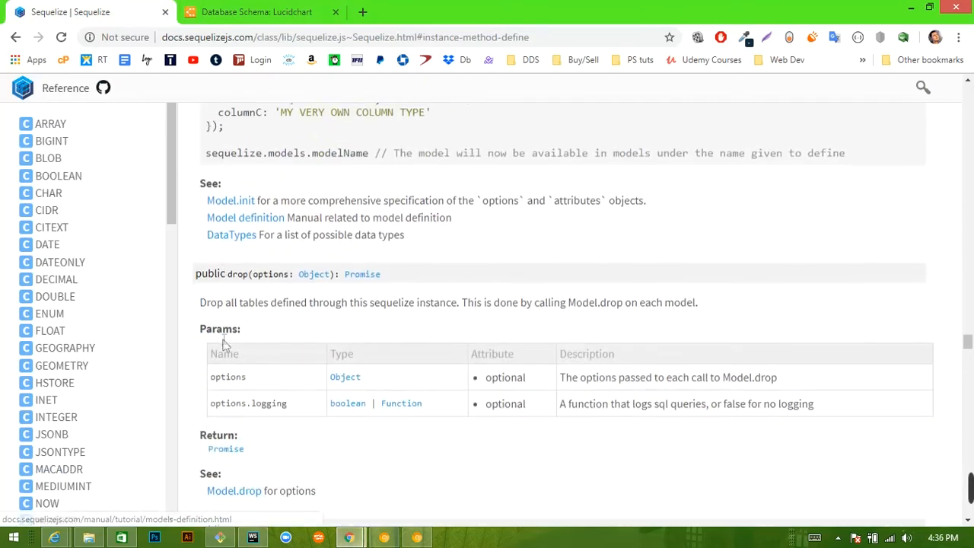
pyautogui.scroll(3)
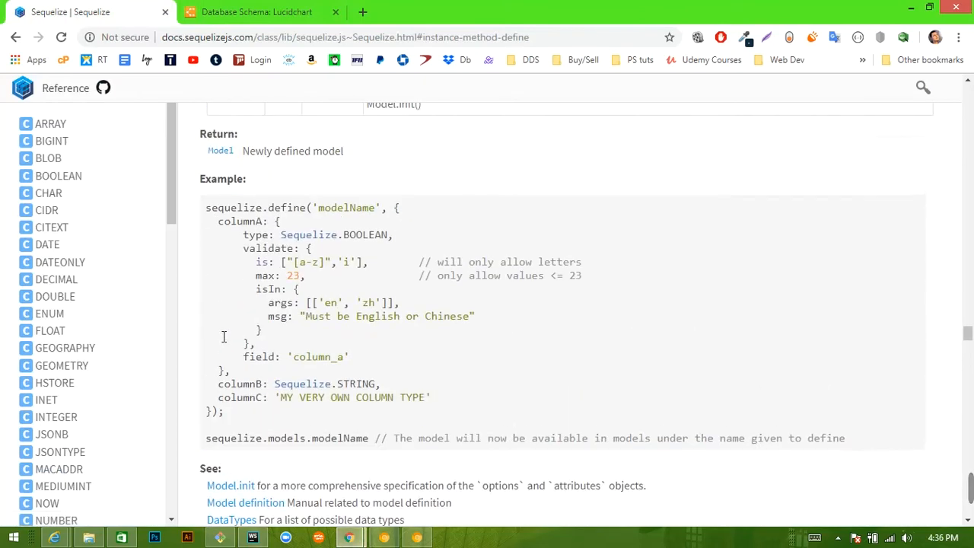
pyautogui.scroll(3)
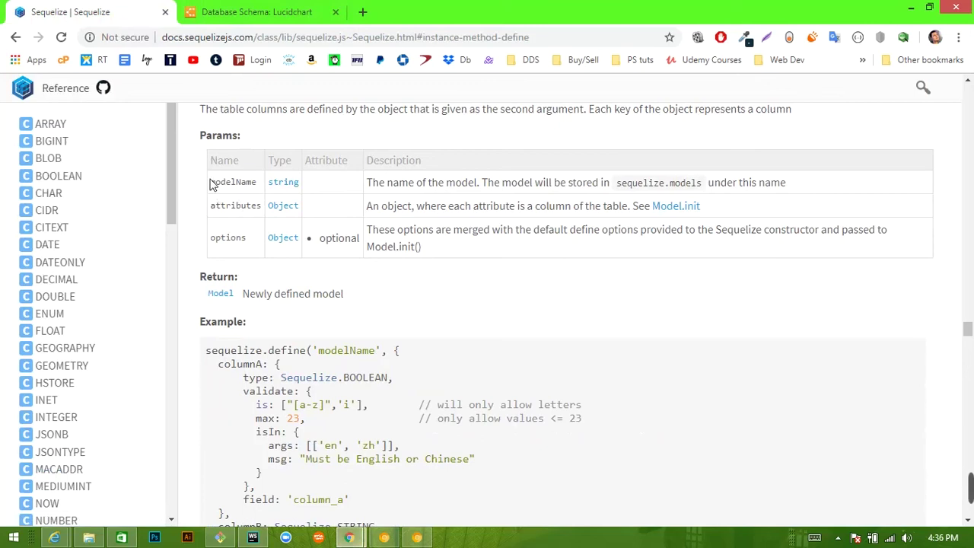
pyautogui.doubleClick(233, 183)
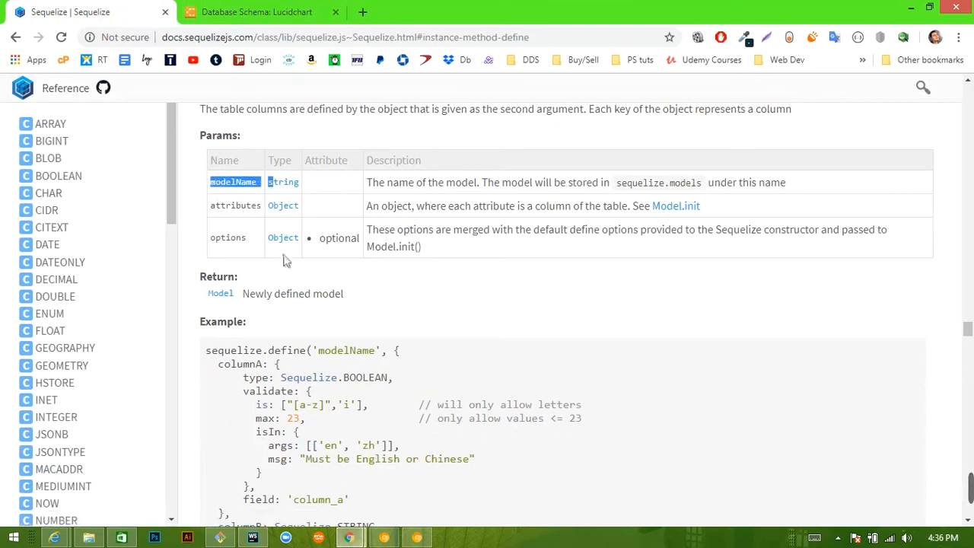
pyautogui.doubleClick(235, 204)
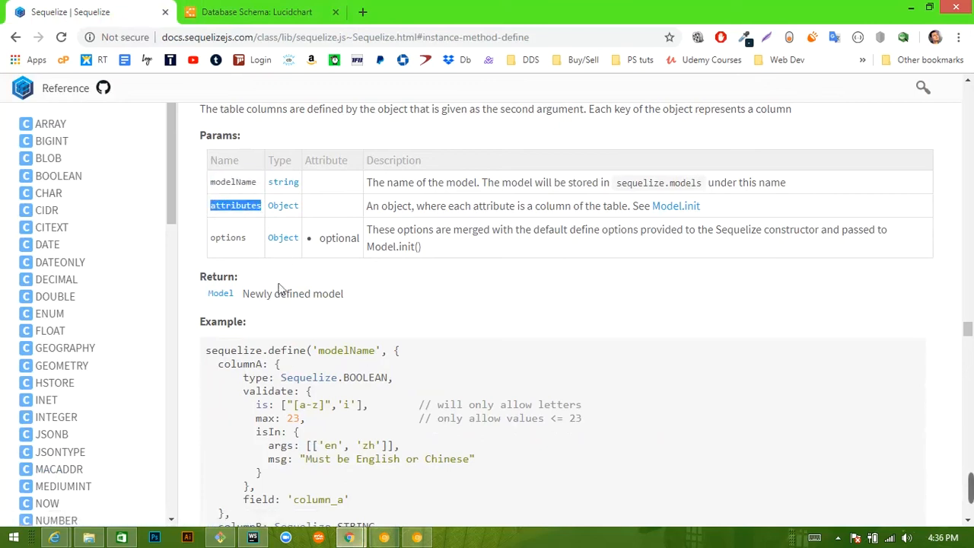
pyautogui.scroll(-3)
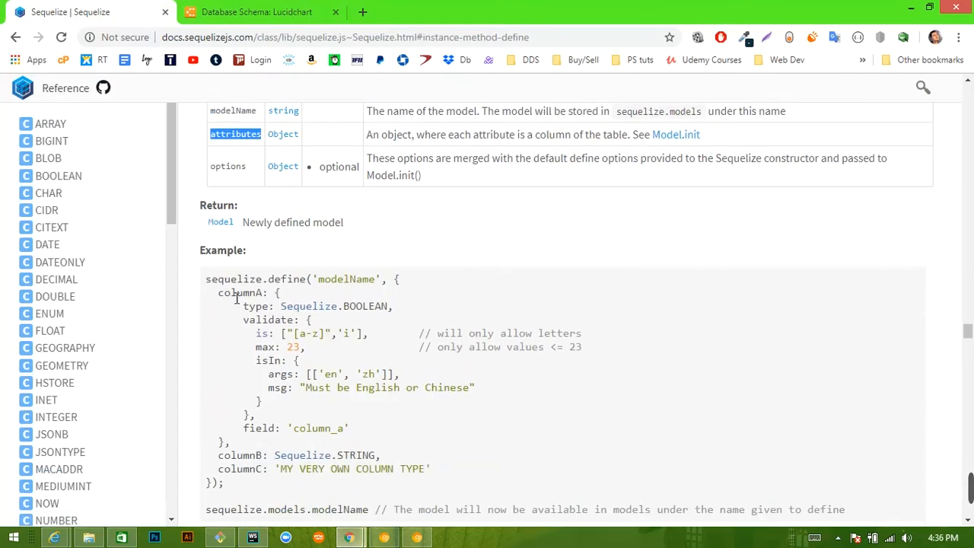
pyautogui.scroll(3)
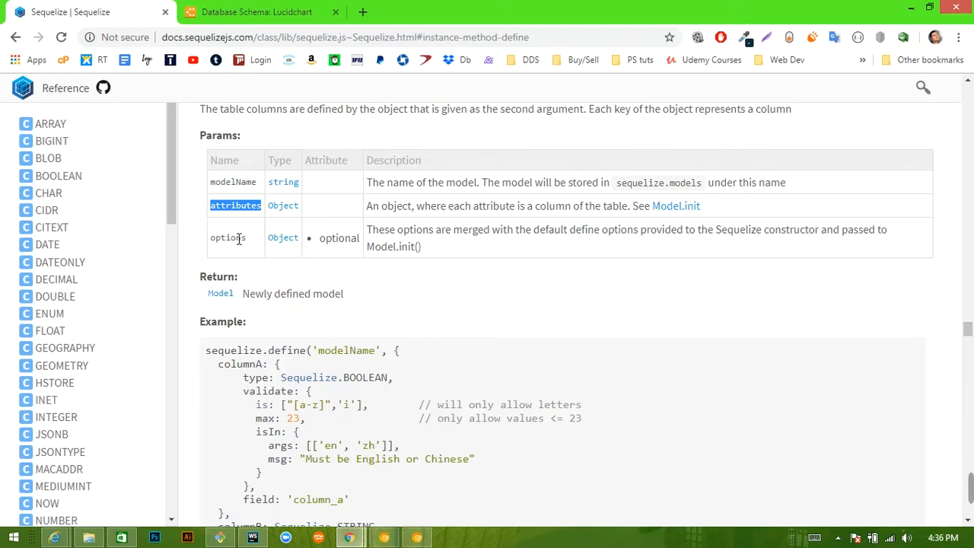
pyautogui.moveTo(280, 265)
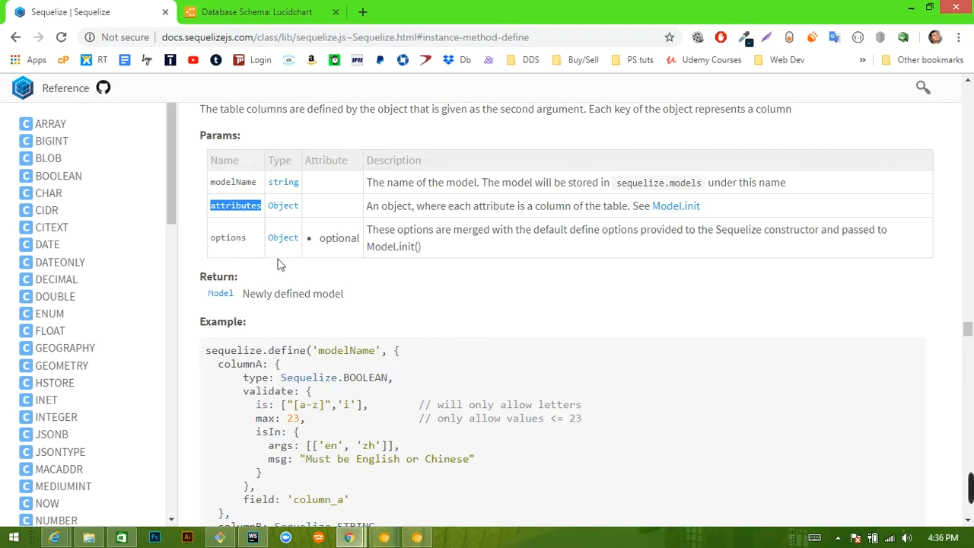
pyautogui.moveTo(257, 230)
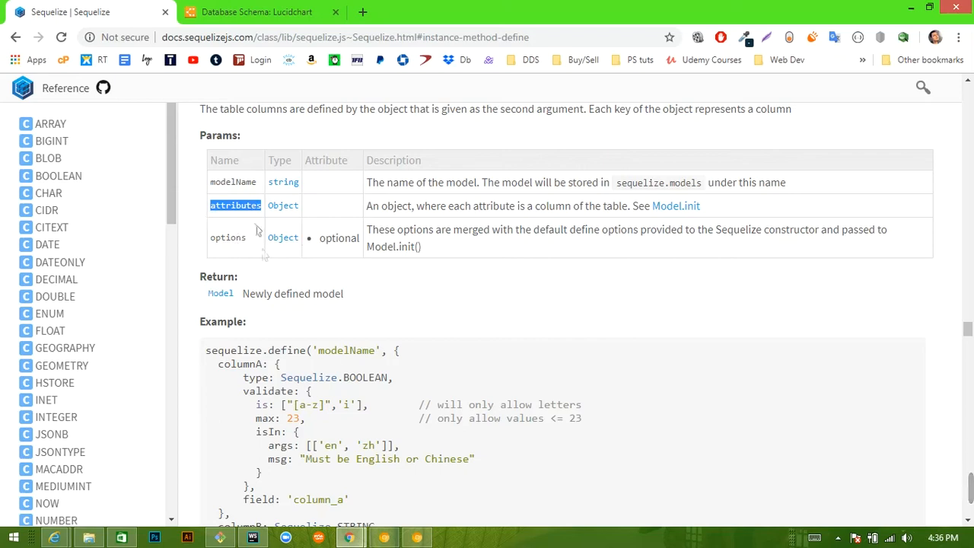
pyautogui.moveTo(262, 216)
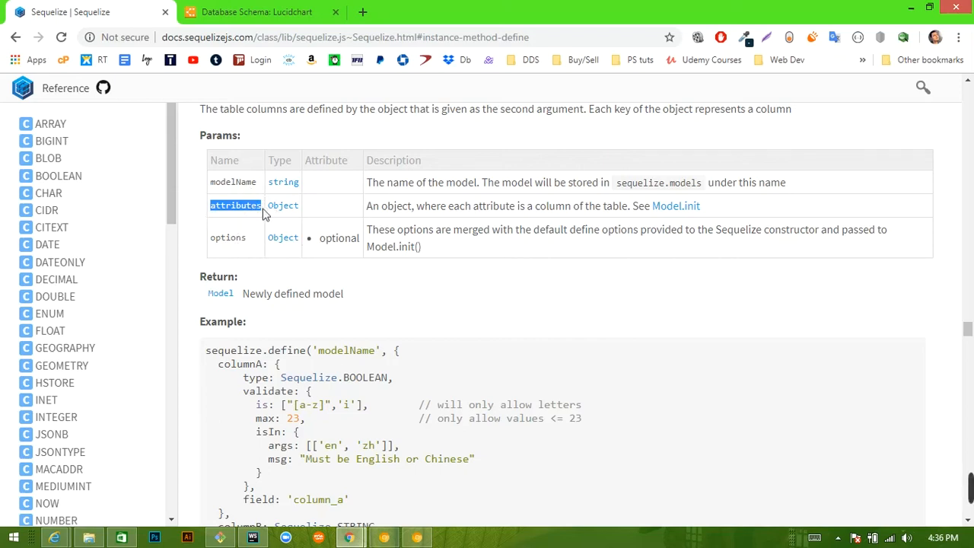
pyautogui.moveTo(244, 198)
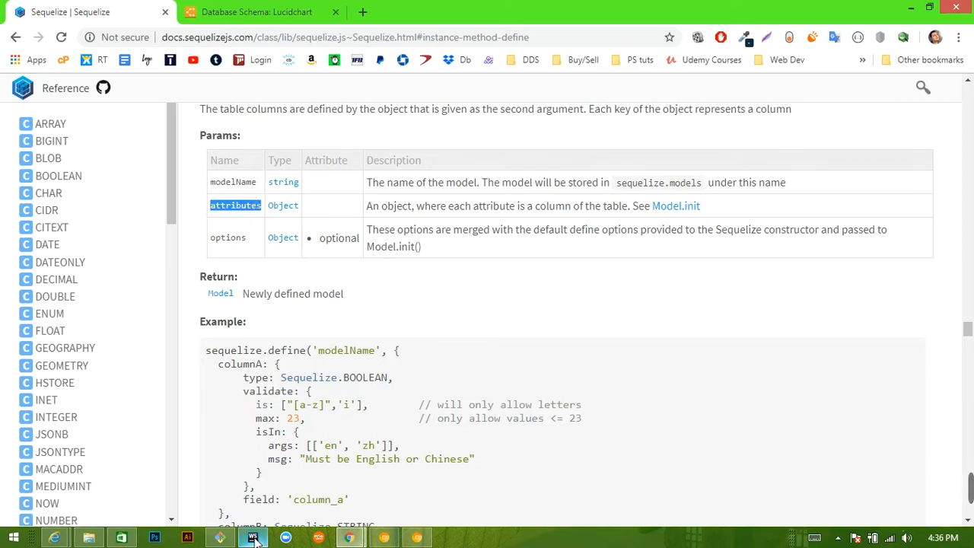
pyautogui.click(253, 538)
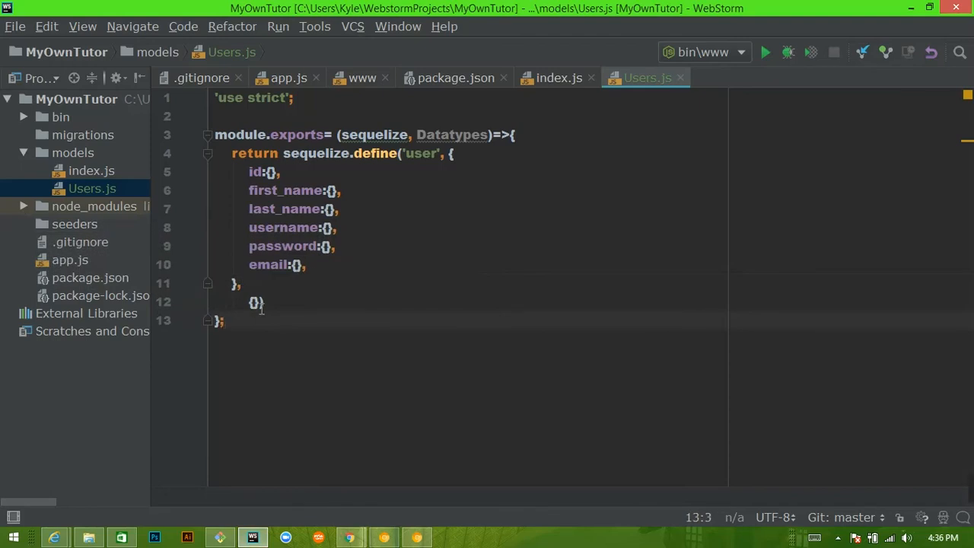
# - Set underscored:true, in the options object and place the caret after email:{},
pyautogui.press('enter')
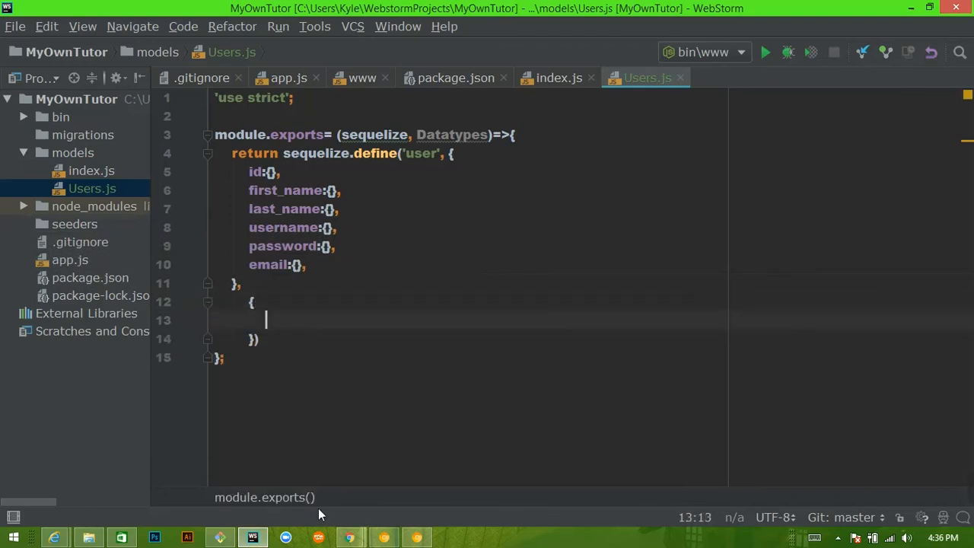
pyautogui.write('underscored')
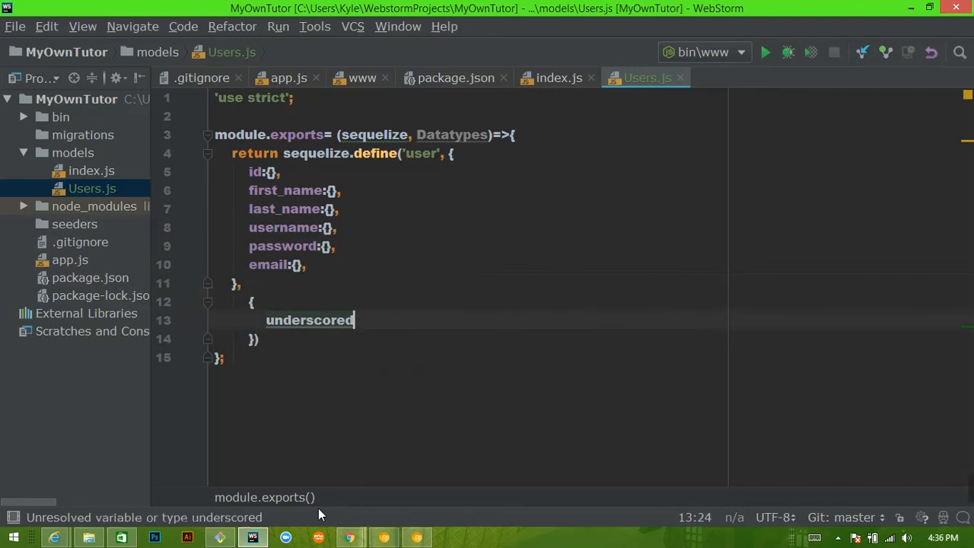
pyautogui.write(':true,')
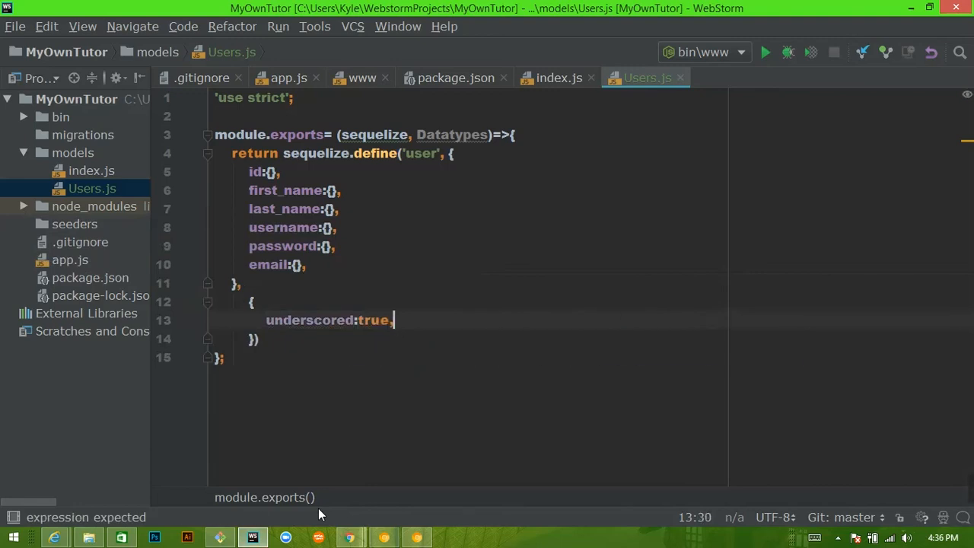
pyautogui.doubleClick(286, 190)
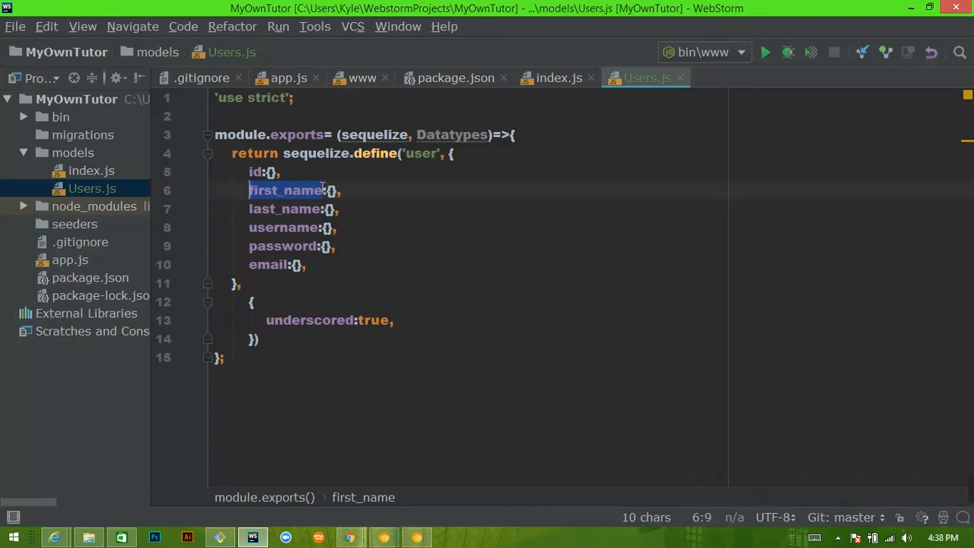
pyautogui.click(303, 265)
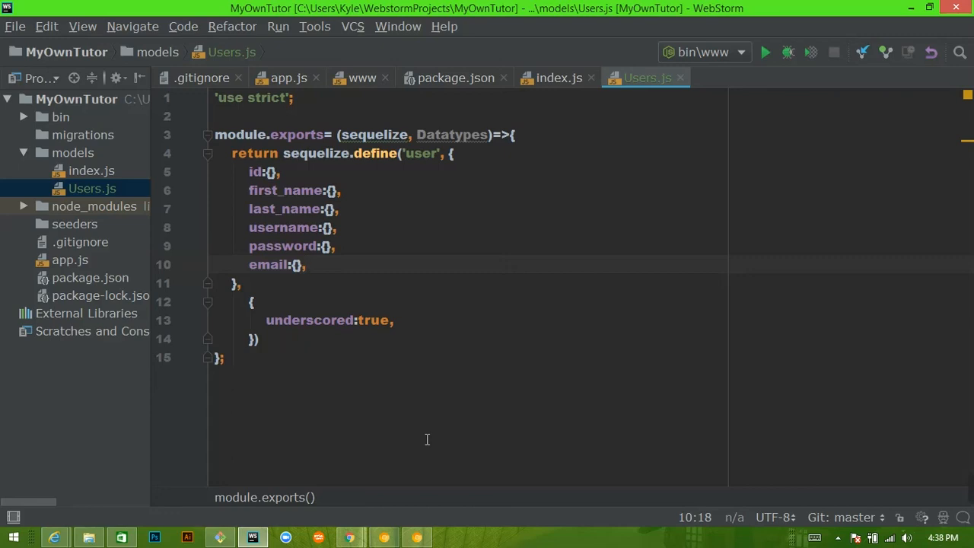
pyautogui.write('createdA')
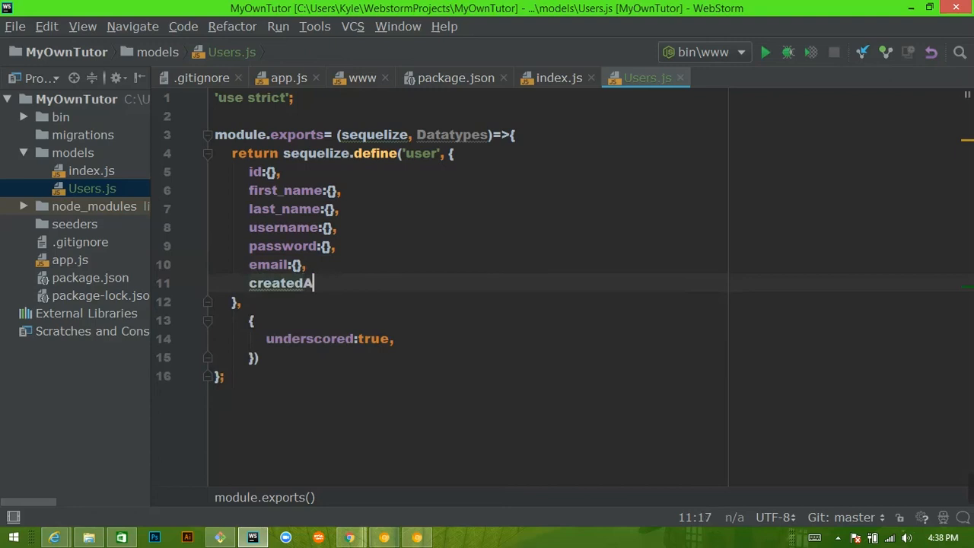
pyautogui.press('Backspace')
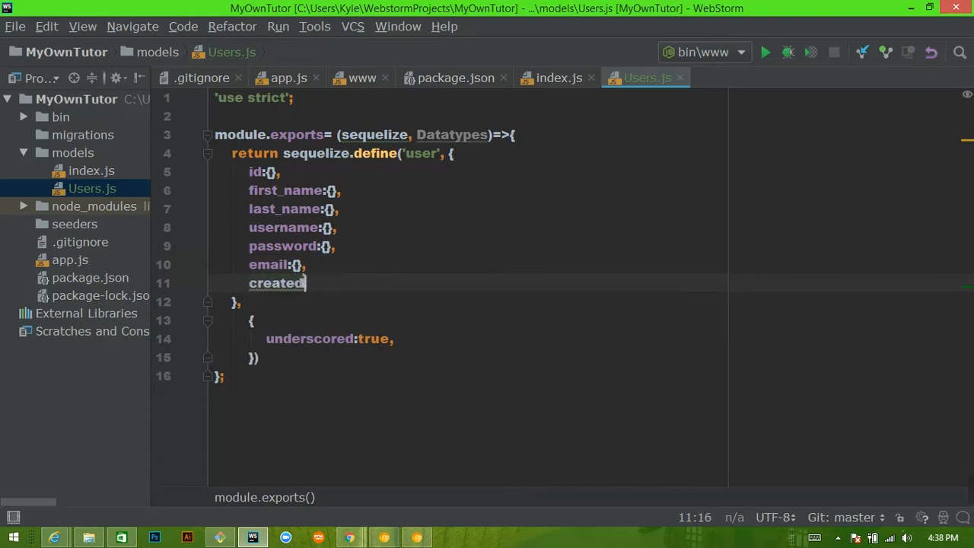
pyautogui.write('At')
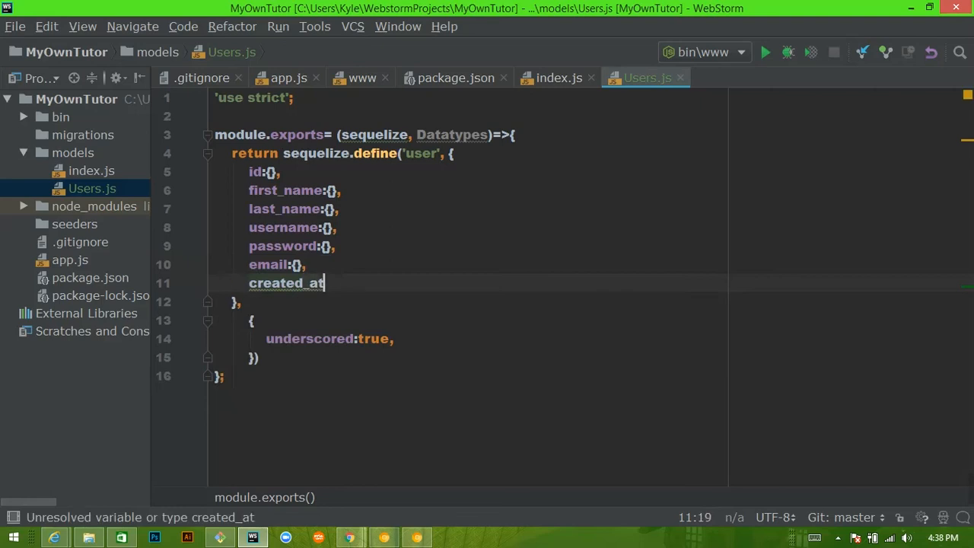
pyautogui.moveTo(402, 344)
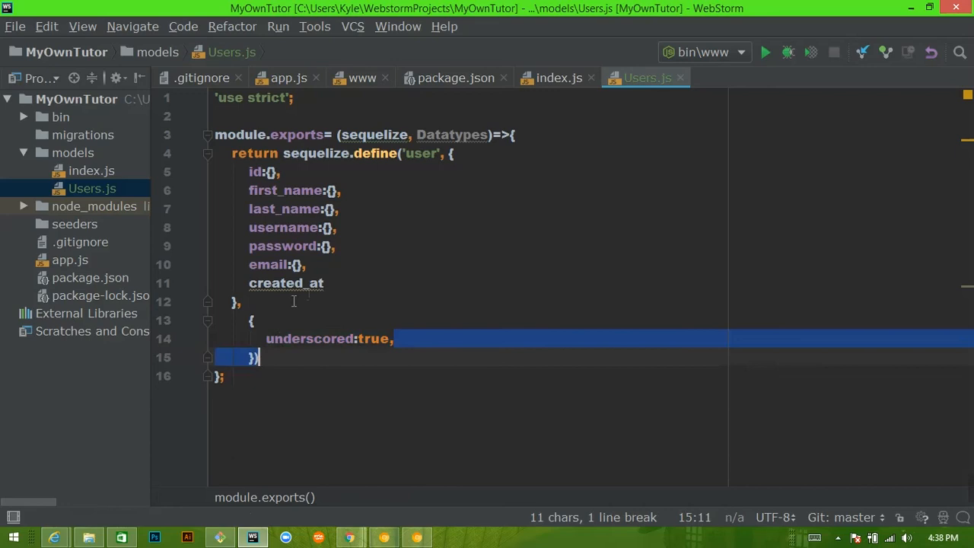
pyautogui.click(323, 282)
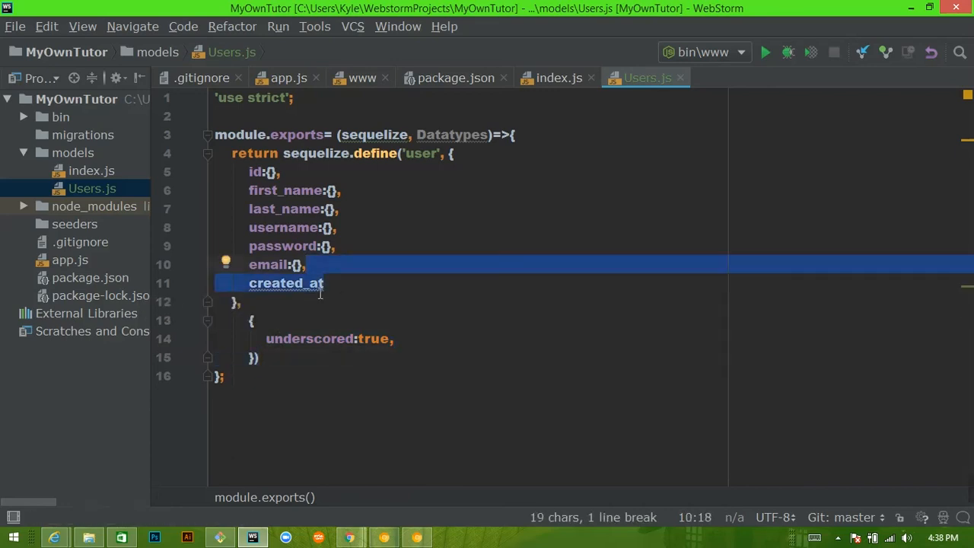
pyautogui.press('Delete')
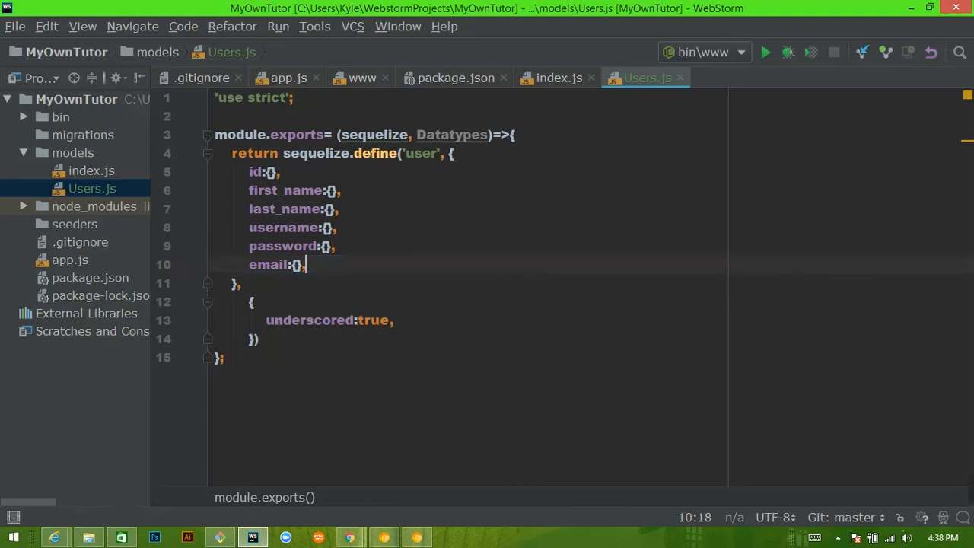
pyautogui.moveTo(246, 354)
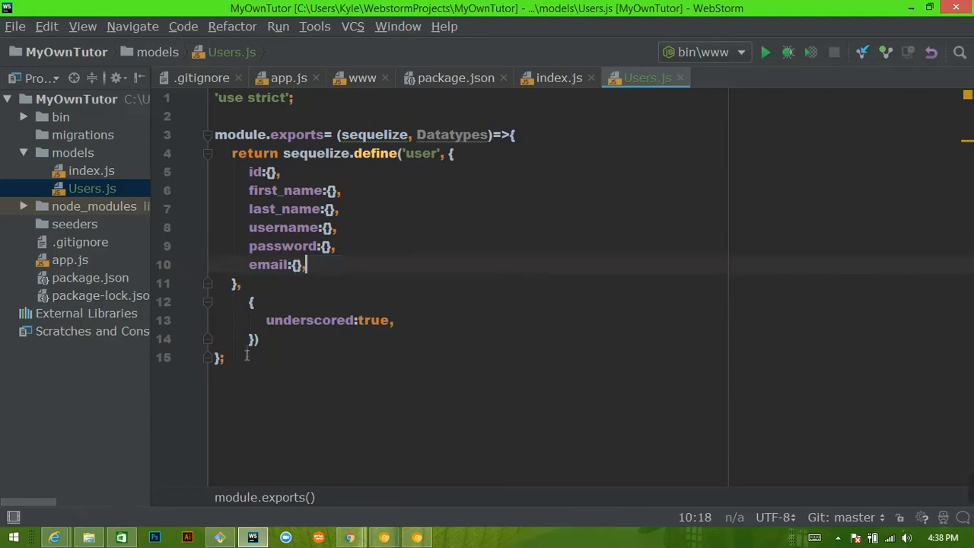
pyautogui.moveTo(441, 305)
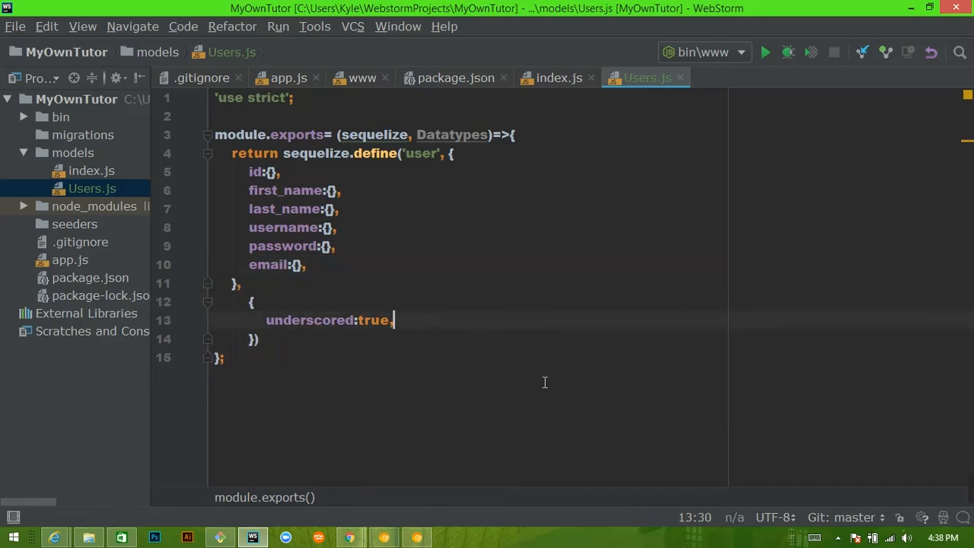
# - Add paranoid: true to the model's options object
pyautogui.write('paranoid:')
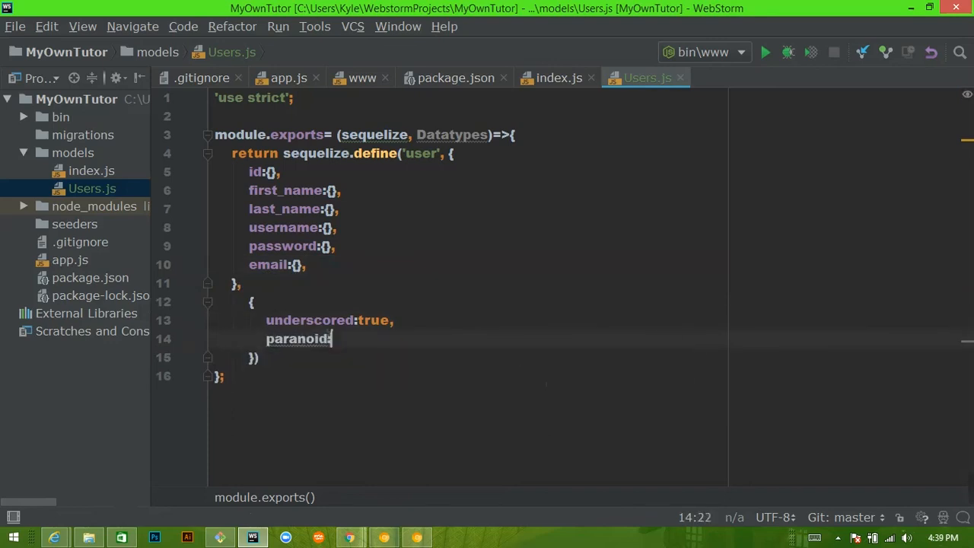
pyautogui.write('true')
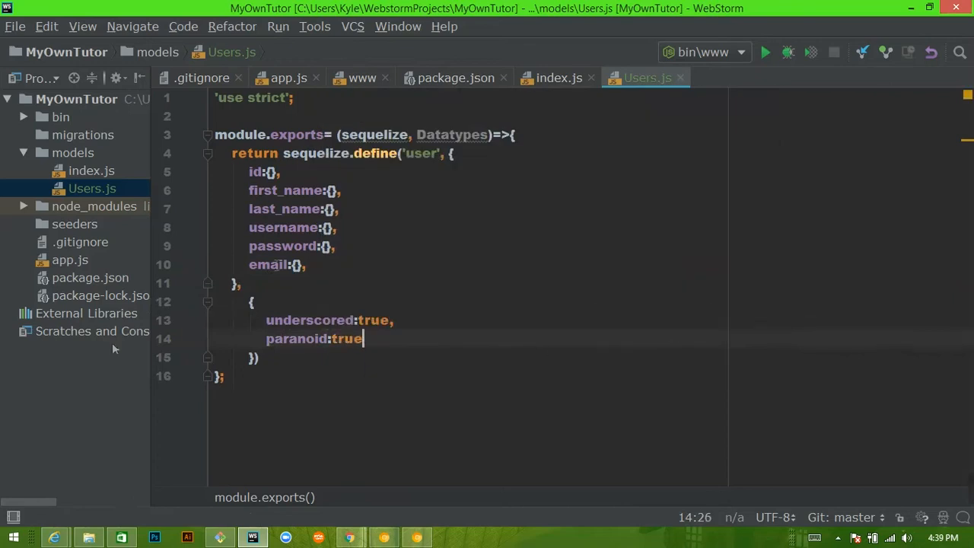
pyautogui.click(306, 265)
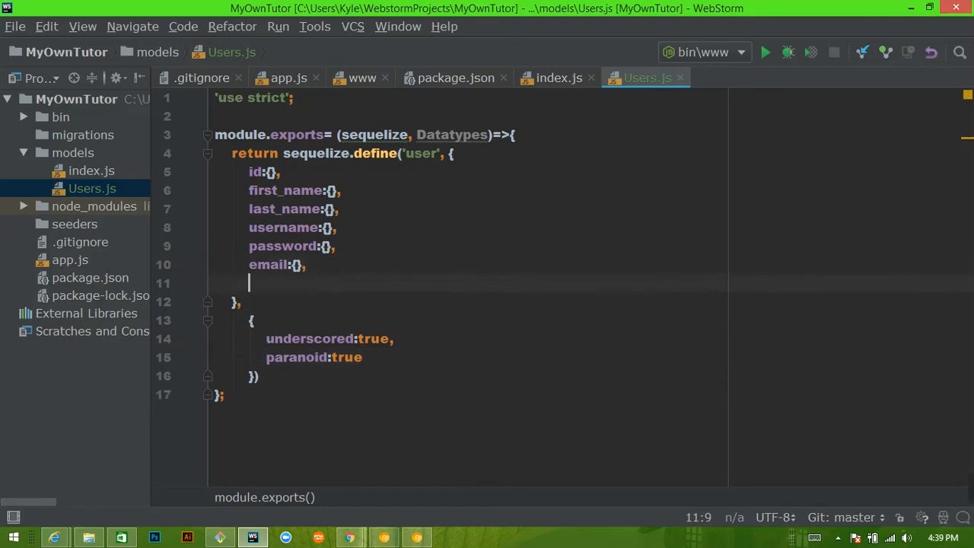
# - Add updated_at:{} and deleted_at:{} attributes after email, fixing the deleted_at spelling
pyautogui.write('updated_at')
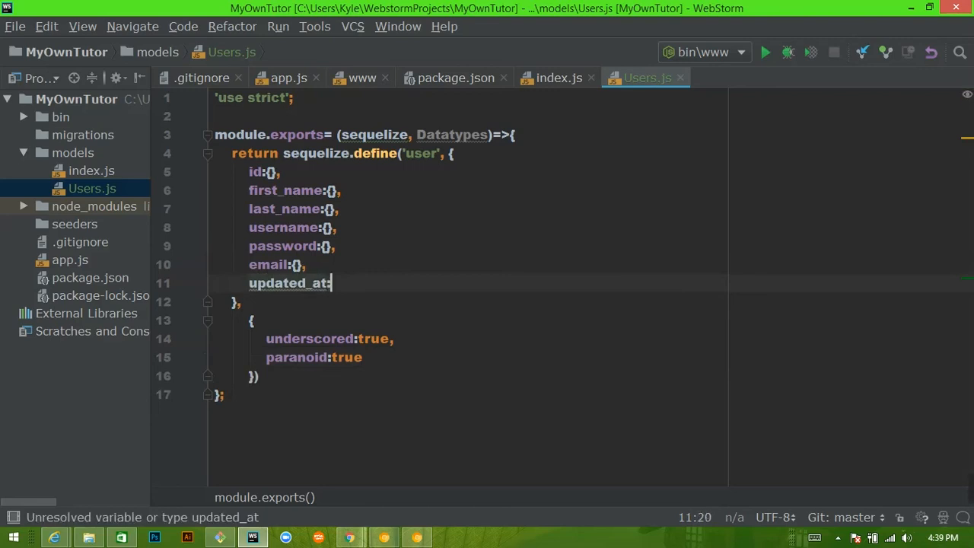
pyautogui.write(':{}')
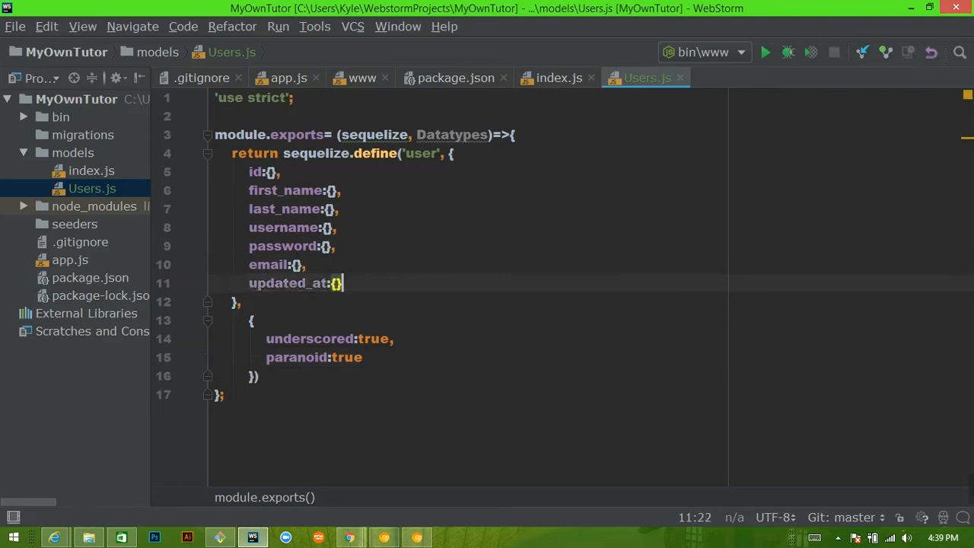
pyautogui.write('delted')
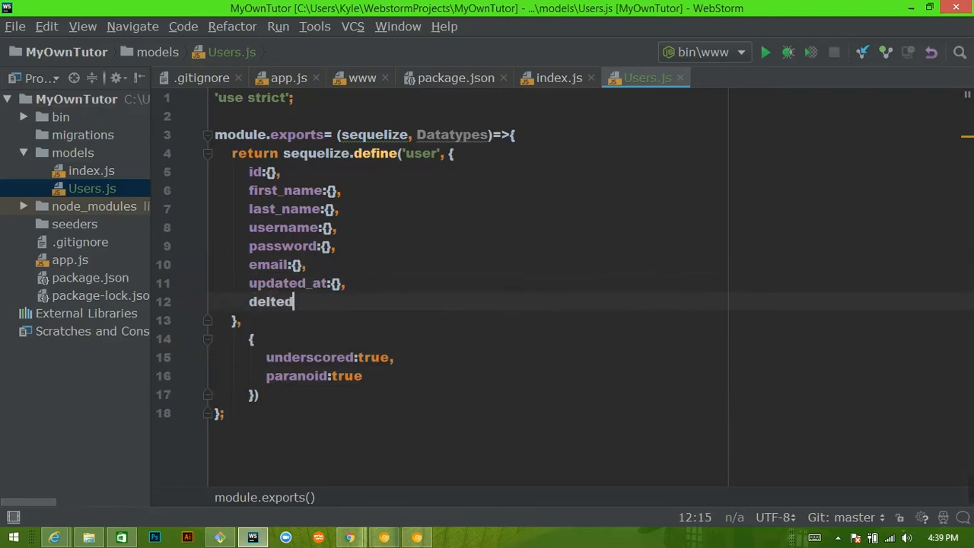
pyautogui.press('BackSpace')
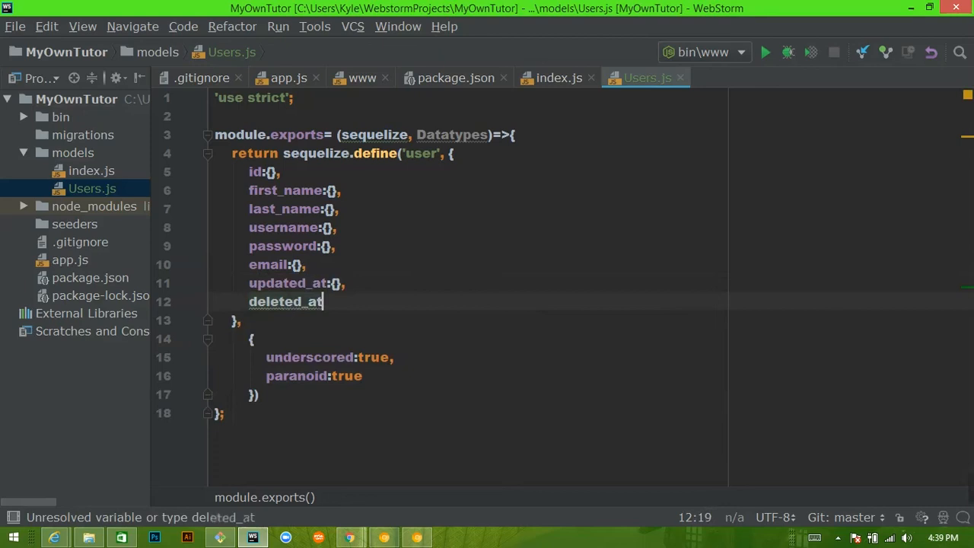
pyautogui.write(':{}')
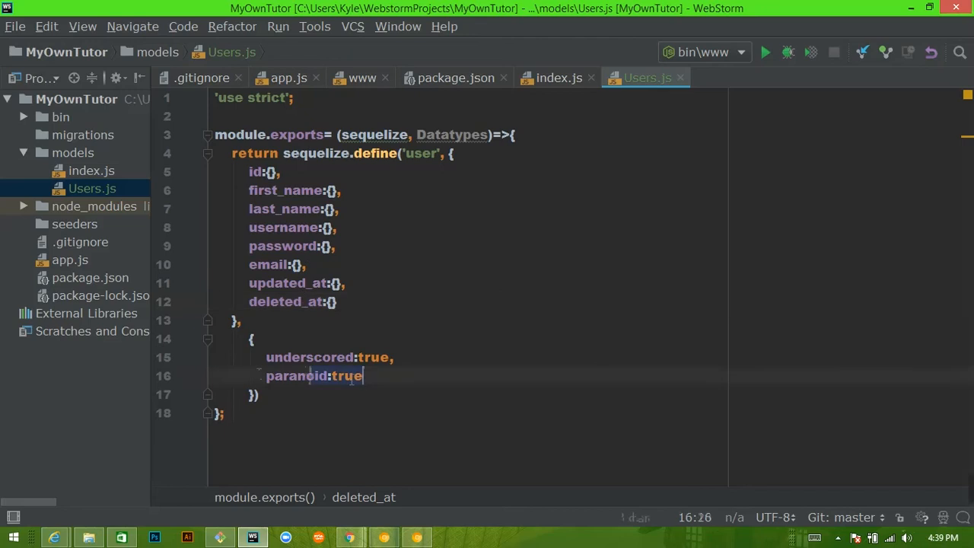
# - Review the paranoid option and the empty first_name and email attribute definitions
pyautogui.doubleClick(297, 374)
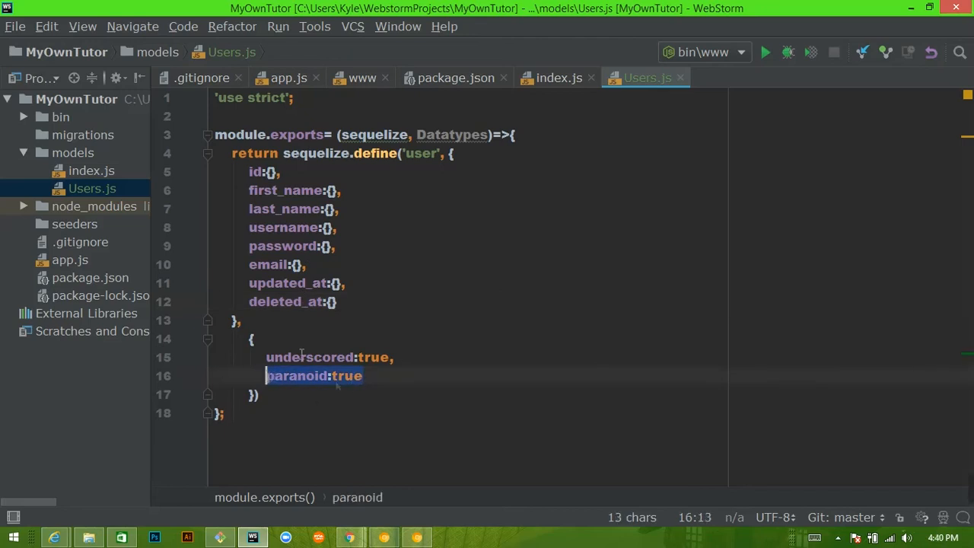
pyautogui.moveTo(341, 301)
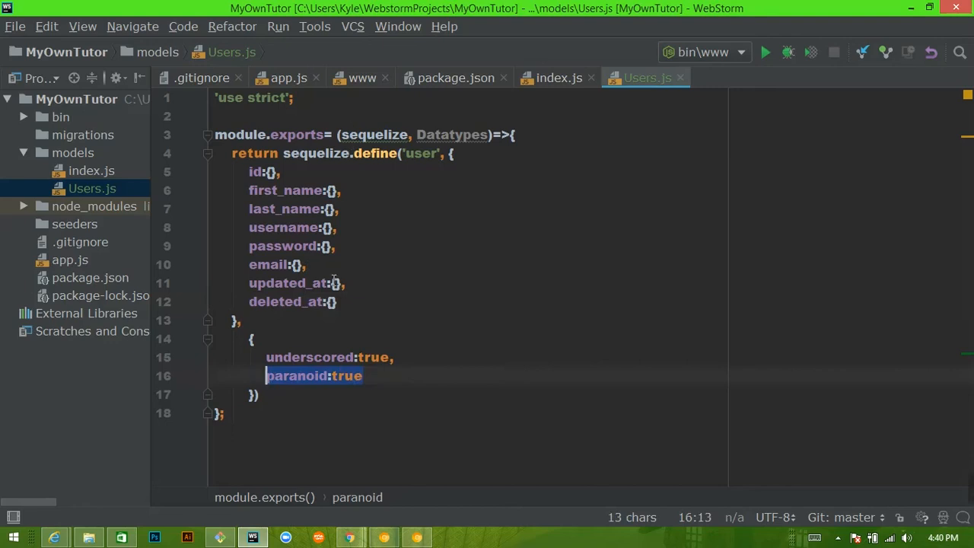
pyautogui.moveTo(328, 278)
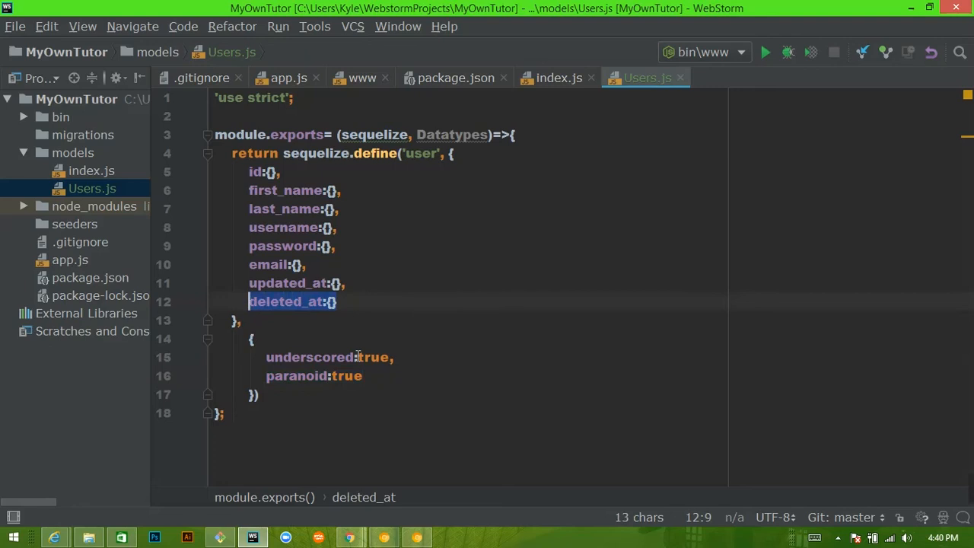
pyautogui.moveTo(376, 220)
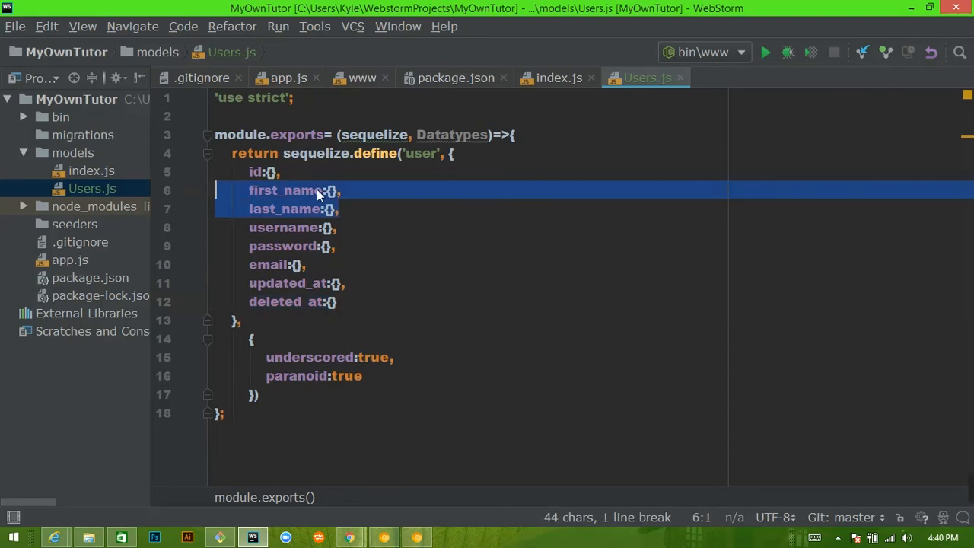
pyautogui.click(335, 191)
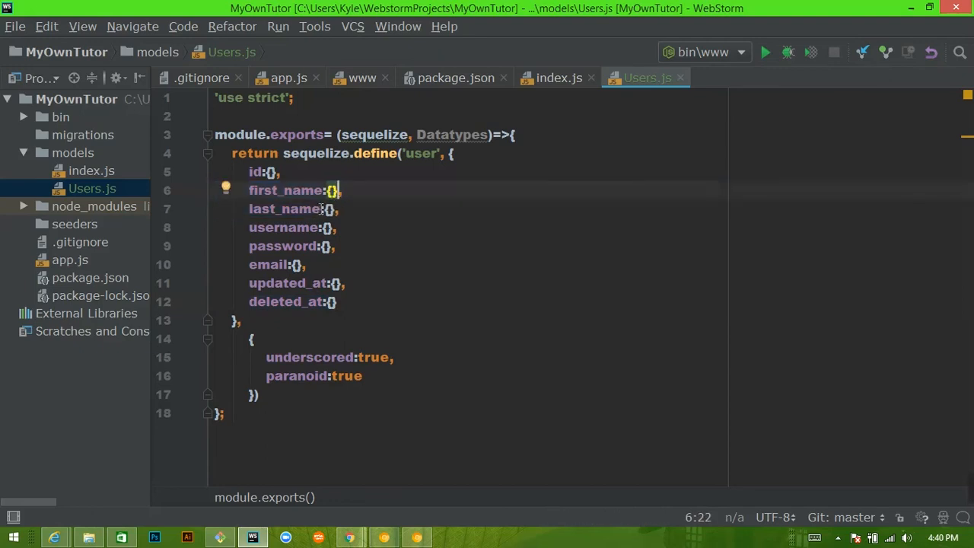
pyautogui.moveTo(350, 219)
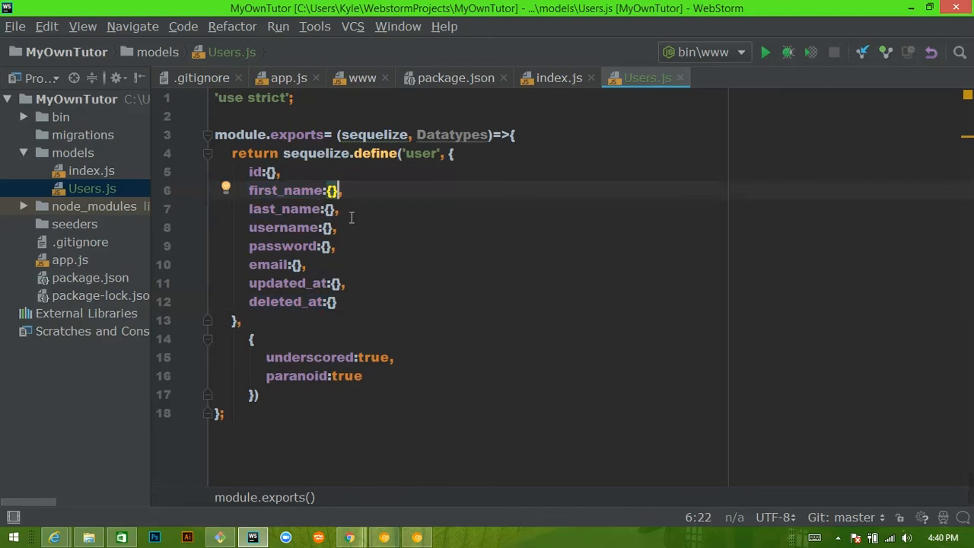
pyautogui.click(338, 208)
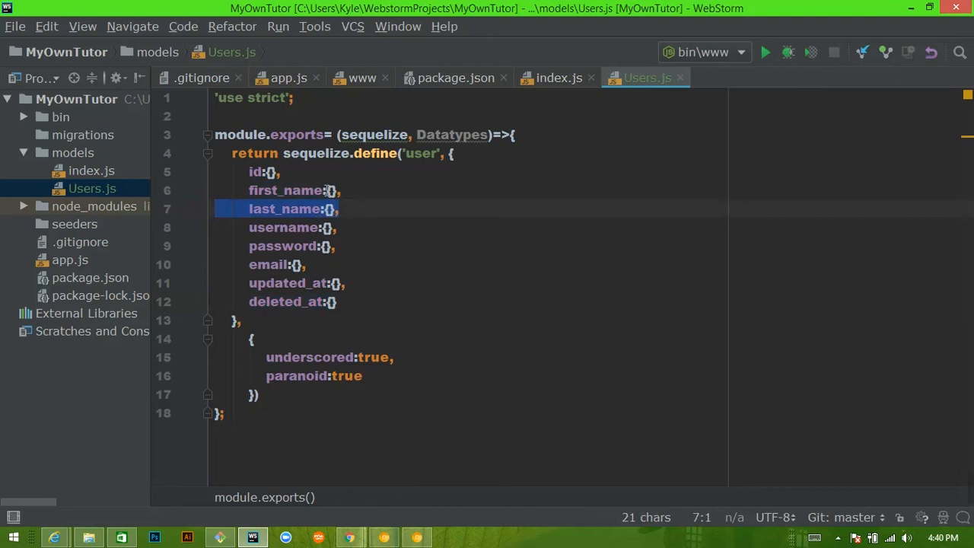
pyautogui.click(312, 190)
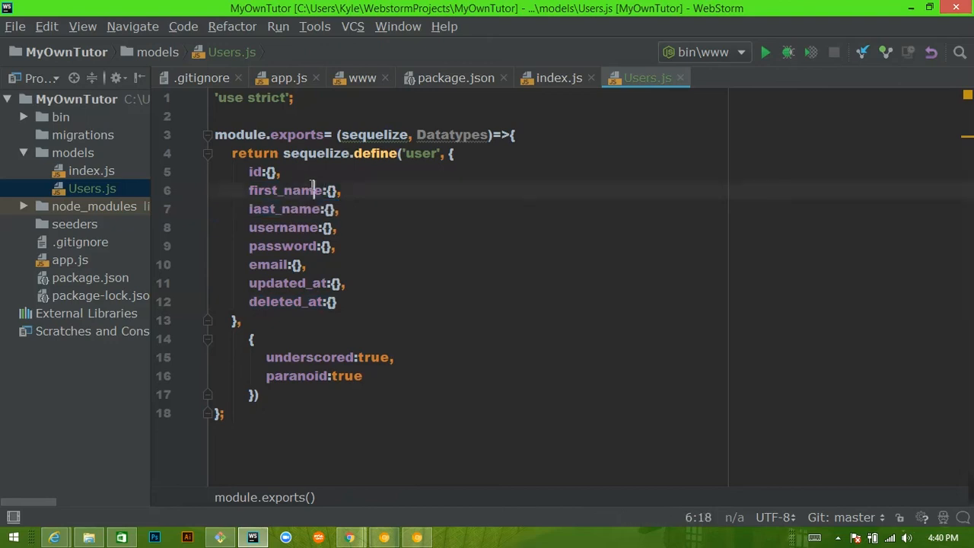
pyautogui.click(289, 264)
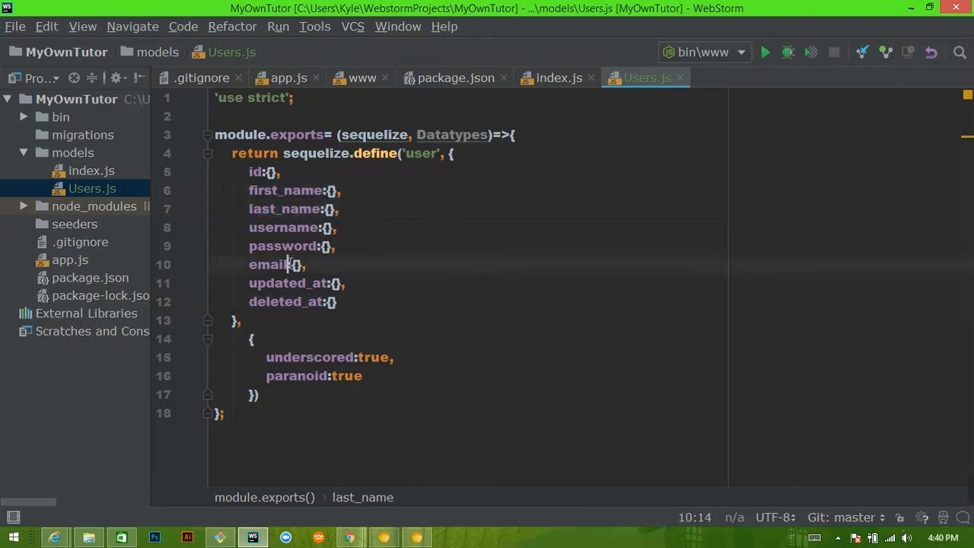
pyautogui.click(289, 265)
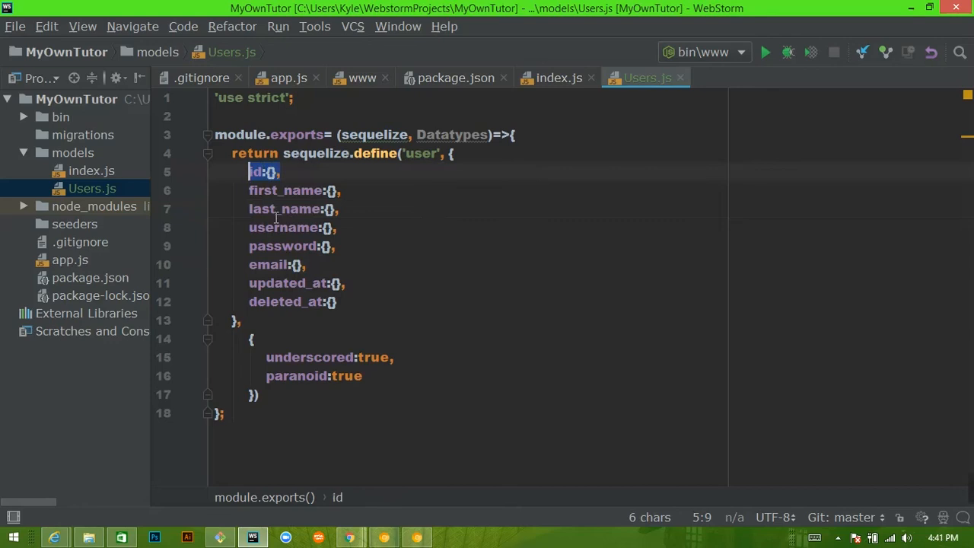
pyautogui.moveTo(288, 164)
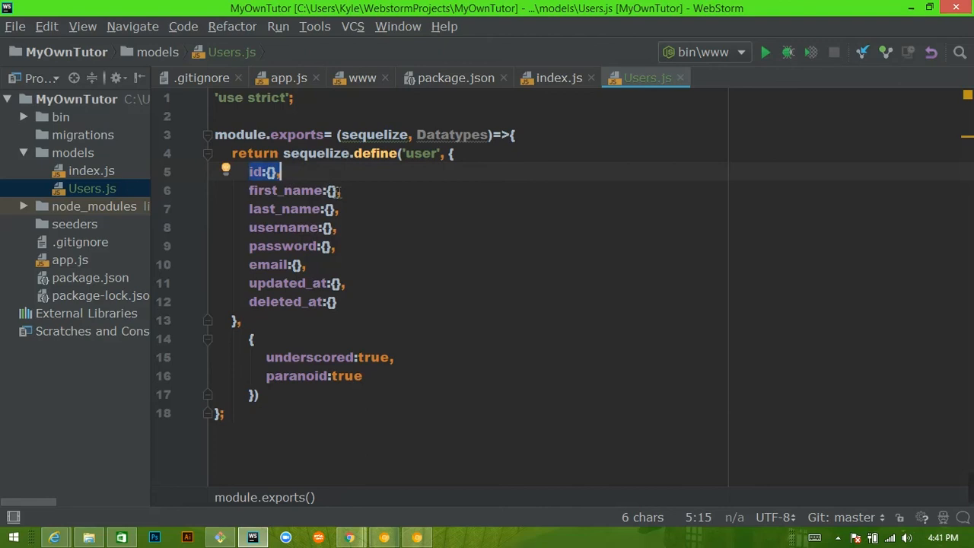
pyautogui.click(328, 191)
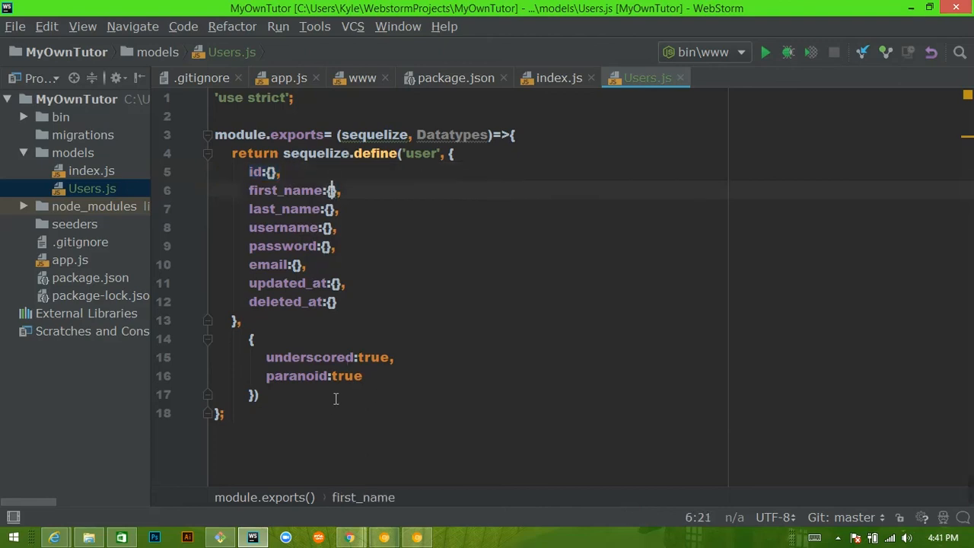
pyautogui.moveTo(266, 277)
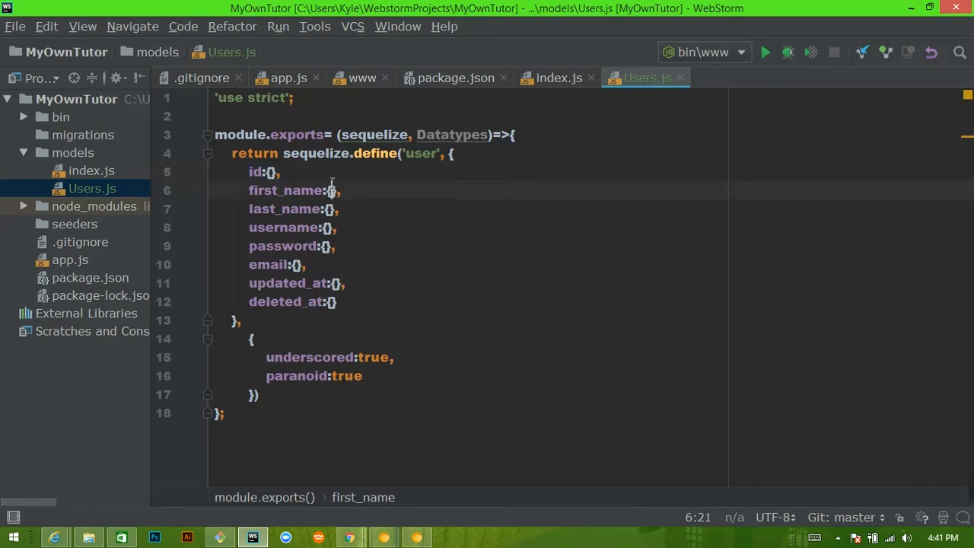
# - Expand the id attribute's braces onto separate lines for its column options
pyautogui.click(268, 171)
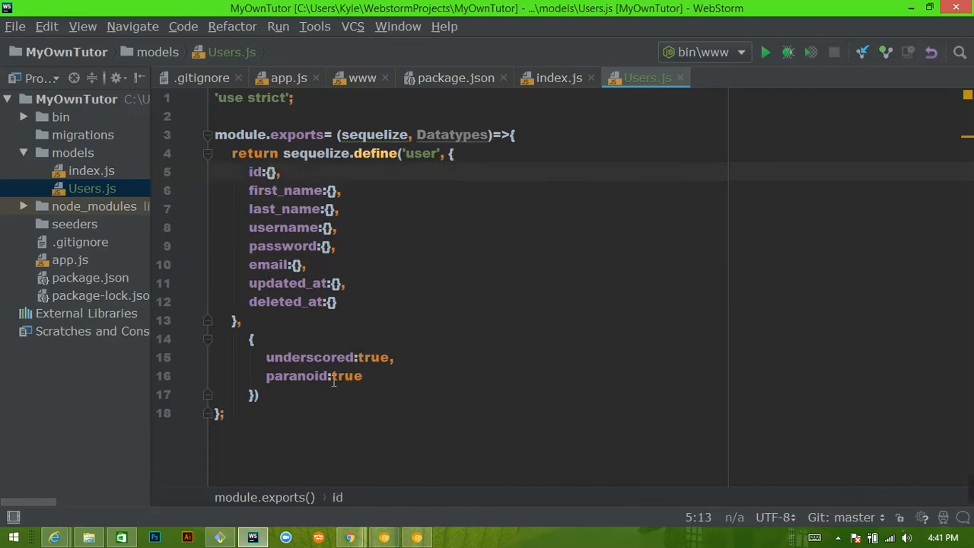
pyautogui.press('Enter')
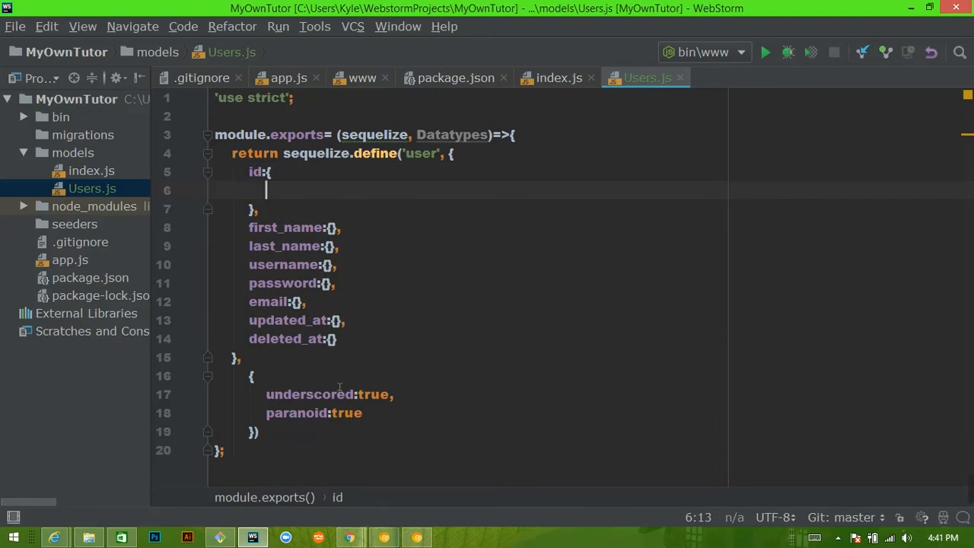
pyautogui.moveTo(350, 537)
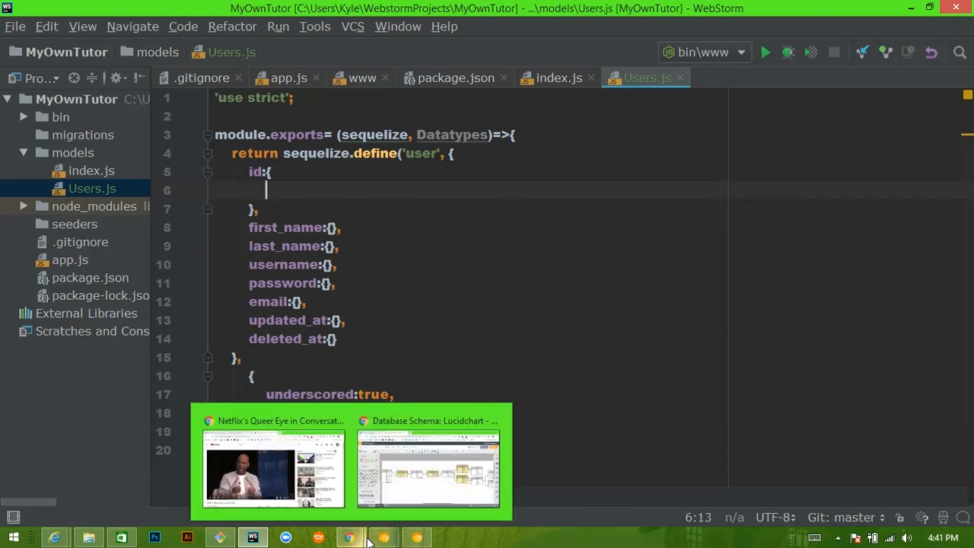
# - Switch from WebStorm to the Chrome browser window
pyautogui.click(272, 469)
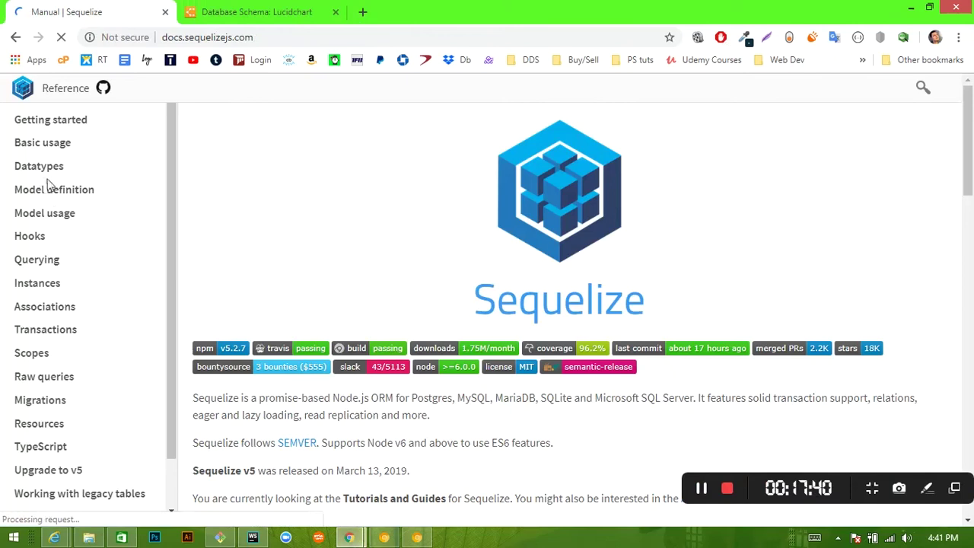
# - Browse the Sequelize Datatypes page down to Sequelize.UUID and select it
pyautogui.click(39, 166)
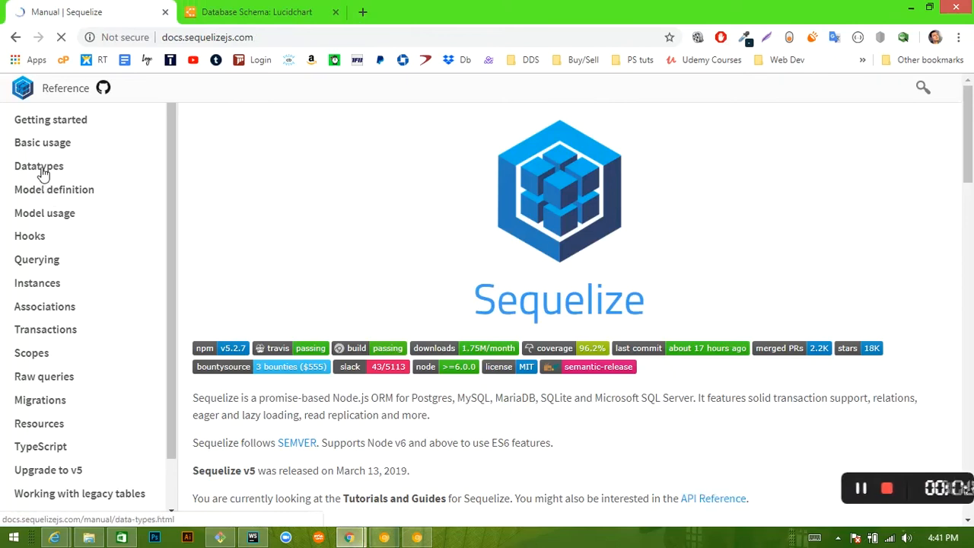
pyautogui.click(39, 165)
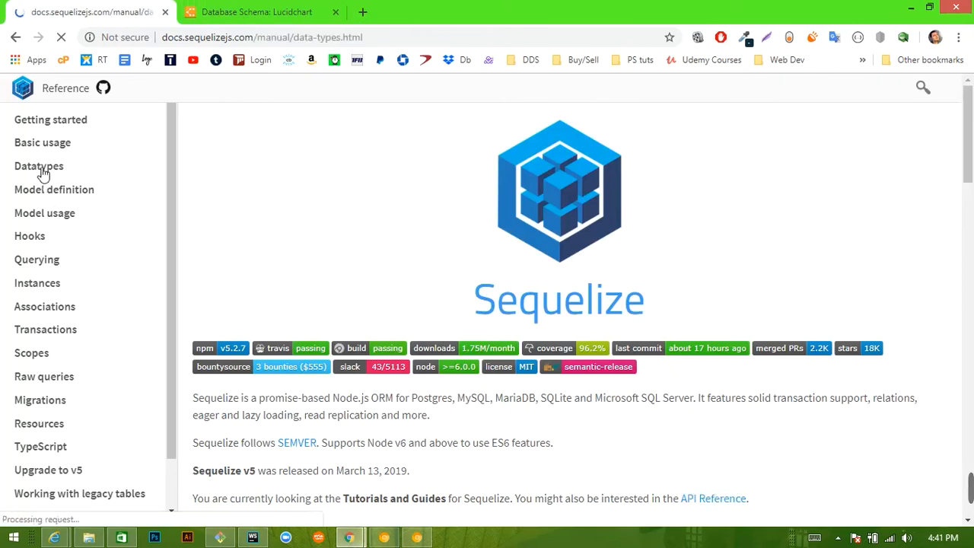
pyautogui.click(40, 166)
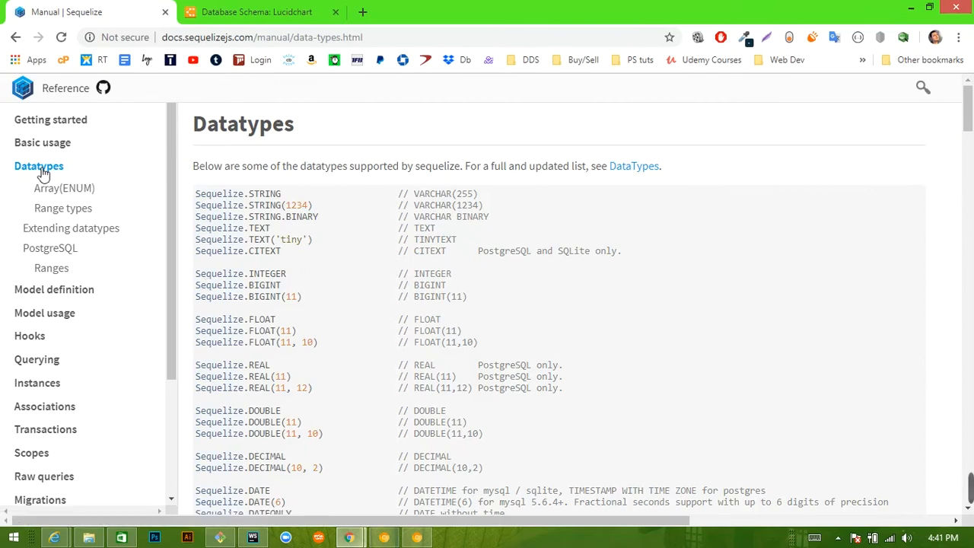
pyautogui.scroll(-3)
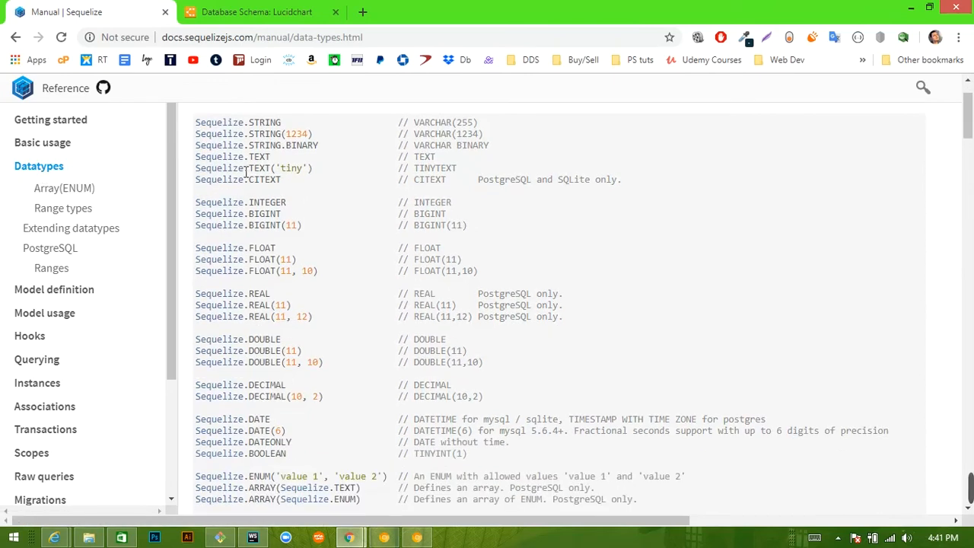
pyautogui.moveTo(264, 251)
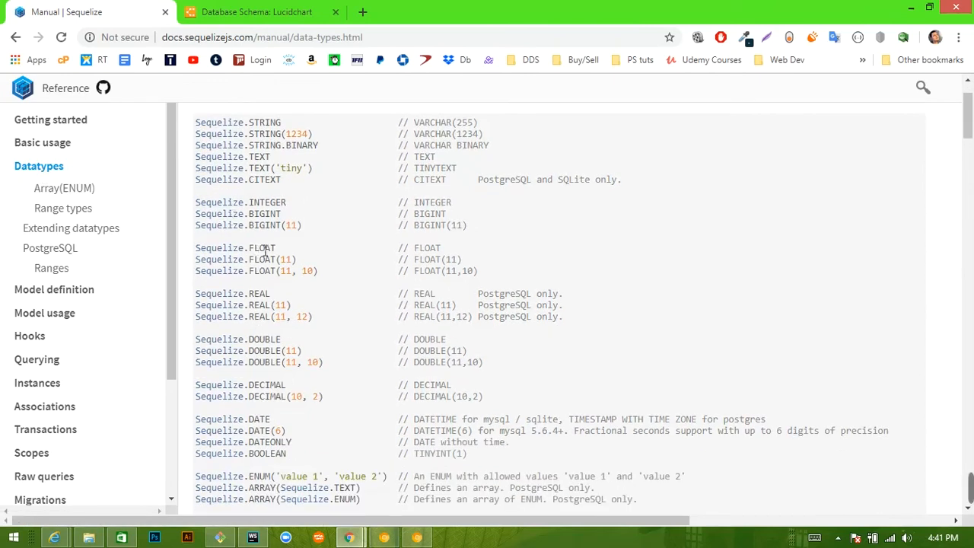
pyautogui.scroll(-3)
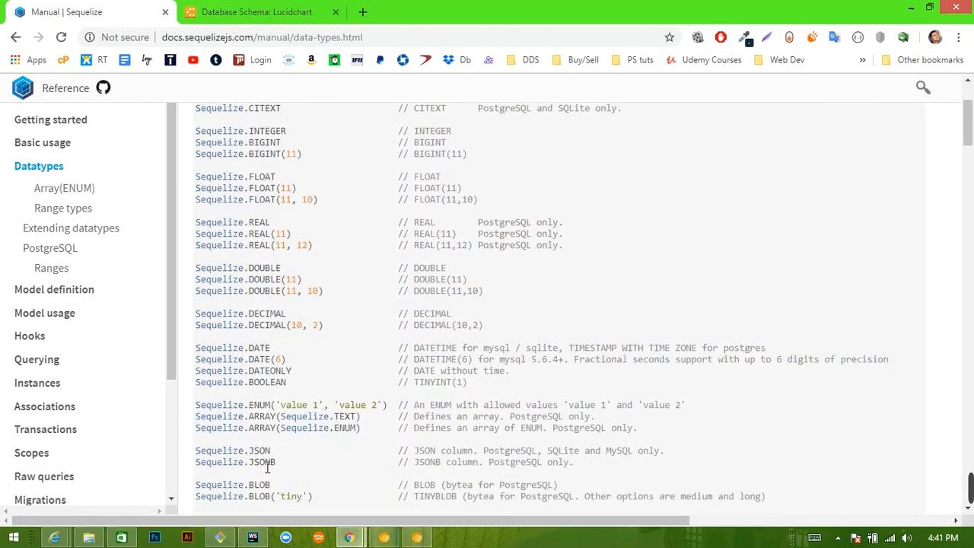
pyautogui.scroll(-3)
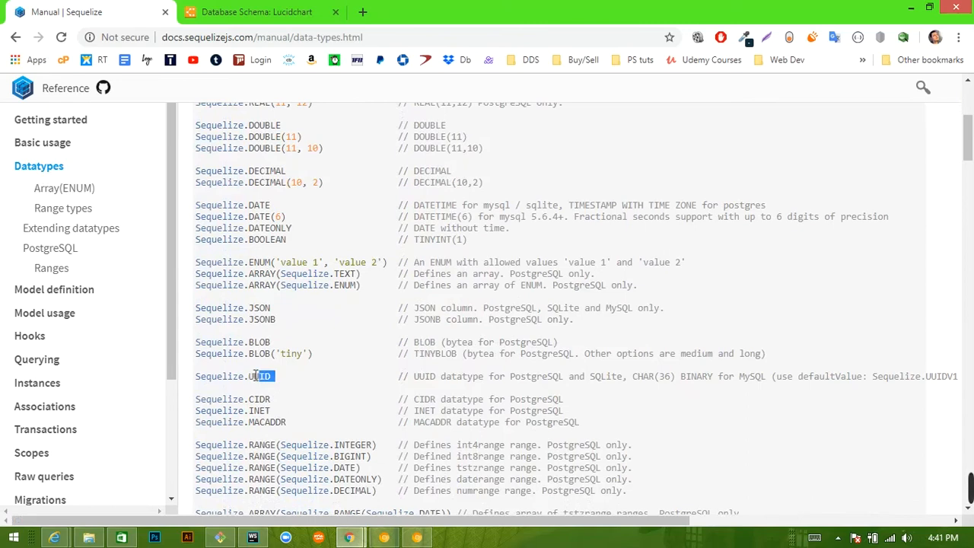
pyautogui.doubleClick(235, 376)
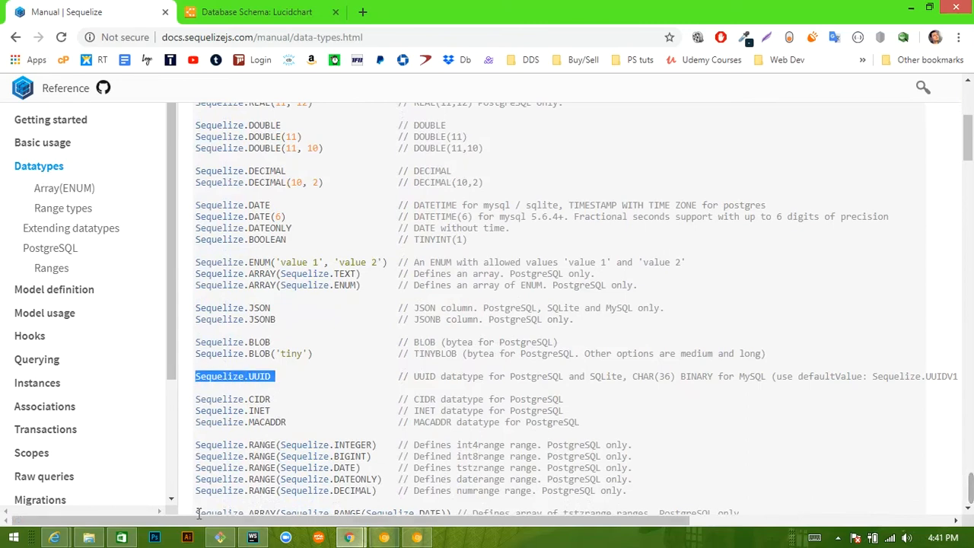
pyautogui.moveTo(175, 518)
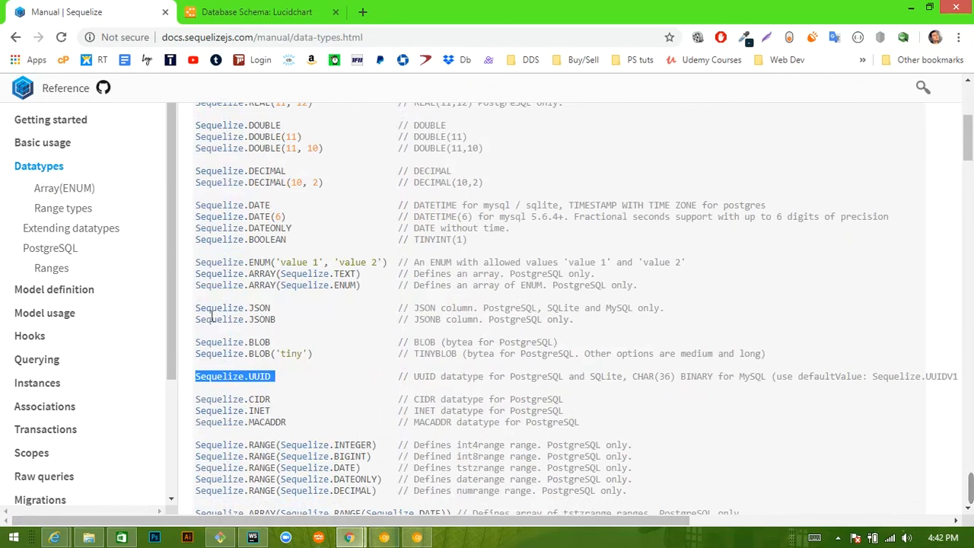
# - Check the UUID entry in the types list and return to the user model code
pyautogui.scroll(3)
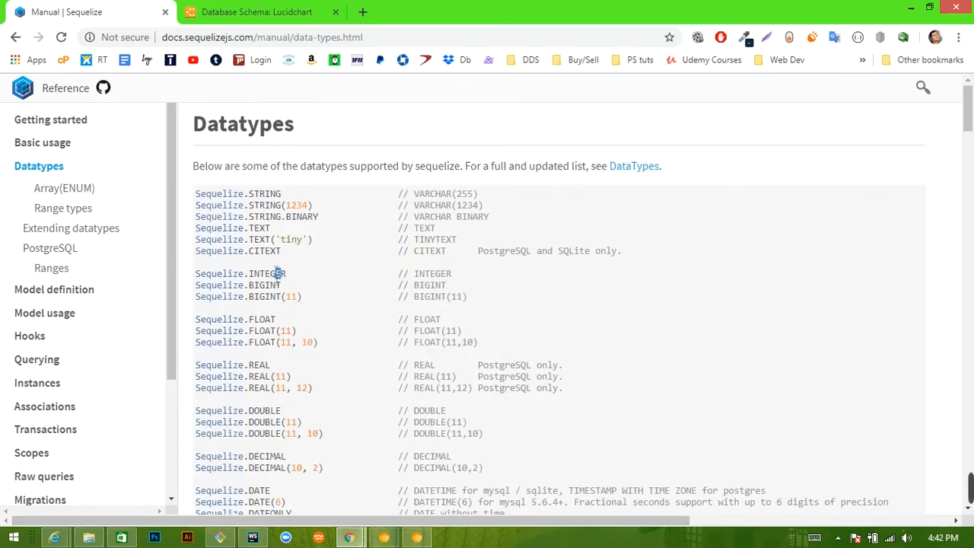
pyautogui.scroll(-3)
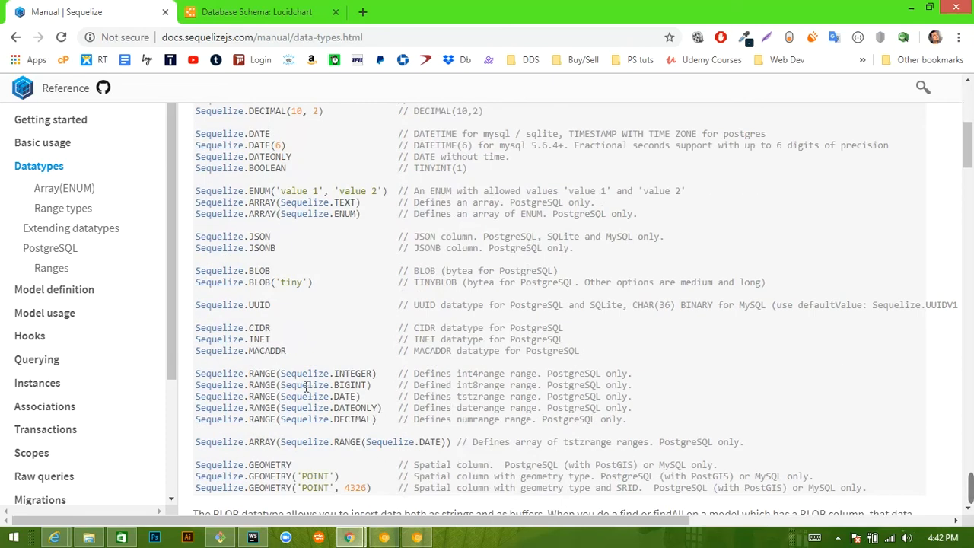
pyautogui.doubleClick(260, 305)
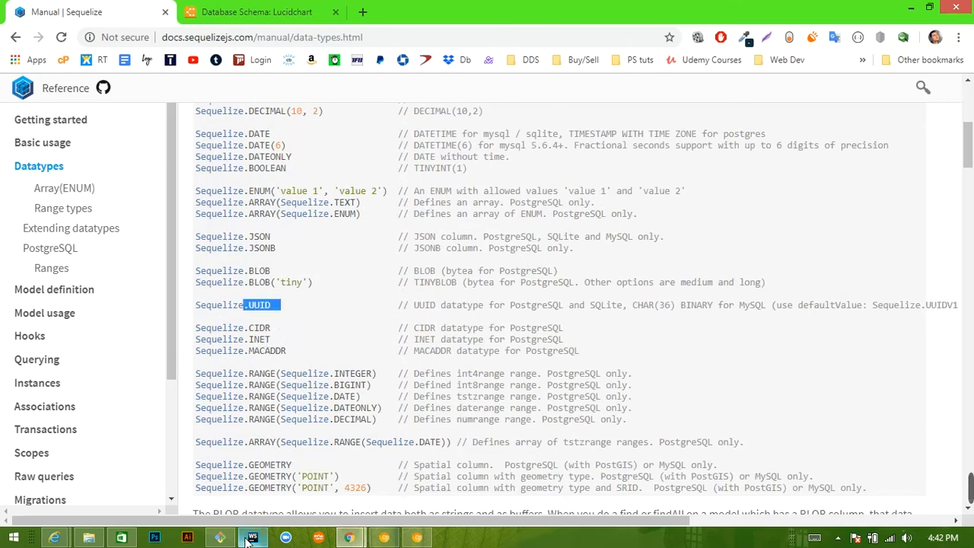
pyautogui.click(252, 537)
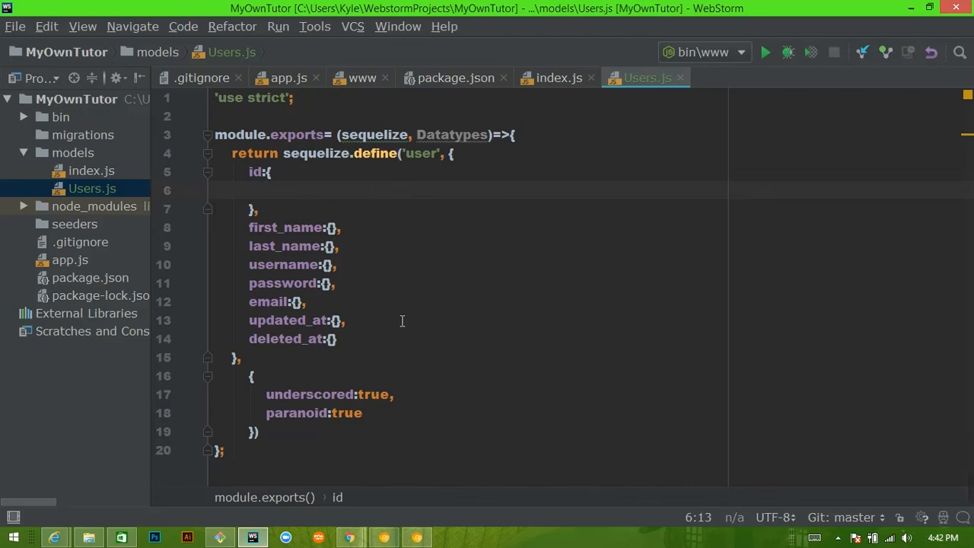
# - Give id type Datatypes.UUID and primaryKey true
pyautogui.write('type:')
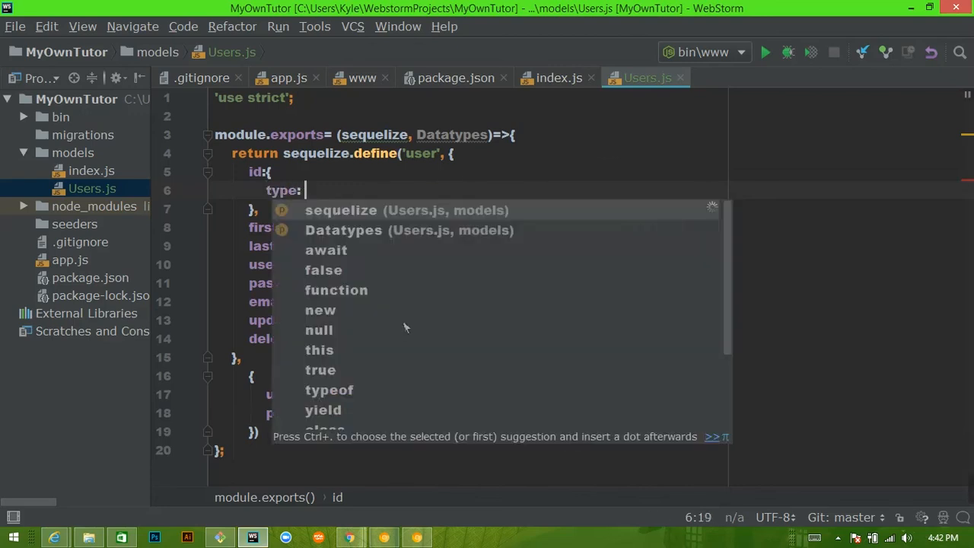
pyautogui.write('Data')
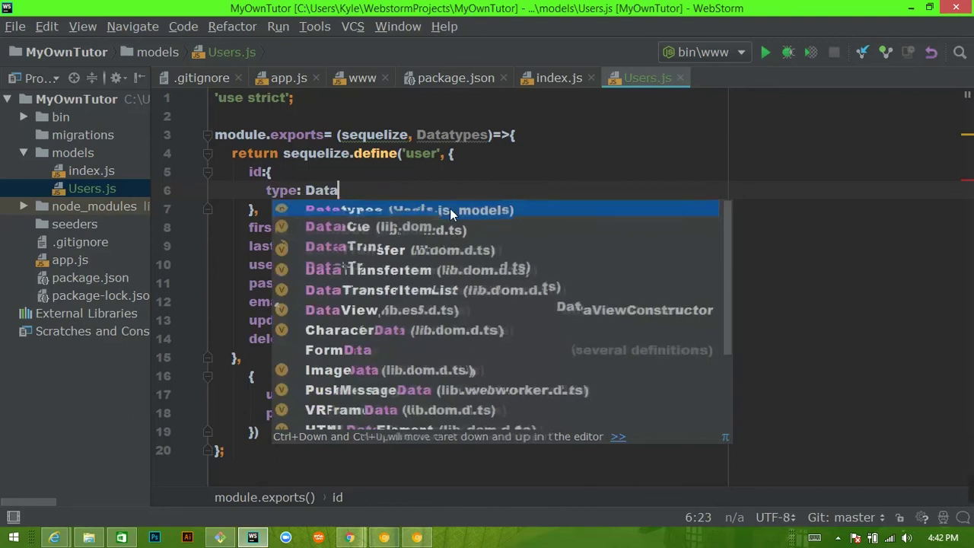
pyautogui.click(408, 211)
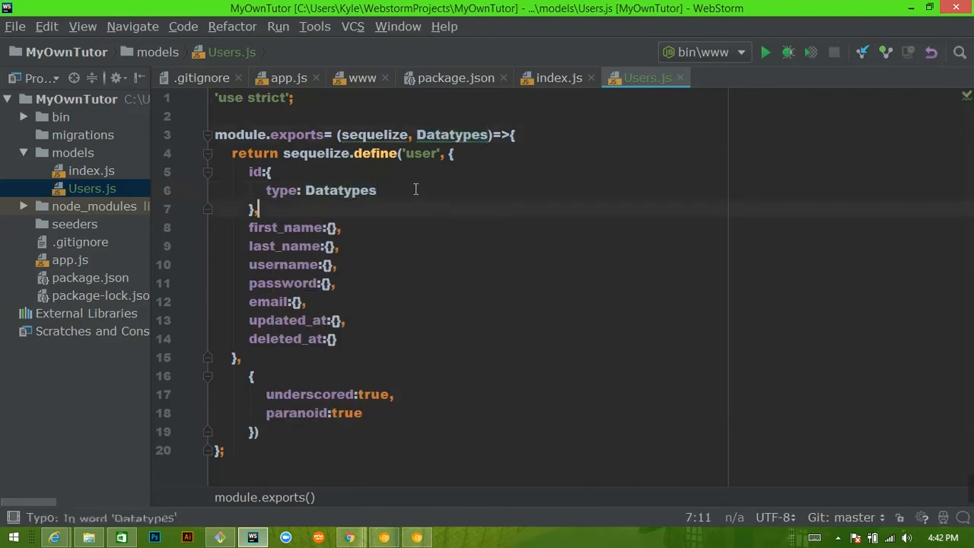
pyautogui.write('.')
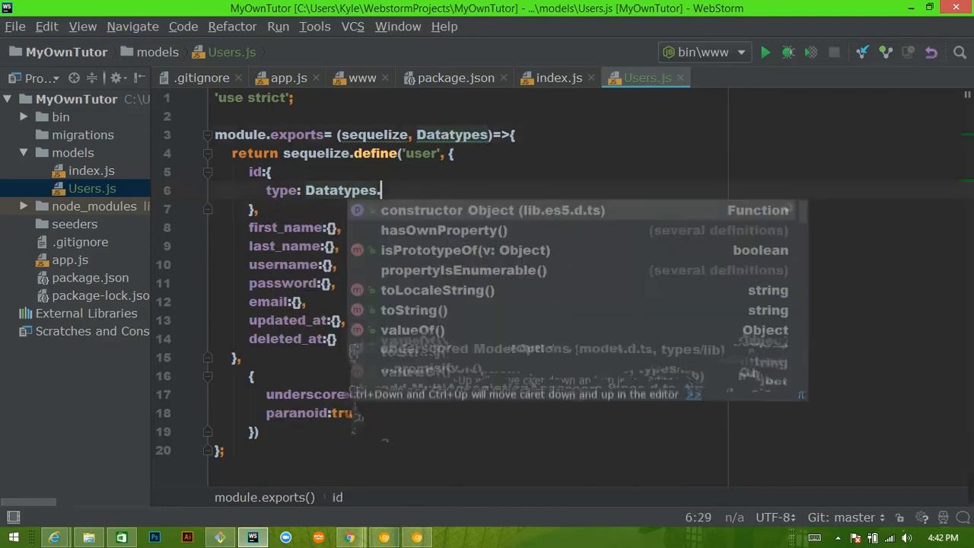
pyautogui.write('UUID')
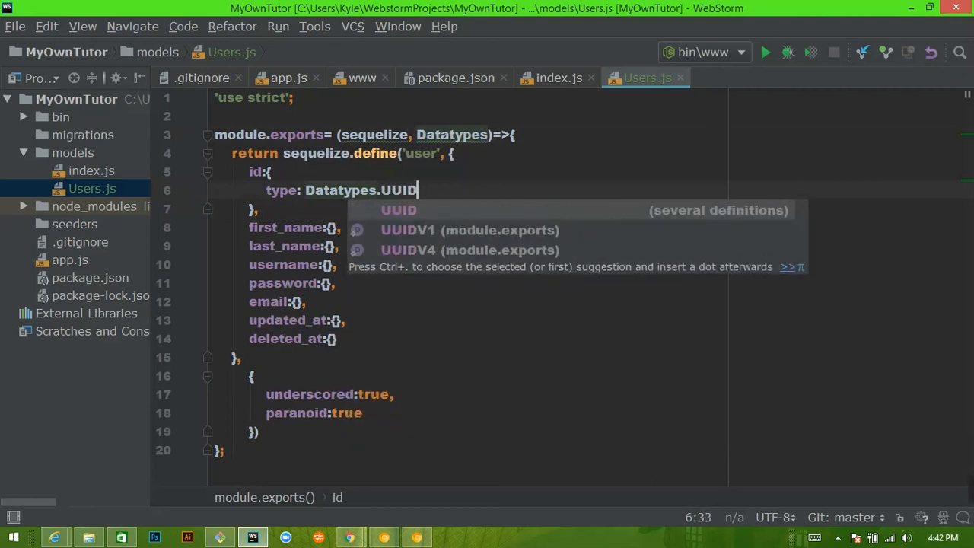
pyautogui.press('enter')
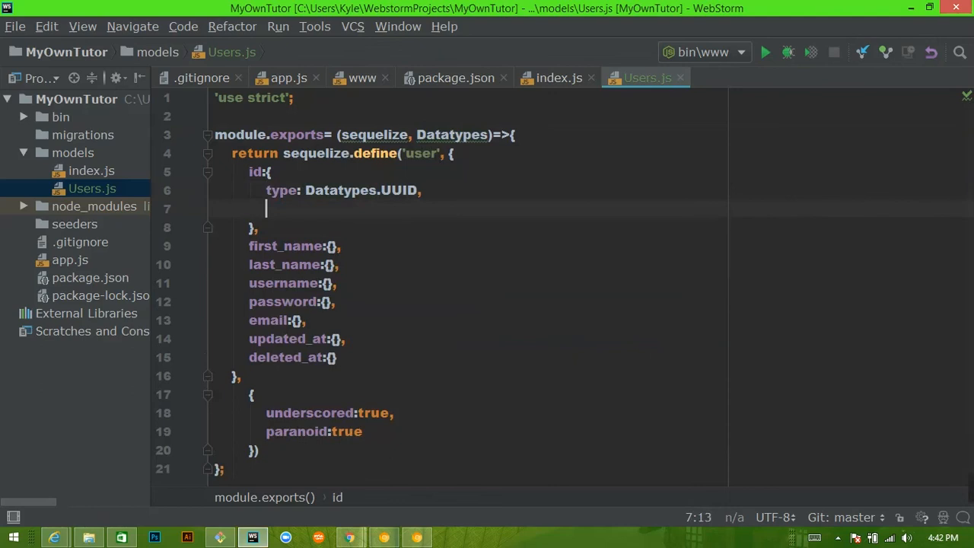
pyautogui.write('primaryKey: true')
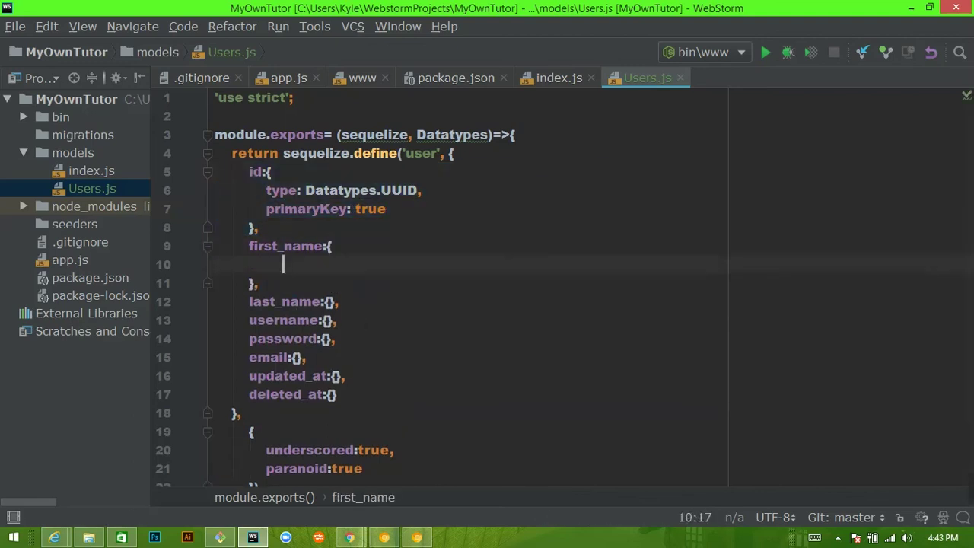
# - Give first_name type Datatypes.STRING, undoing a stray character afterward
pyautogui.write('type:')
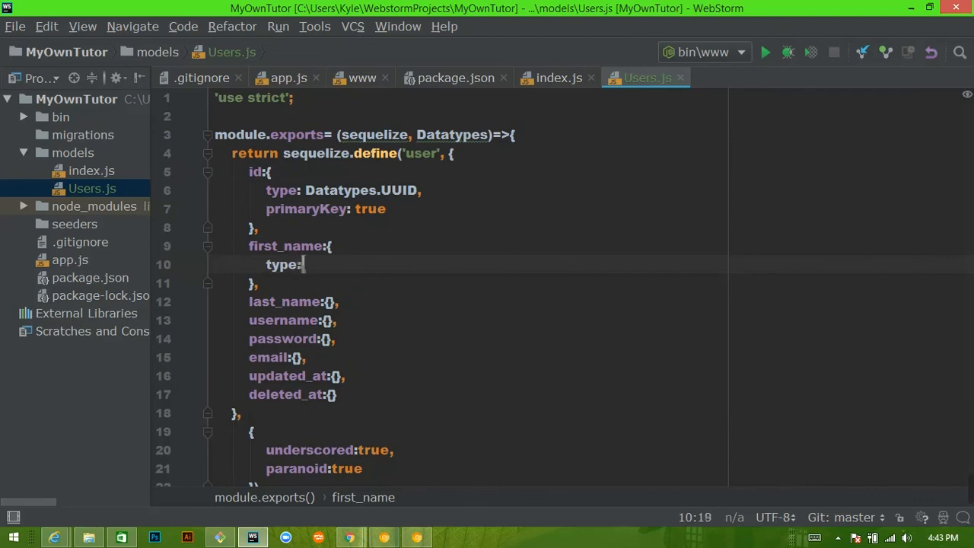
pyautogui.write('Datatypes')
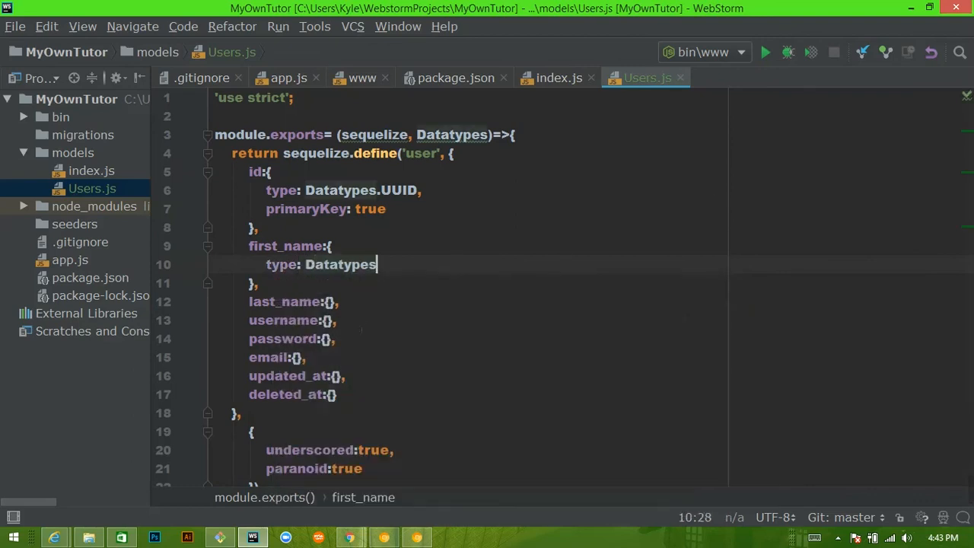
pyautogui.write('.STR')
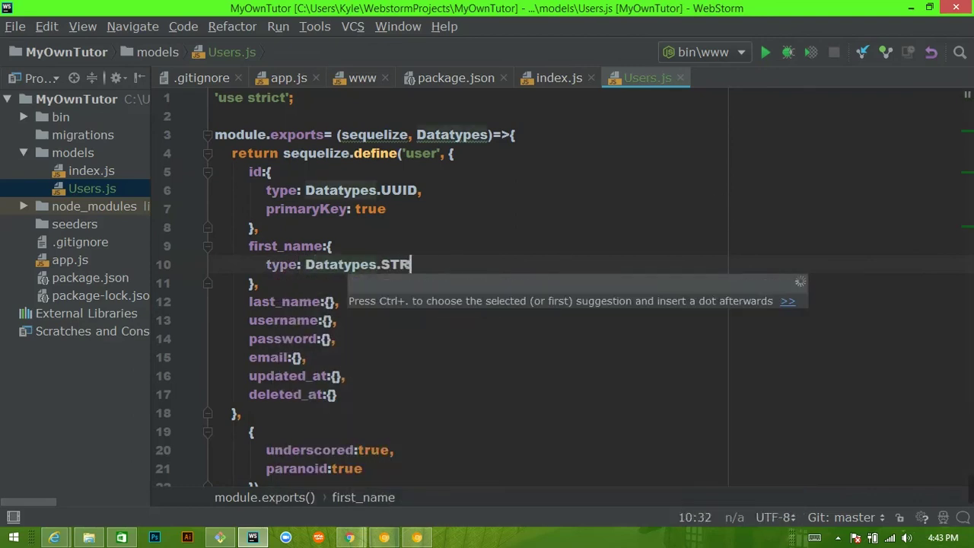
pyautogui.write('ING,')
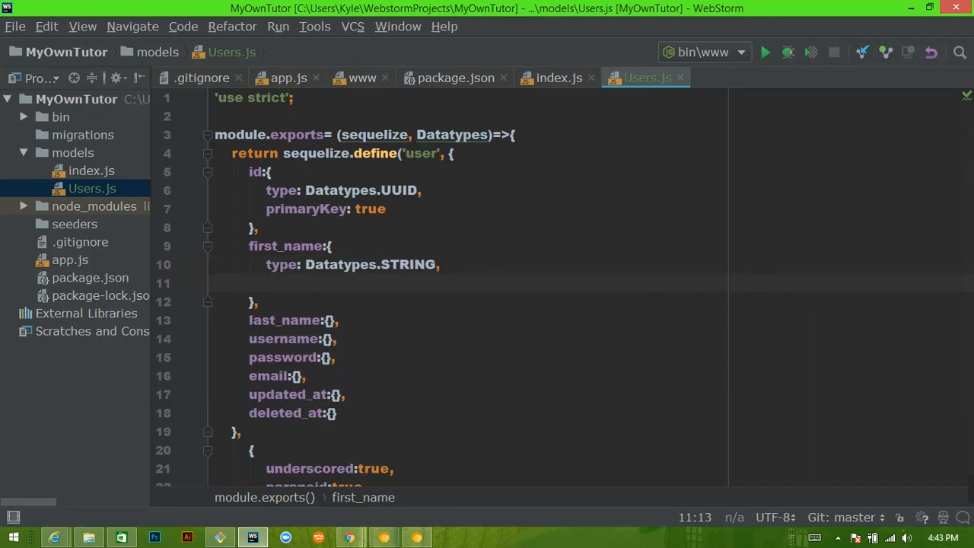
pyautogui.write('alph')
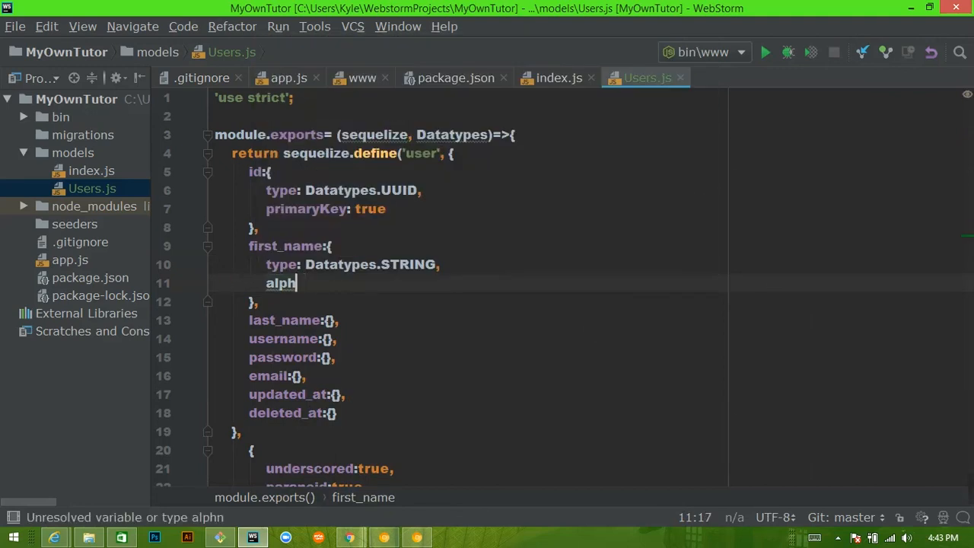
pyautogui.press('ctrl+z')
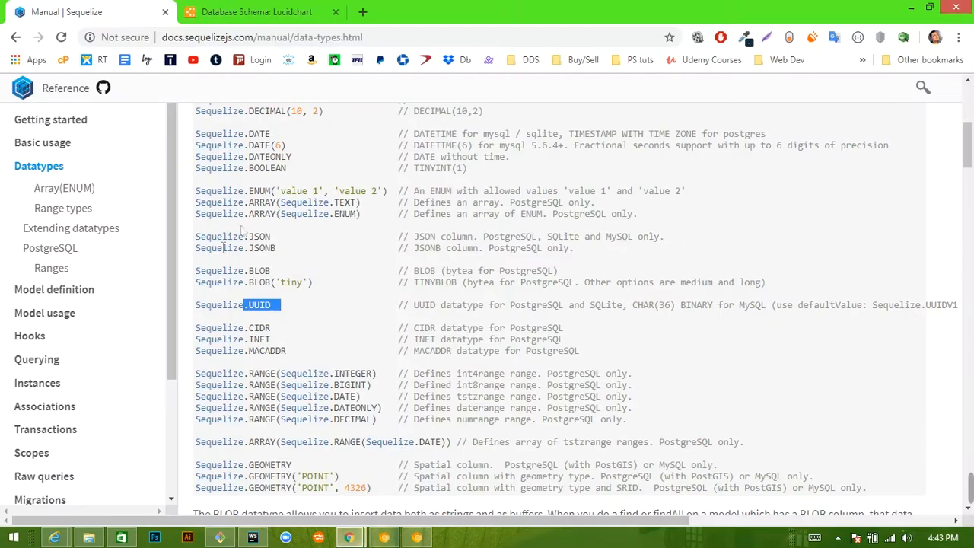
# - Check the Model definition Validations list for isAlphanumeric, then return to the code
pyautogui.scroll(3)
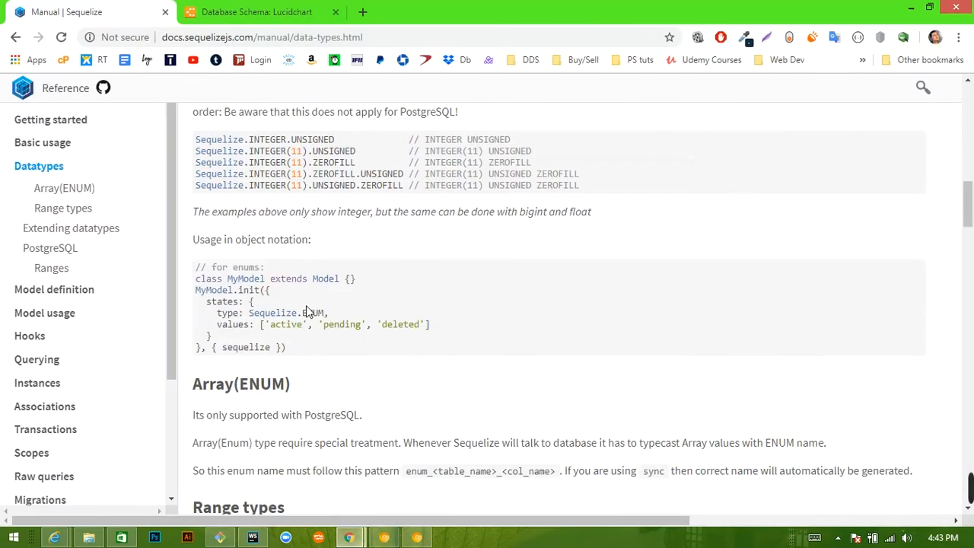
pyautogui.scroll(-3)
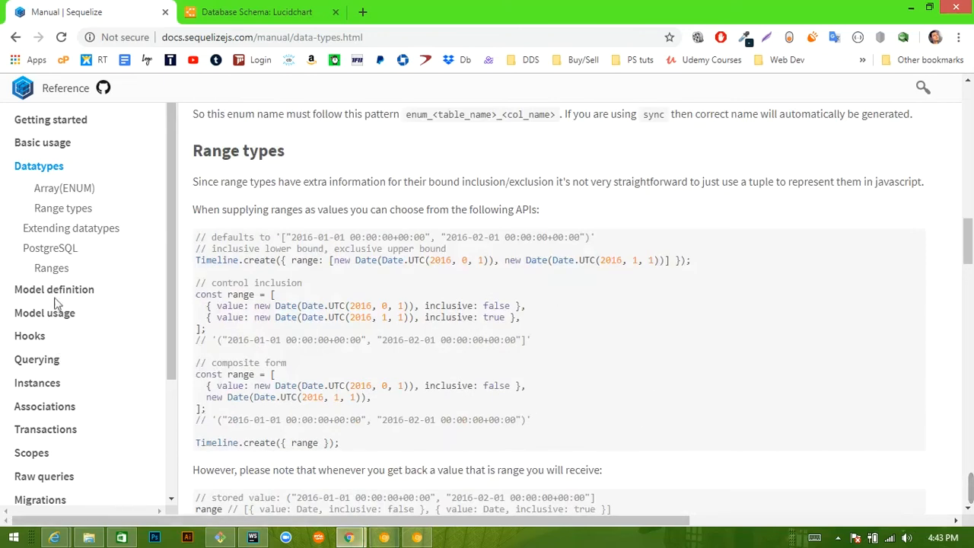
pyautogui.click(54, 289)
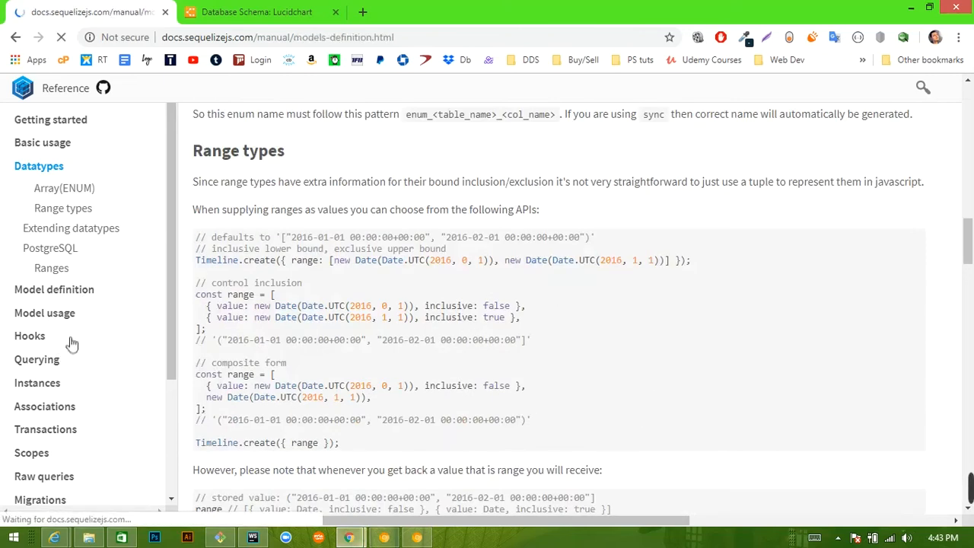
pyautogui.click(55, 289)
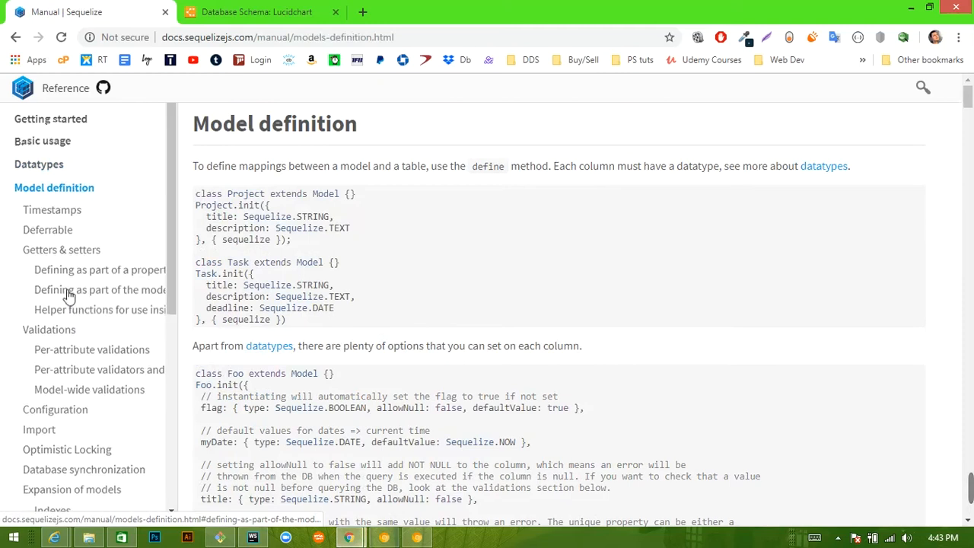
pyautogui.click(49, 329)
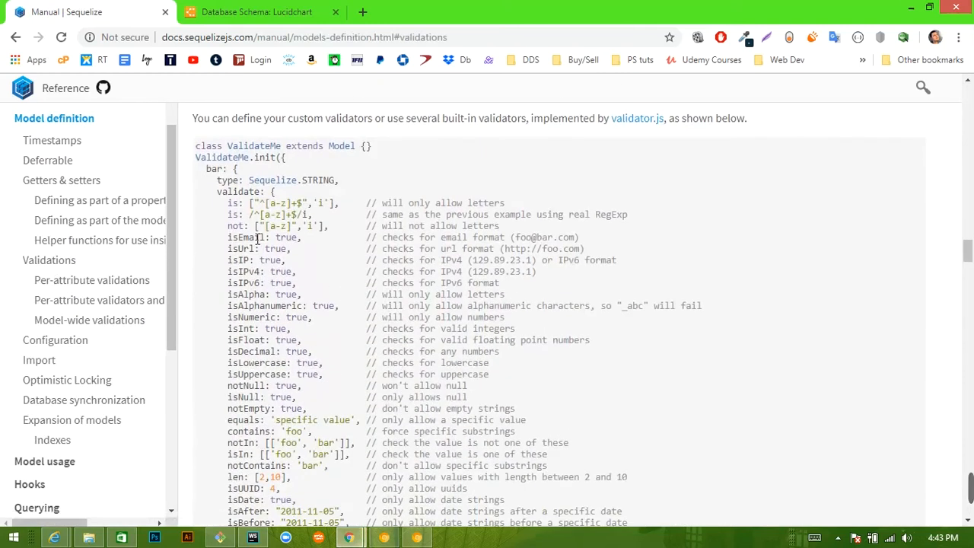
pyautogui.scroll(-3)
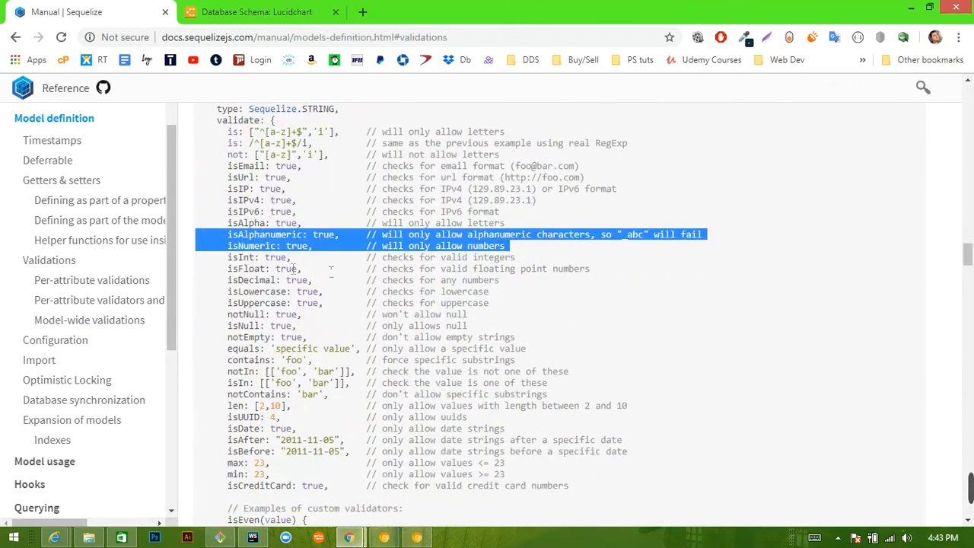
pyautogui.click(253, 538)
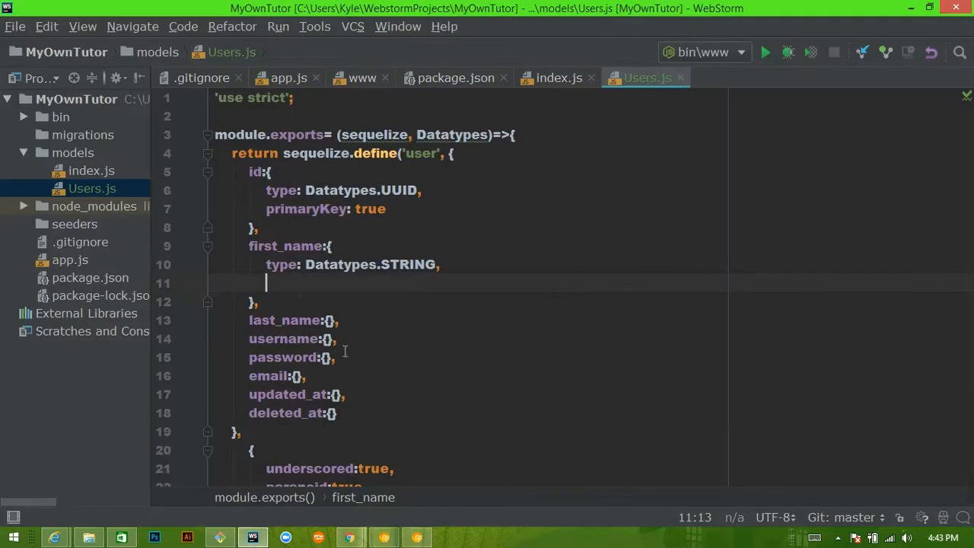
pyautogui.moveTo(348, 318)
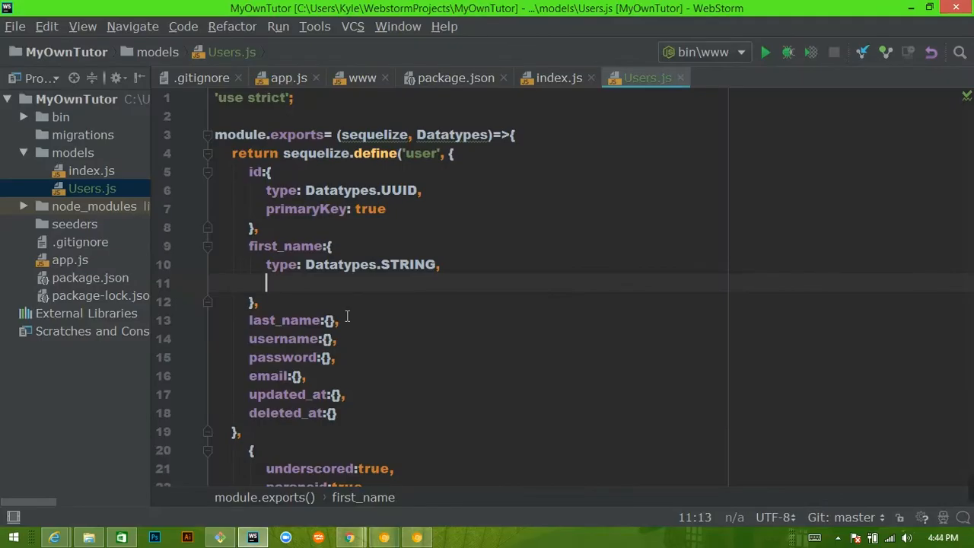
# - Add isAlphanumeric true and required true to first_name
pyautogui.write('is')
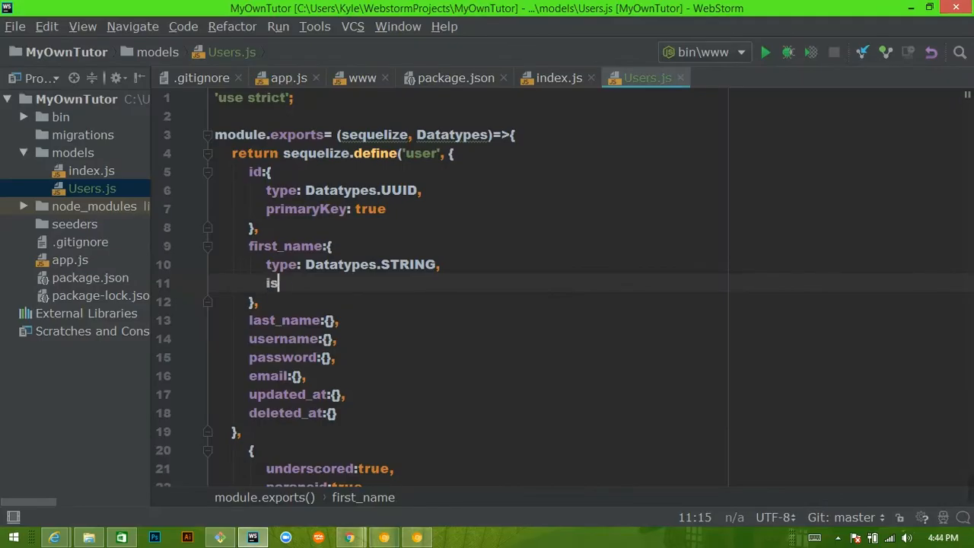
pyautogui.write('Alph')
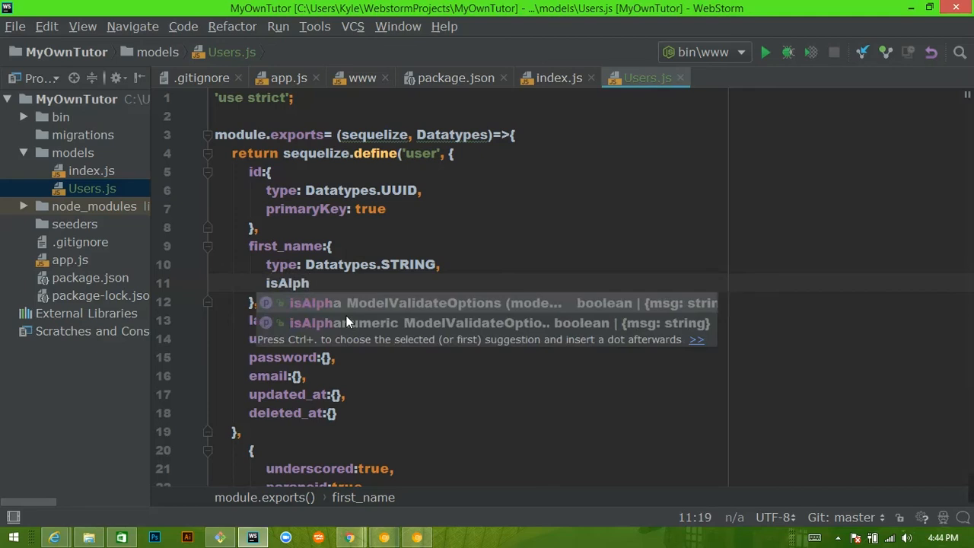
pyautogui.write('anumeric:tru')
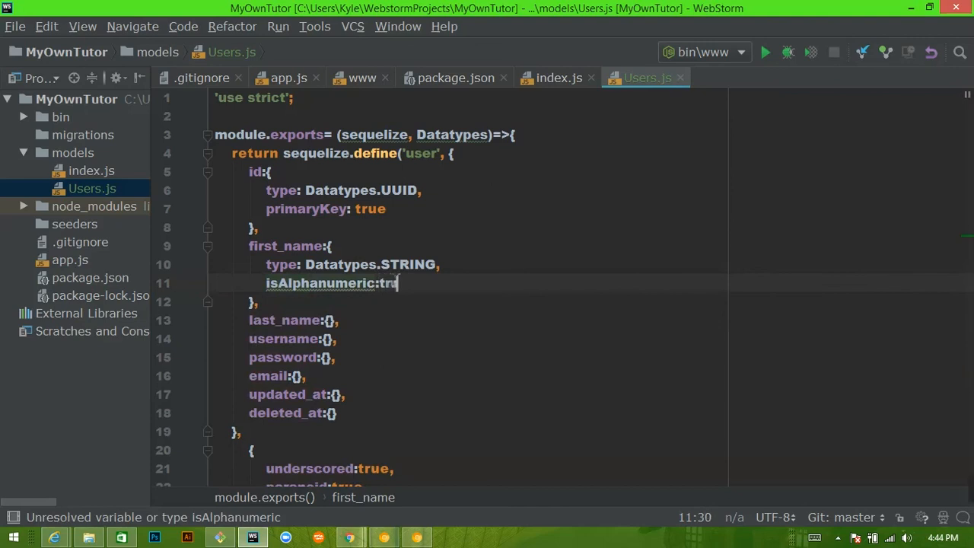
pyautogui.write('e,')
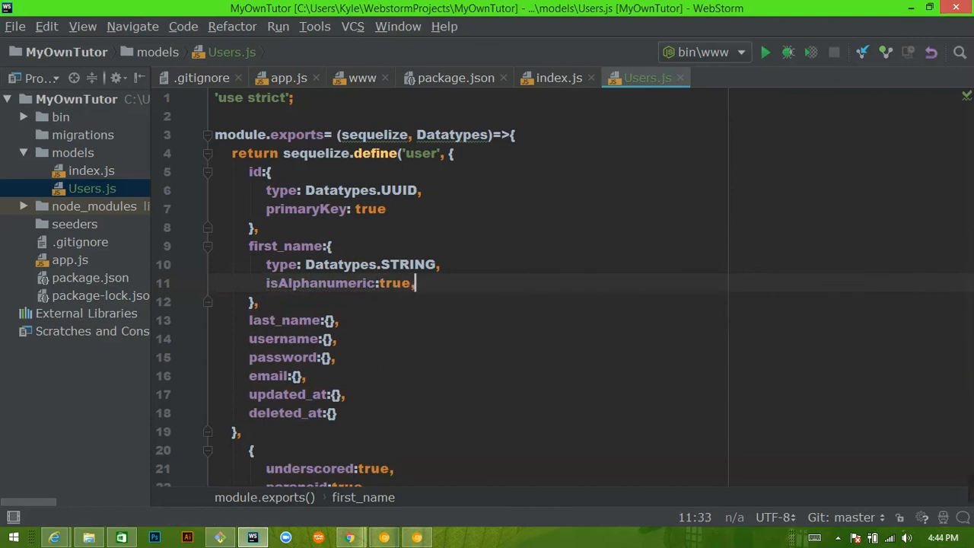
pyautogui.press('Enter')
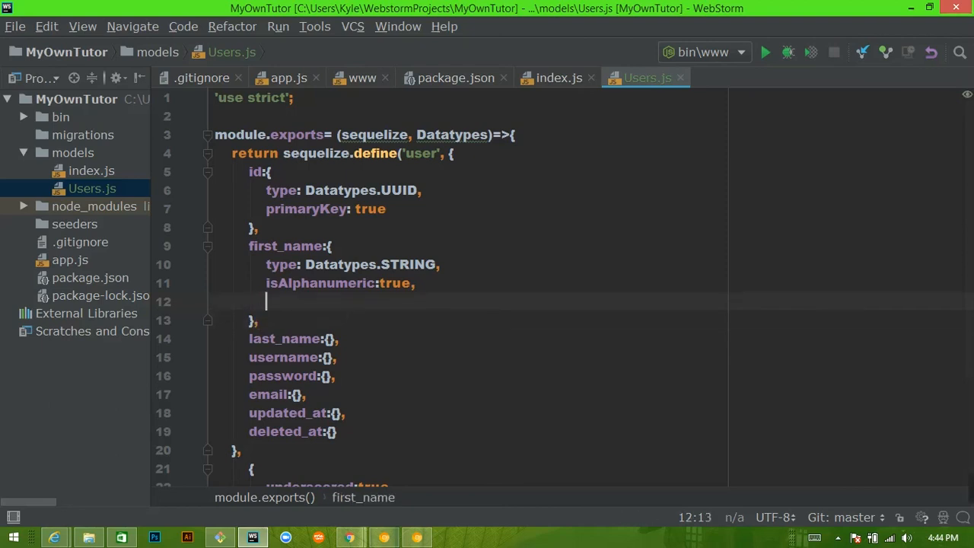
pyautogui.write('require')
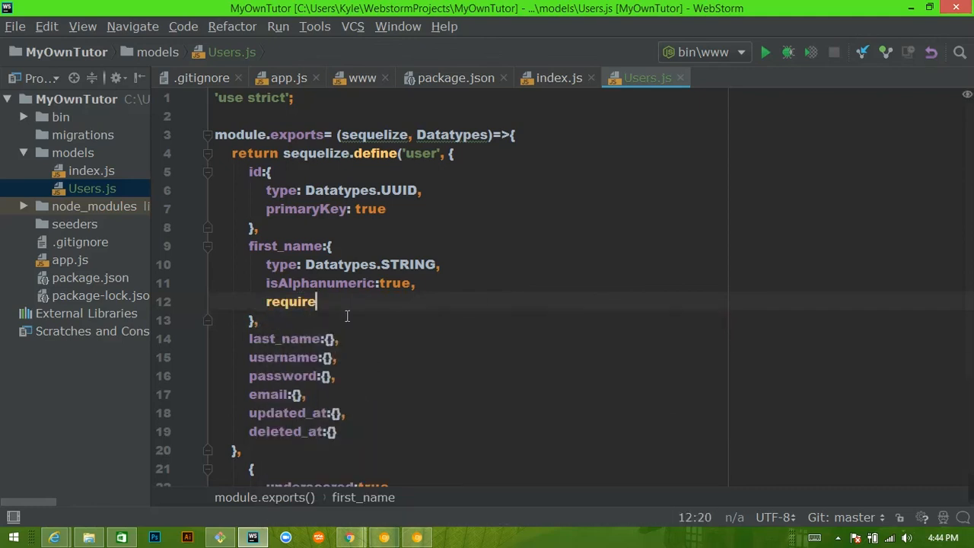
pyautogui.write('d:true')
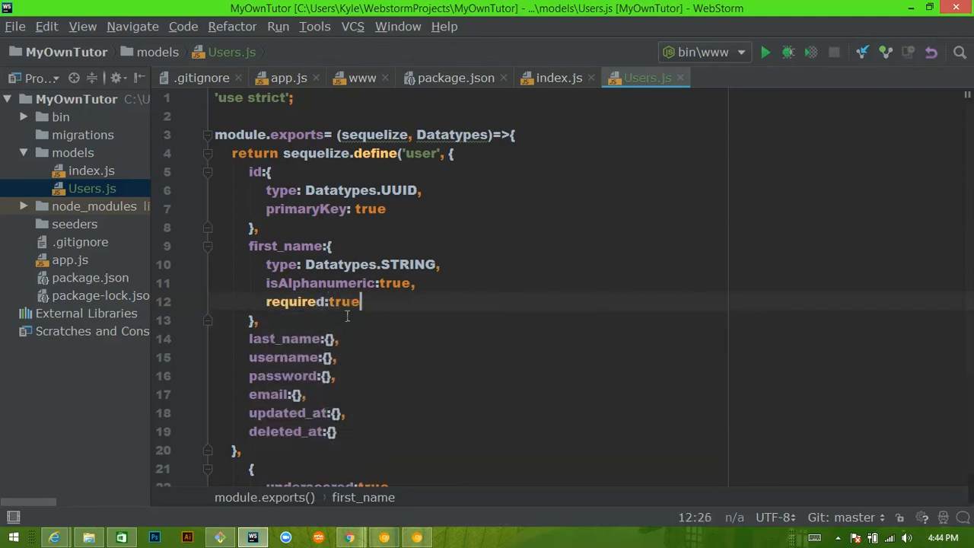
# - Add allowNull to first_name, correcting its value from false to true
pyautogui.write('allowNull')
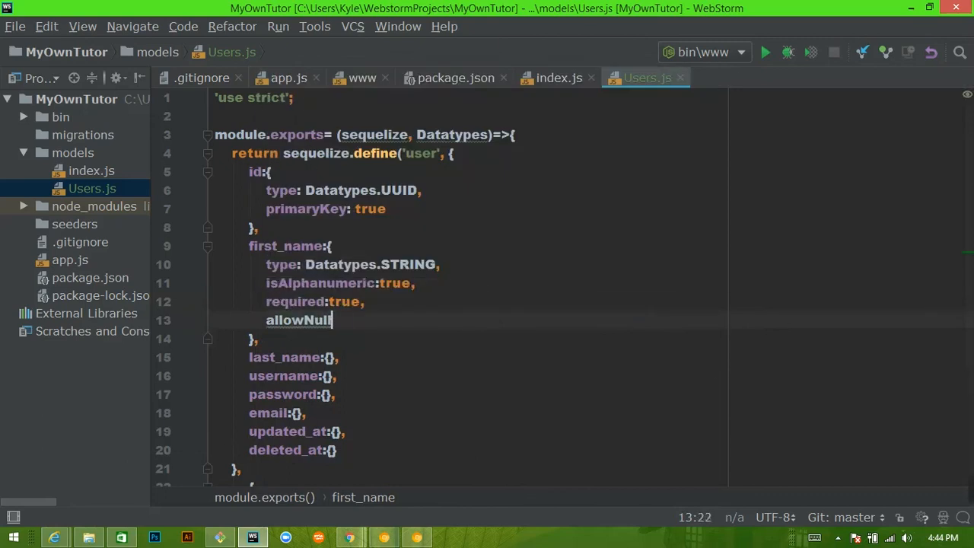
pyautogui.write(':false')
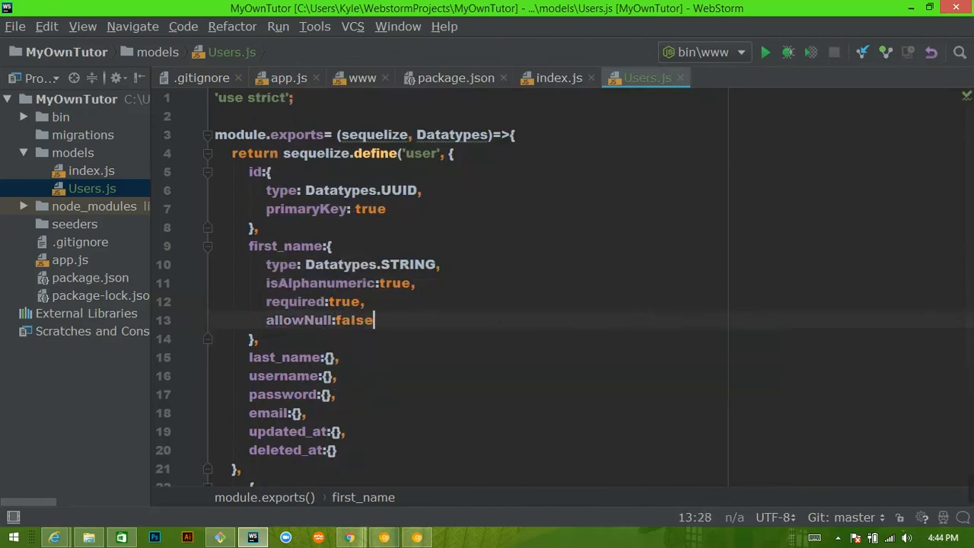
pyautogui.press('BackSpace')
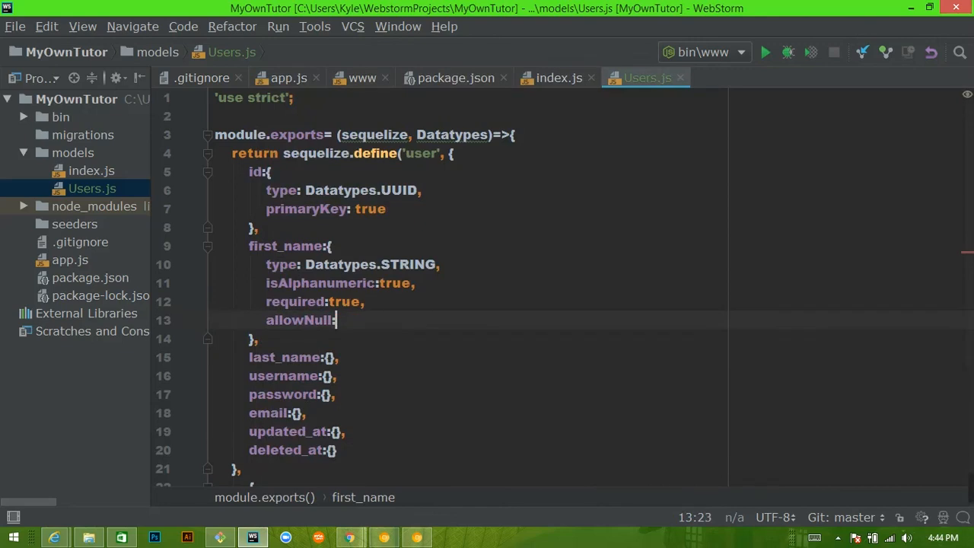
pyautogui.write('true')
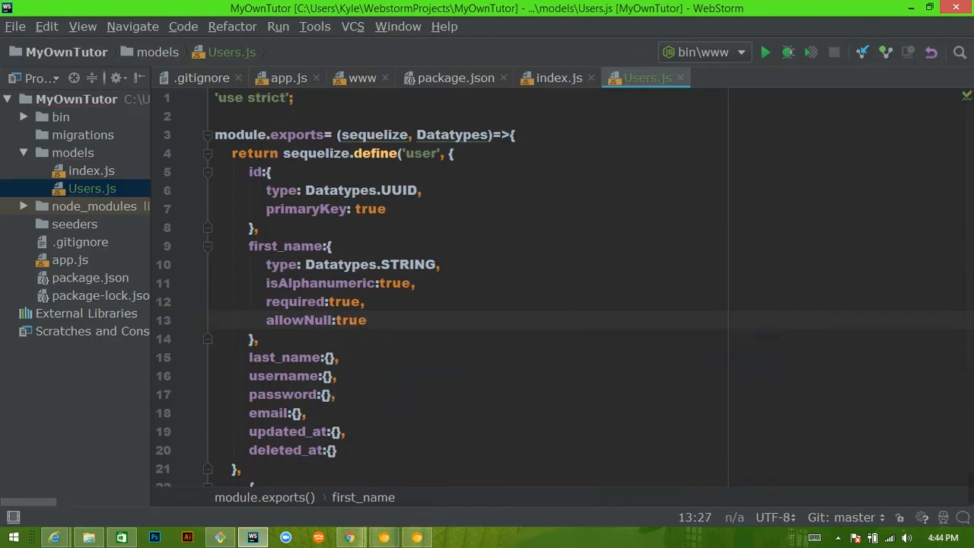
pyautogui.scroll(-3)
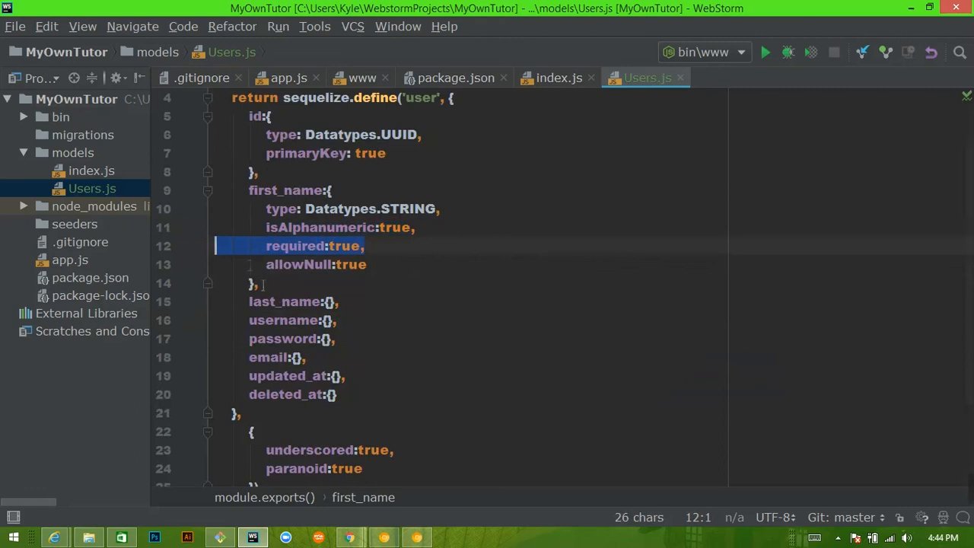
pyautogui.click(293, 265)
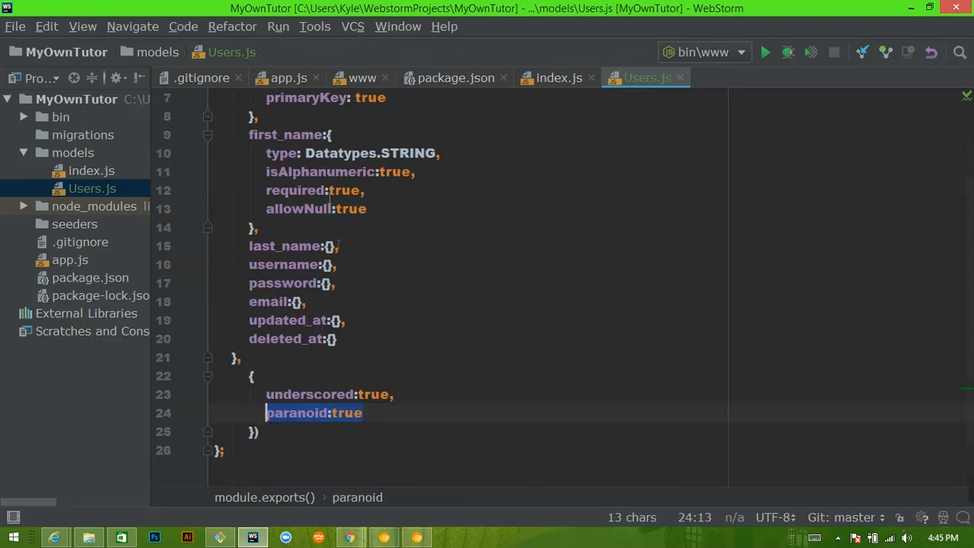
pyautogui.scroll(3)
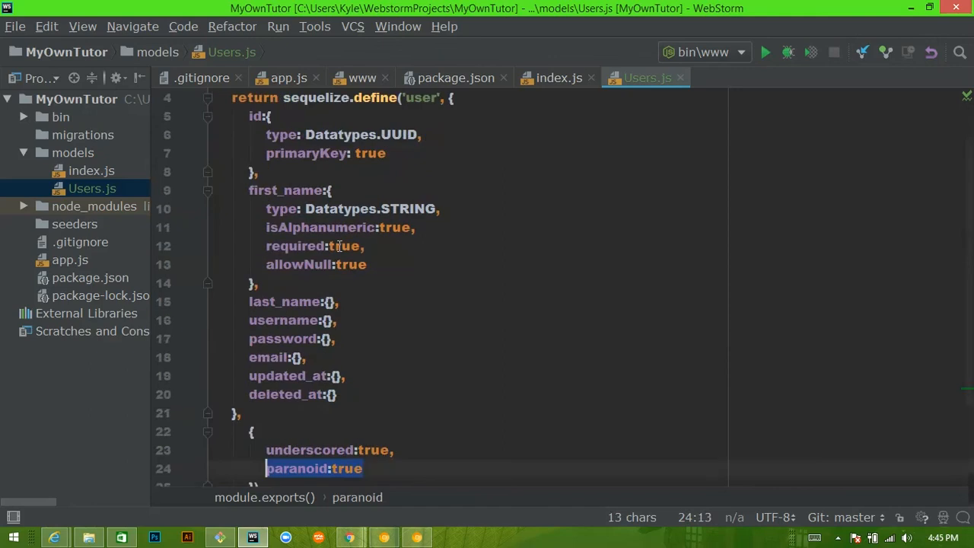
pyautogui.doubleClick(362, 134)
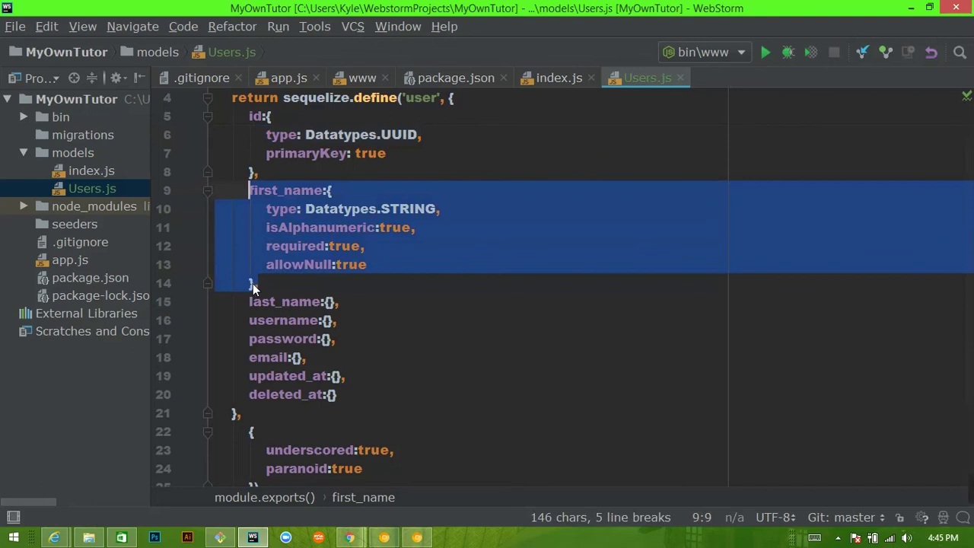
# - Copy first_name's STRING, required and allowNull lines into last_name without isAlphanumeric
pyautogui.scroll(-3)
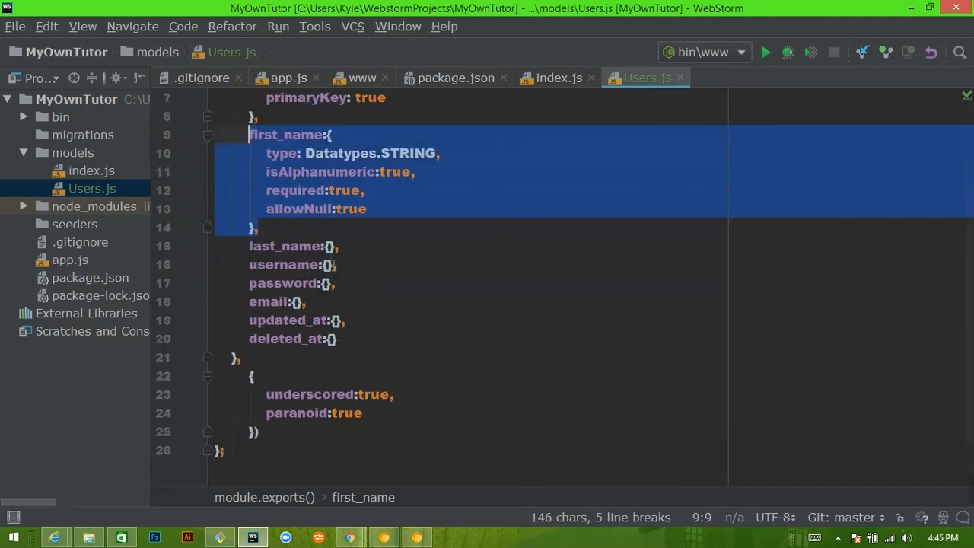
pyautogui.click(329, 247)
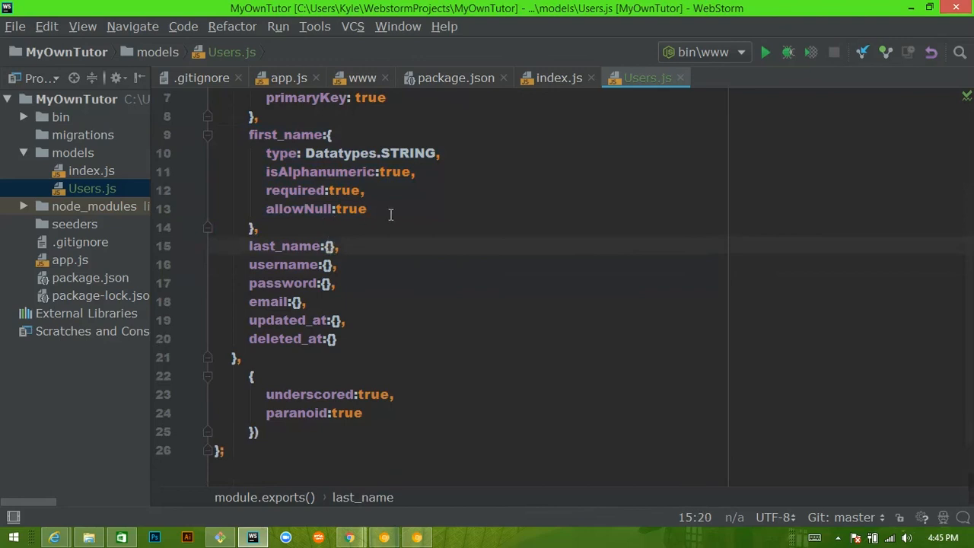
pyautogui.moveTo(365, 208); pyautogui.dragTo(265, 153)
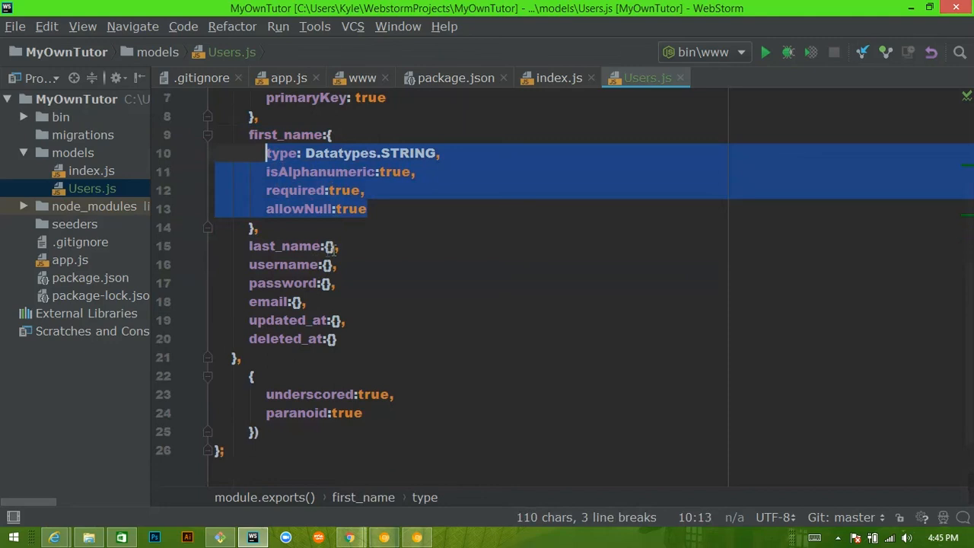
pyautogui.click(290, 247)
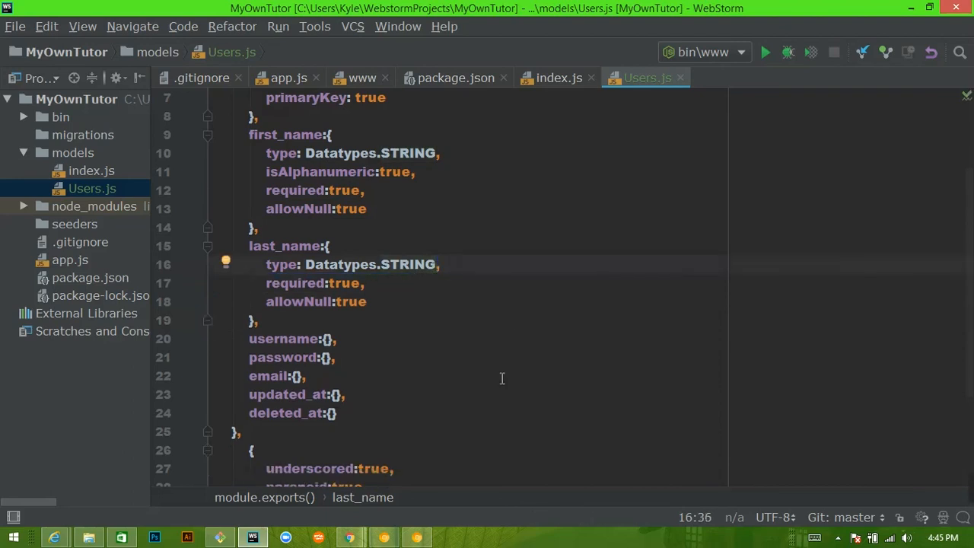
pyautogui.scroll(-3)
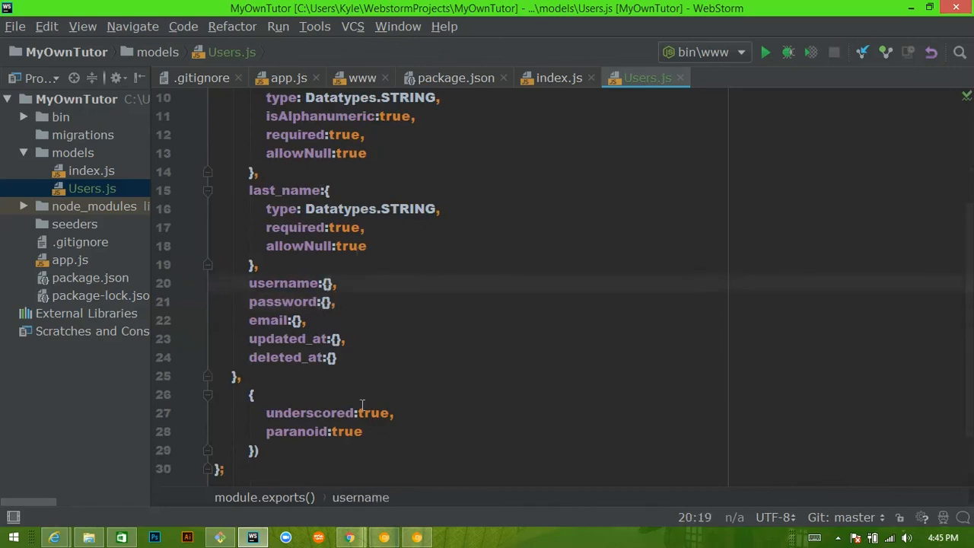
# - Expand username's braces and add type Datatypes.STRING
pyautogui.press('Enter')
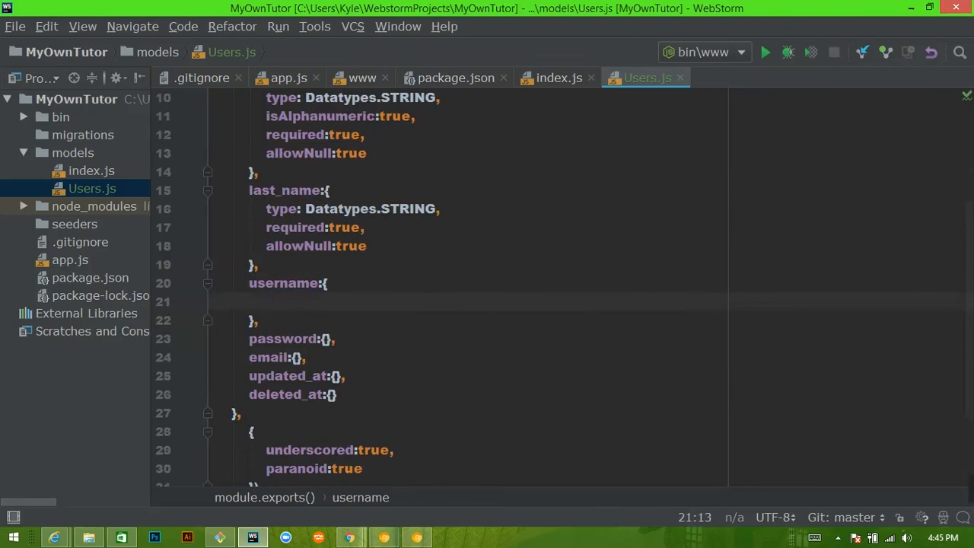
pyautogui.write('type')
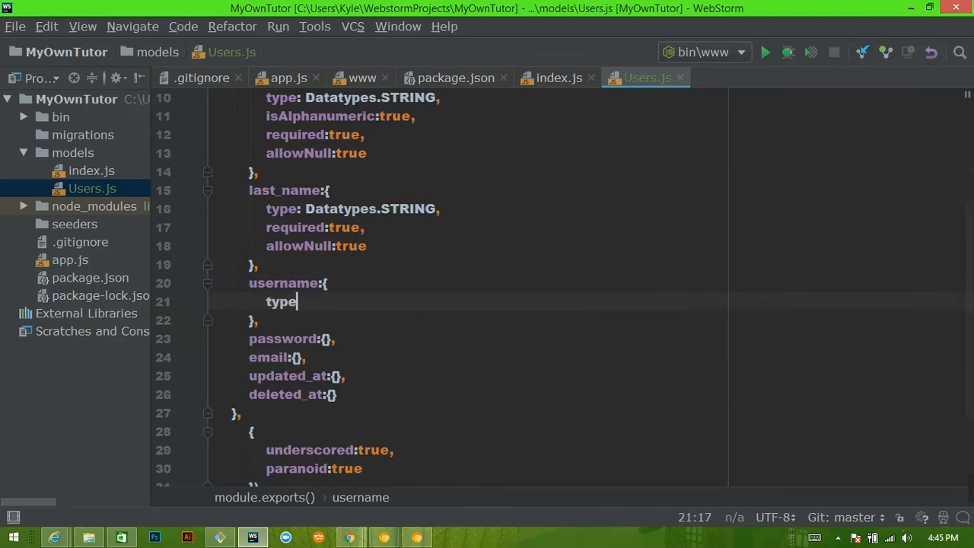
pyautogui.write('Datatypes.STRING')
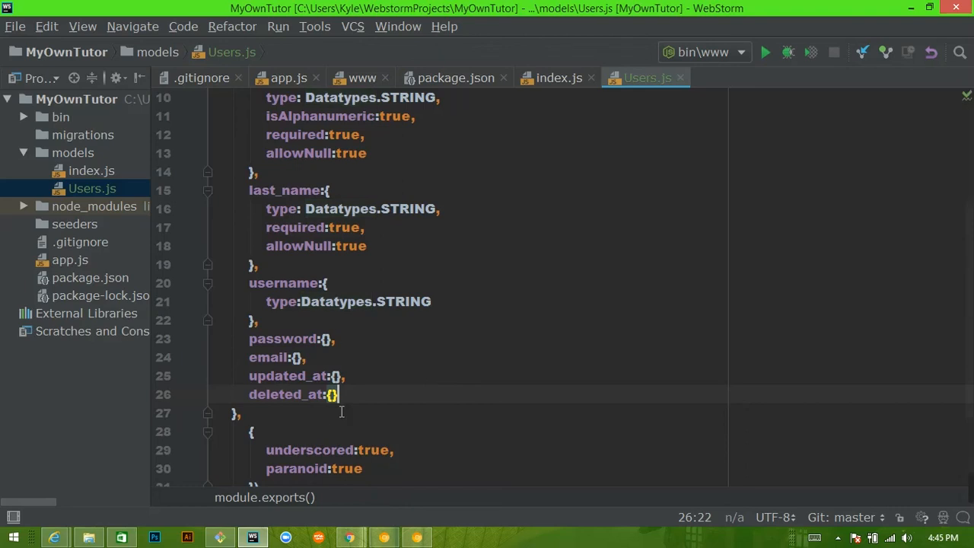
pyautogui.moveTo(373, 530)
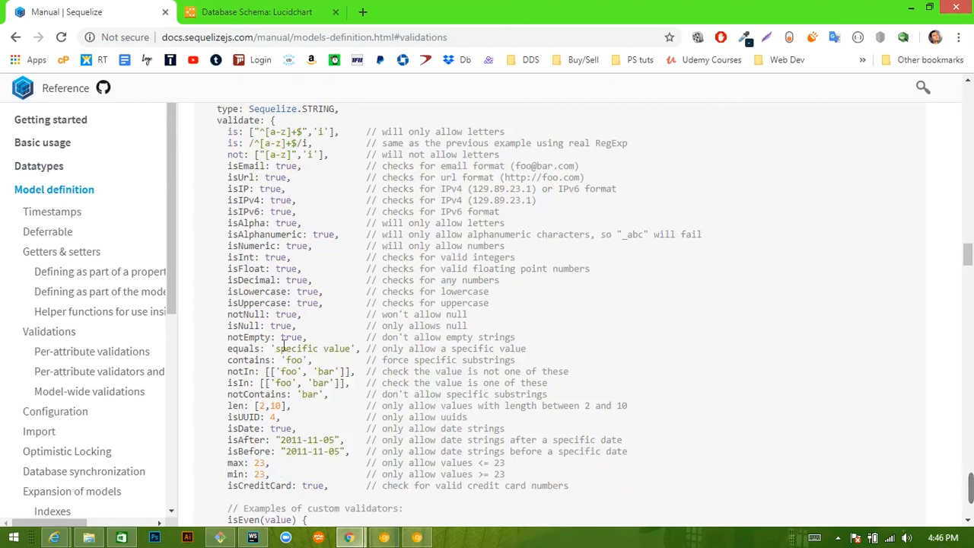
pyautogui.moveTo(265, 276)
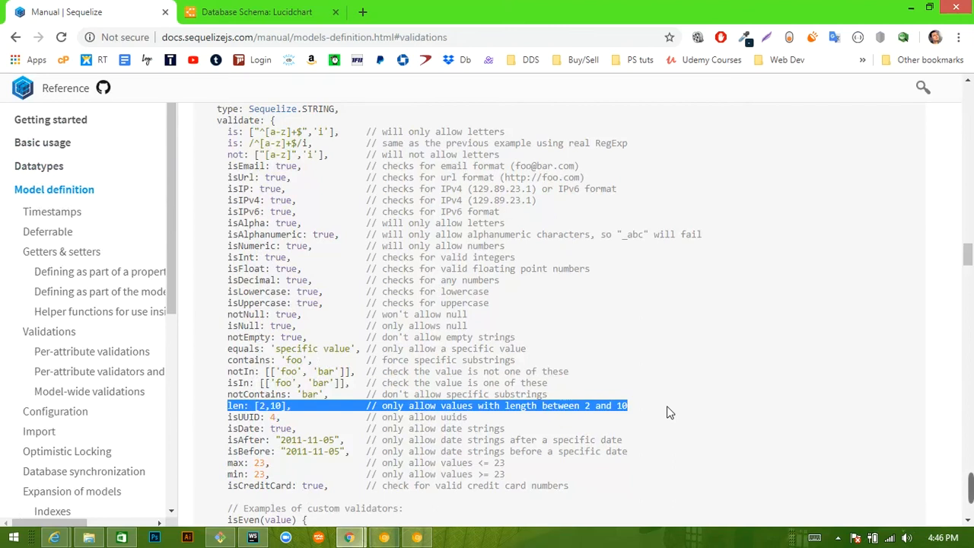
pyautogui.moveTo(292, 417)
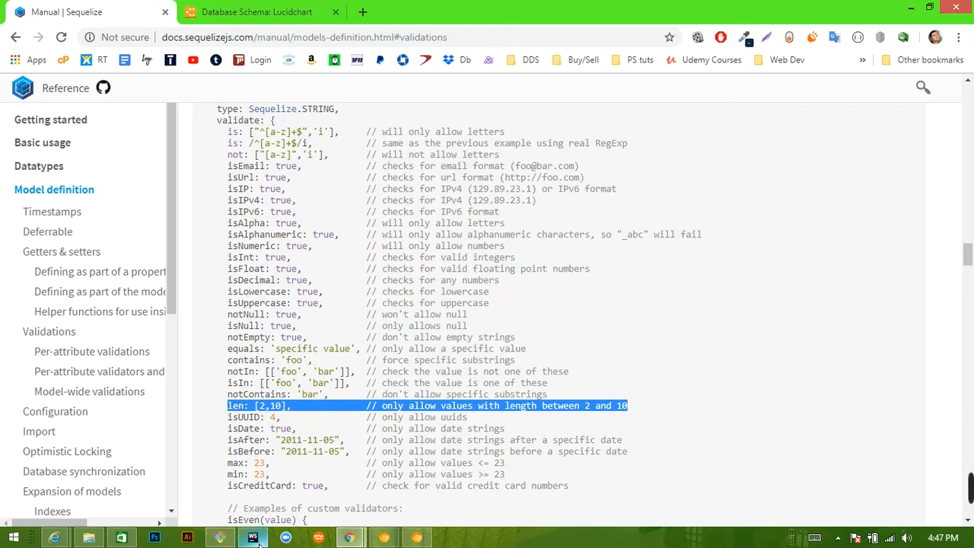
# - Return to the code editor after checking the len [2,10] validator example
pyautogui.click(253, 538)
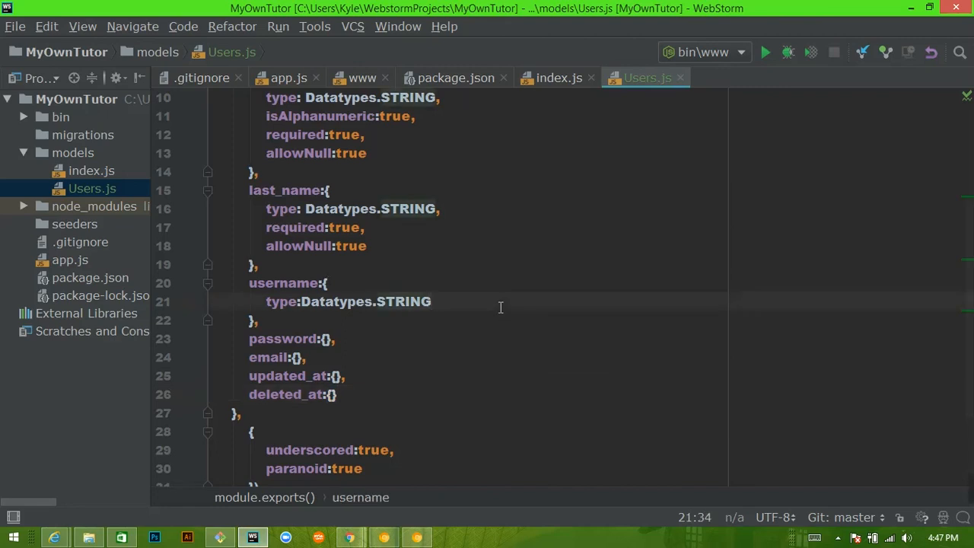
# - Add required true, allowNull true and len [8, 20] to username
pyautogui.write(',')
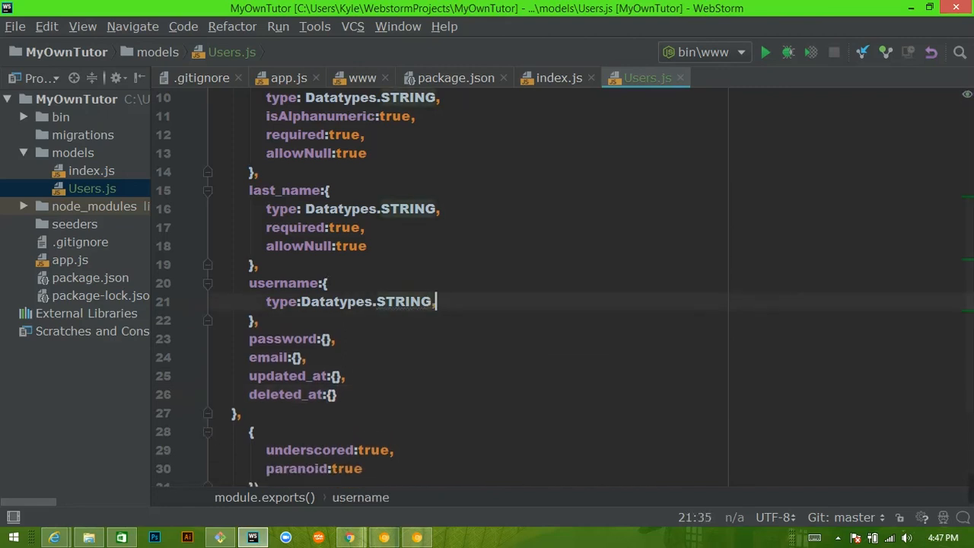
pyautogui.write('required:true,')
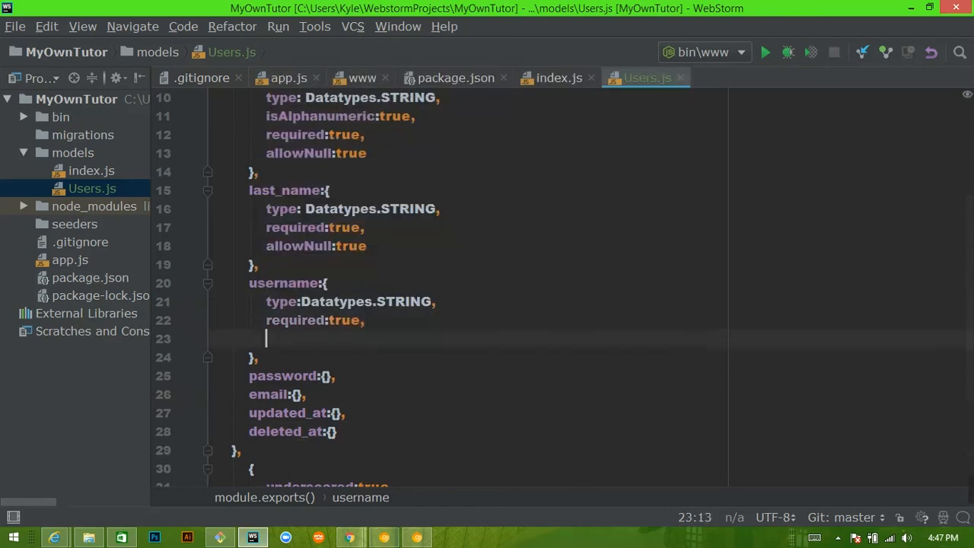
pyautogui.write('allowNull:true,')
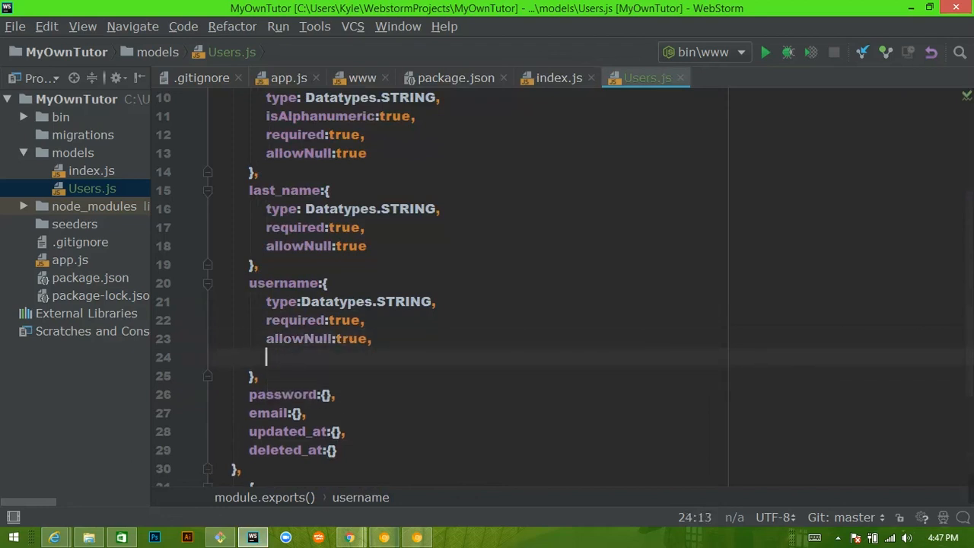
pyautogui.write('len:[')
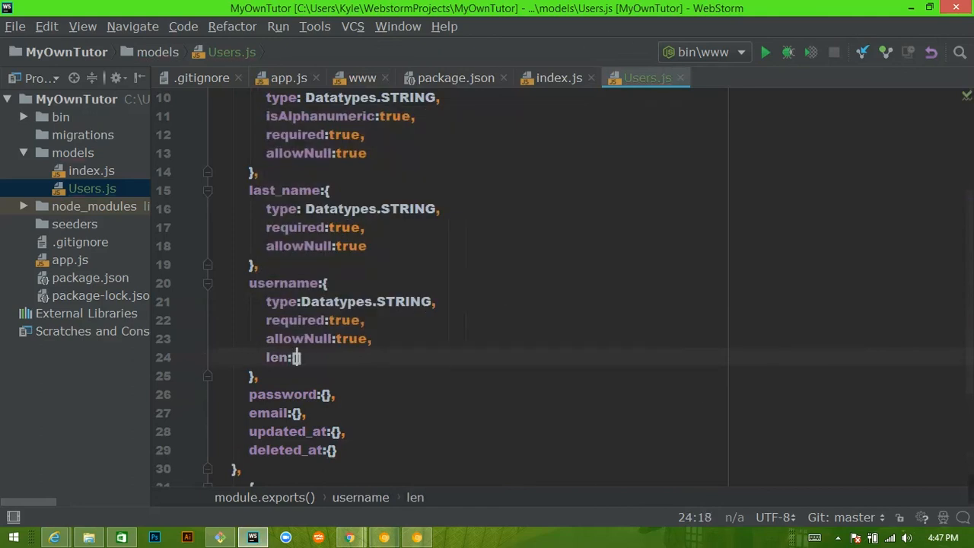
pyautogui.write('8')
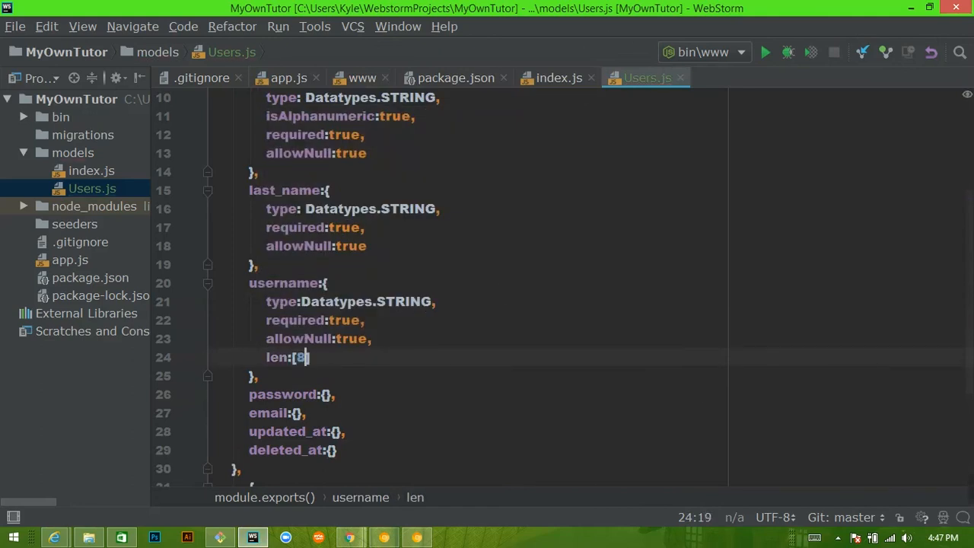
pyautogui.write('", "')
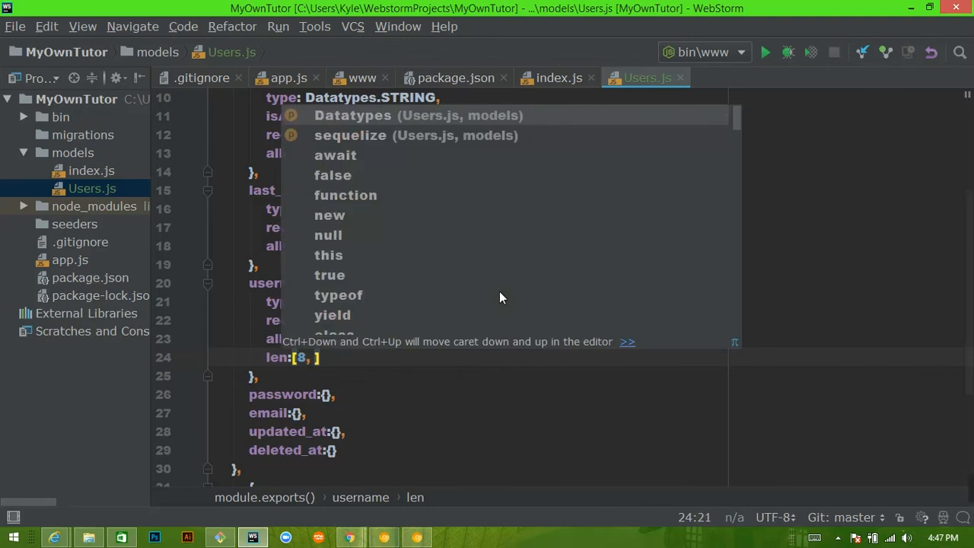
pyautogui.write('20')
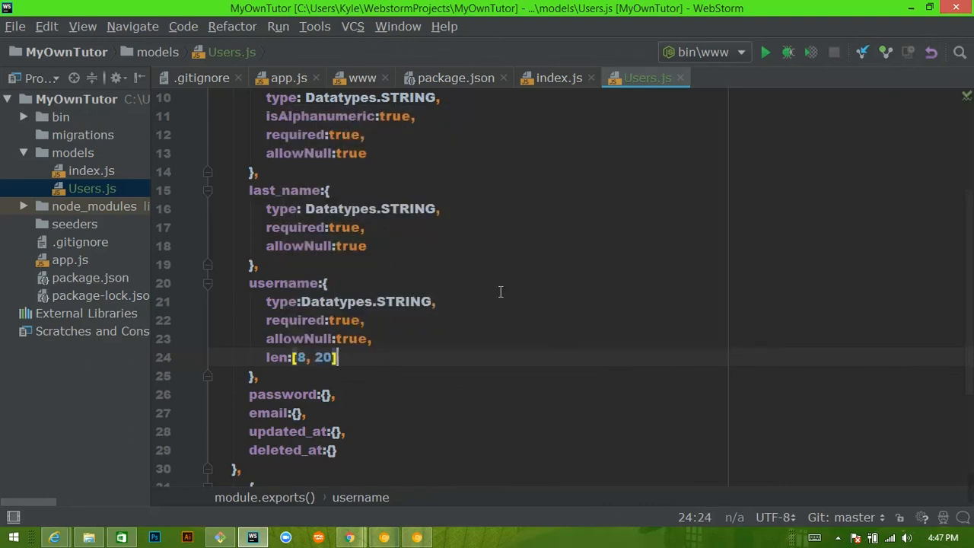
pyautogui.scroll(-3)
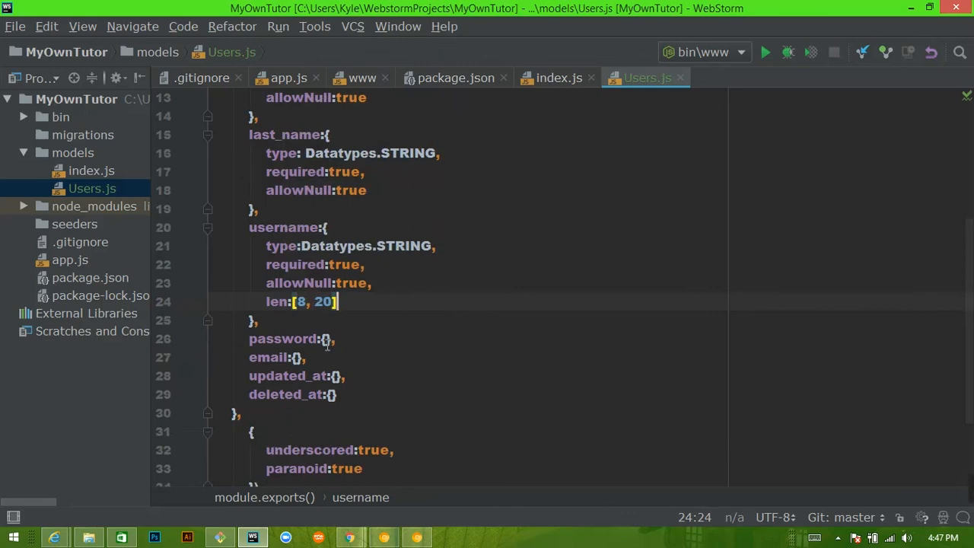
# - Copy username's STRING, required, allowNull, len [8, 20] lines into the empty password definition
pyautogui.click(327, 338)
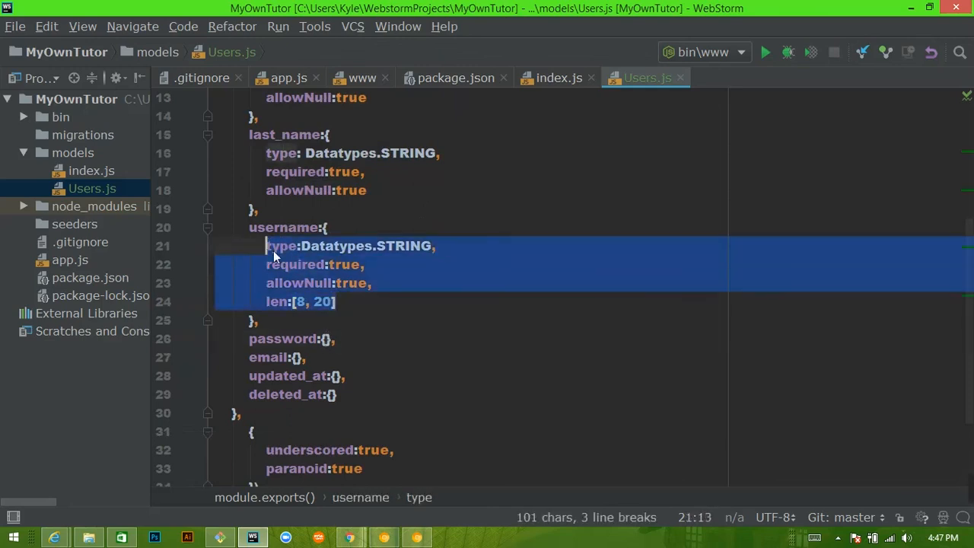
pyautogui.click(328, 338)
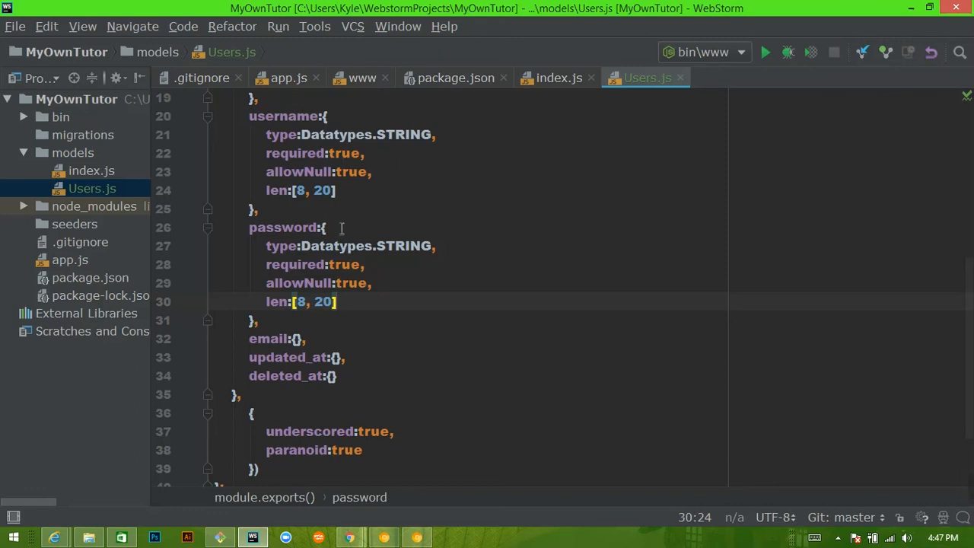
pyautogui.moveTo(328, 267)
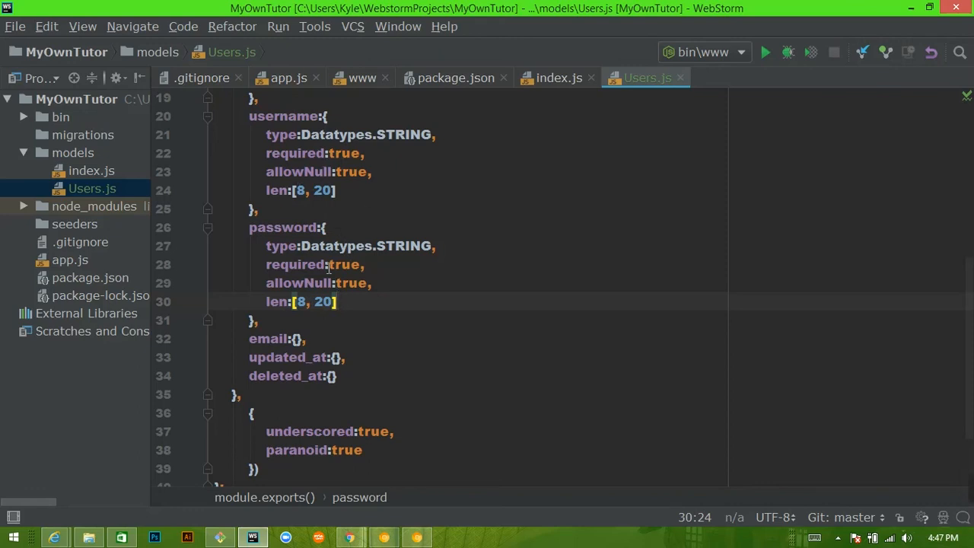
pyautogui.moveTo(329, 326)
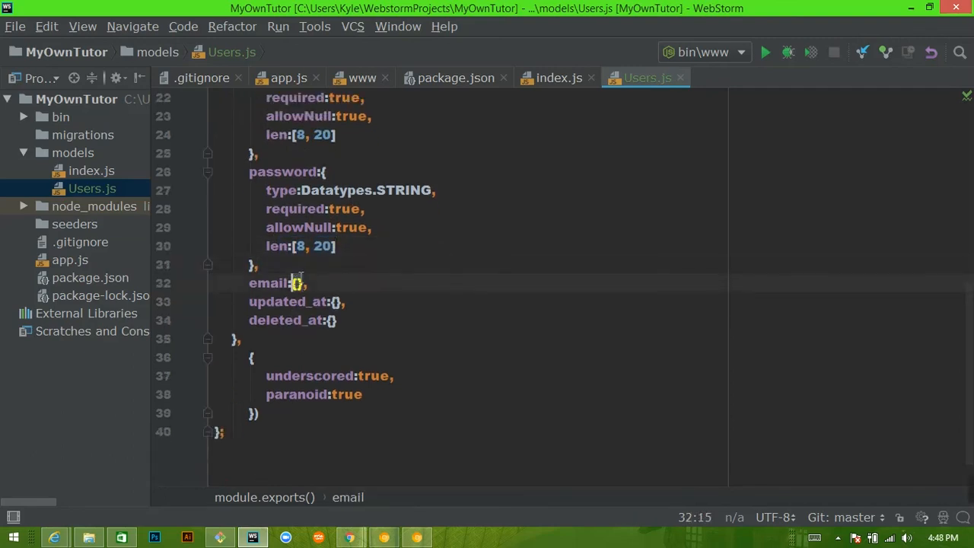
# - Switch to the Sequelize docs in Chrome and highlight the isEmail: true validator
pyautogui.press('enter')
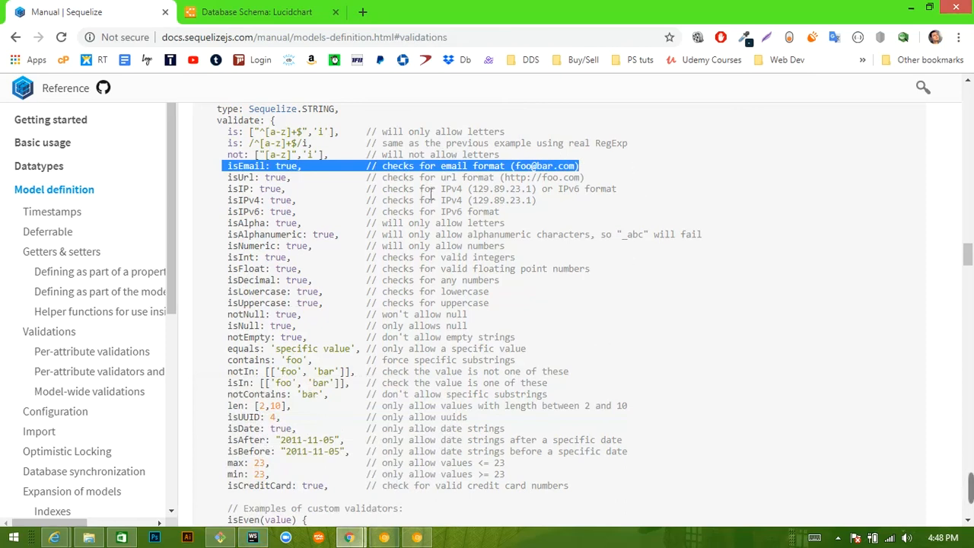
pyautogui.moveTo(478, 181)
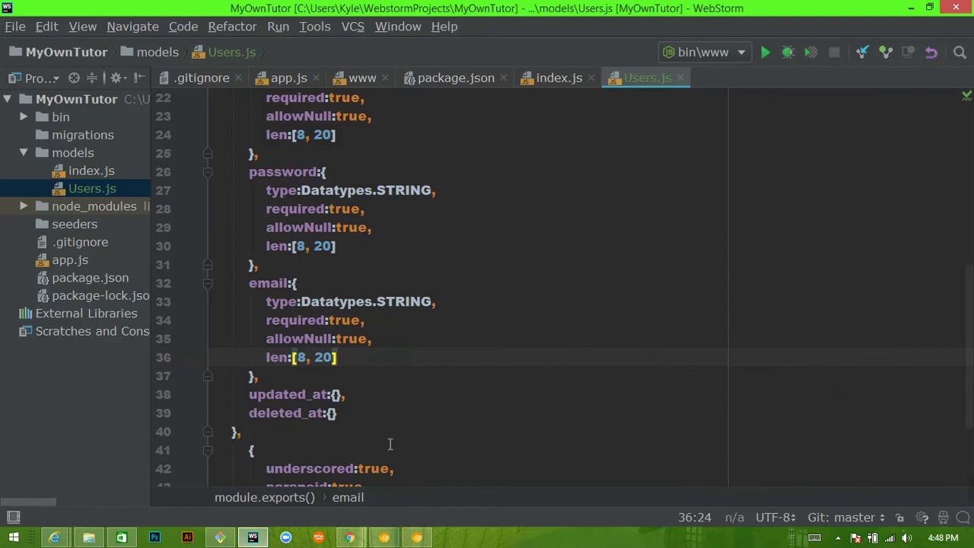
# - Add isEmail: true to the email column's validations after its len entry
pyautogui.write(',')
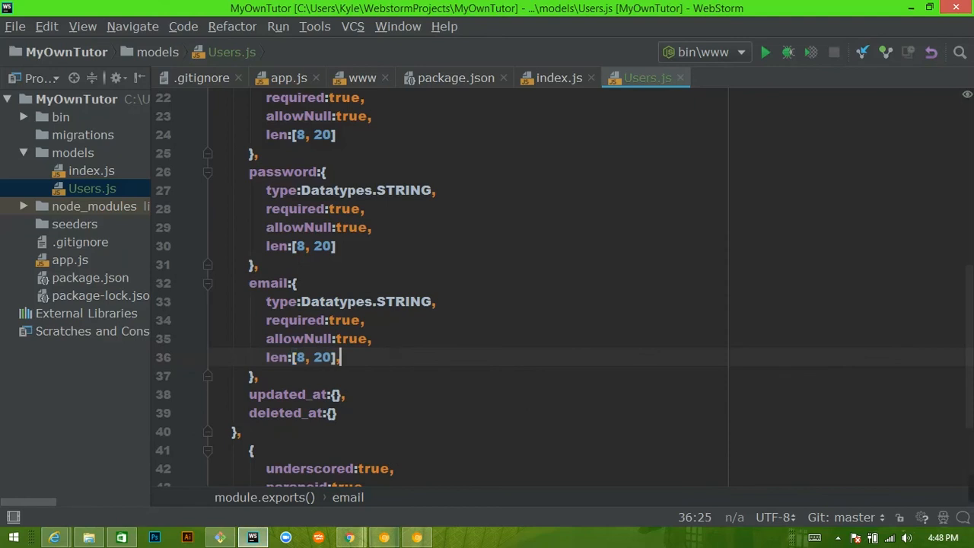
pyautogui.write('is')
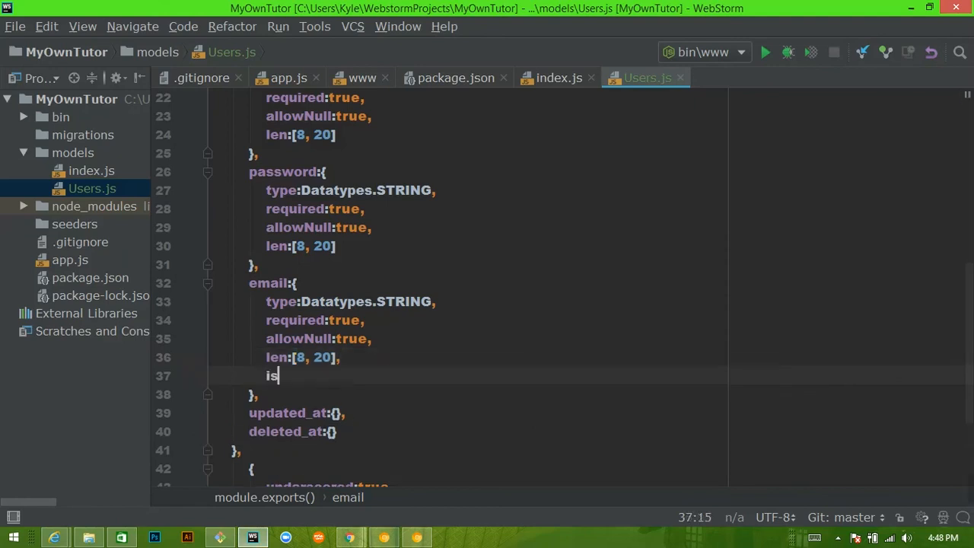
pyautogui.write('Email:')
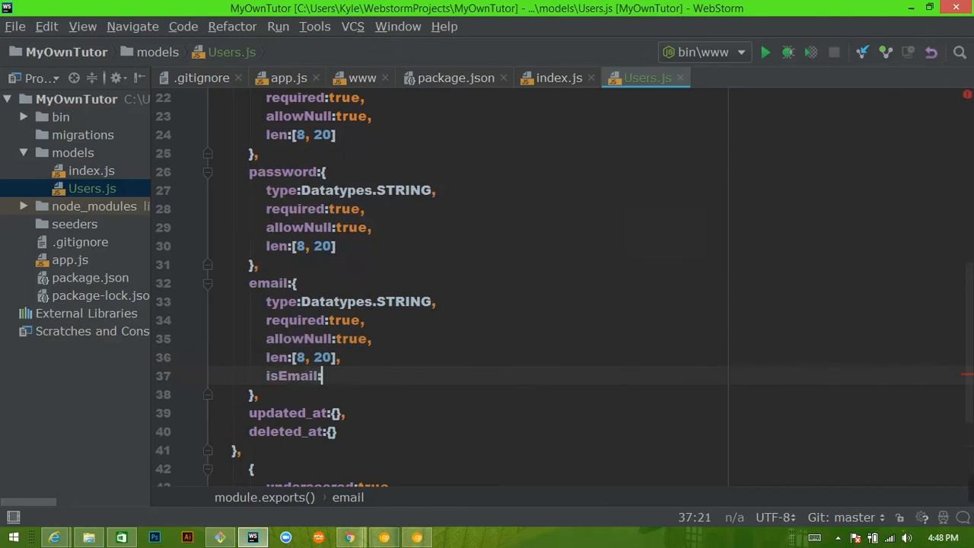
pyautogui.write('true')
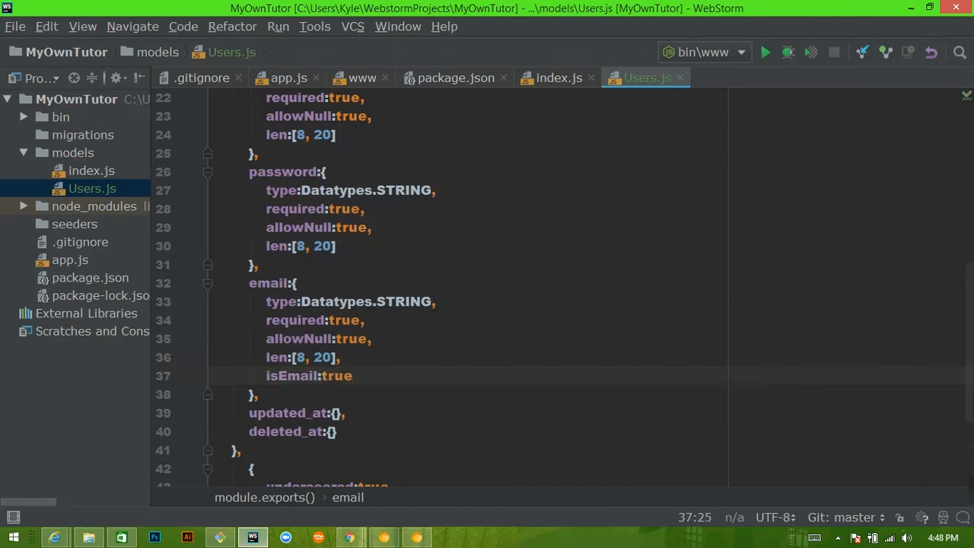
pyautogui.press('Enter')
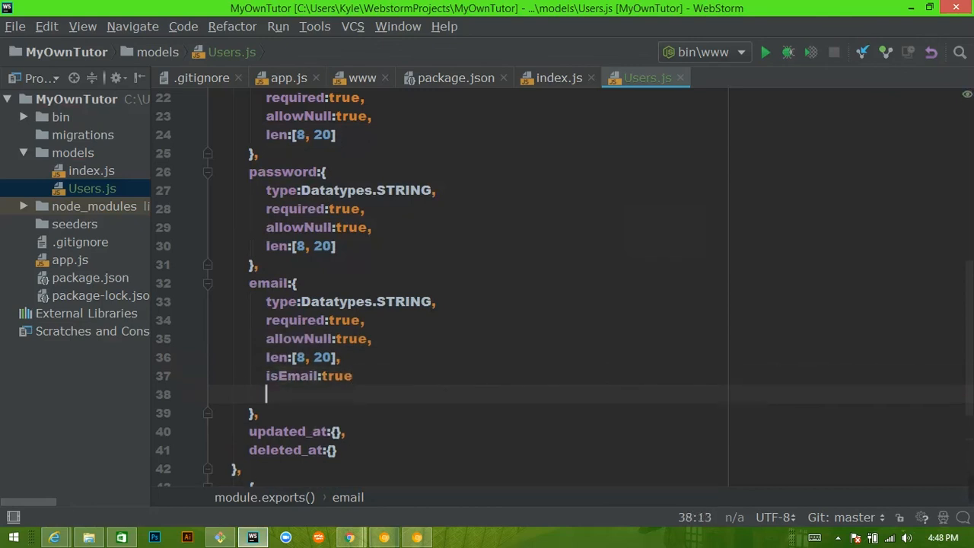
pyautogui.write('1')
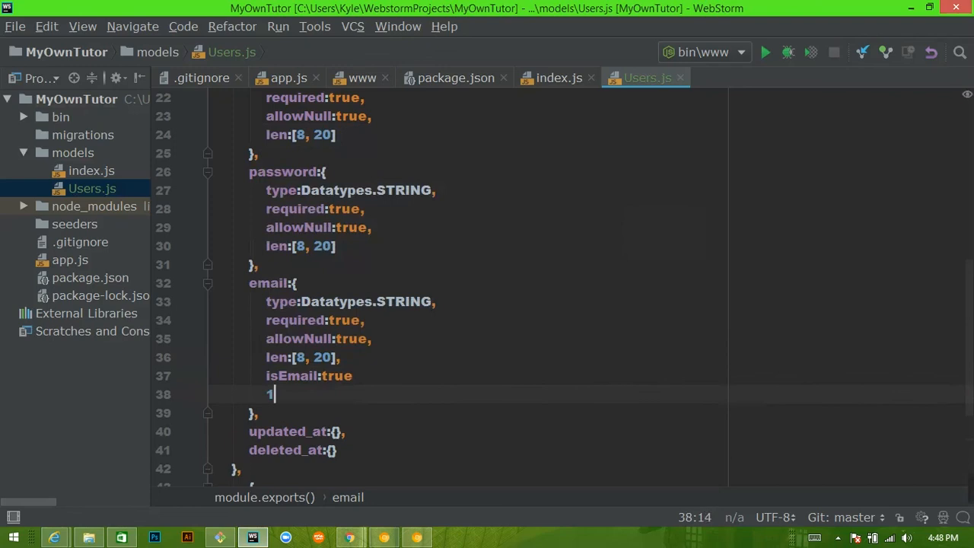
pyautogui.write('0')
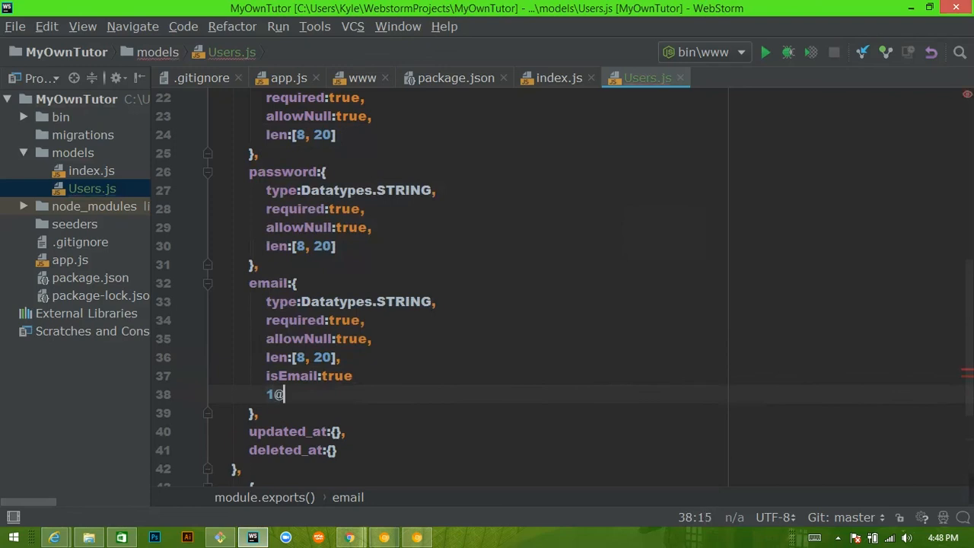
pyautogui.write('1.com')
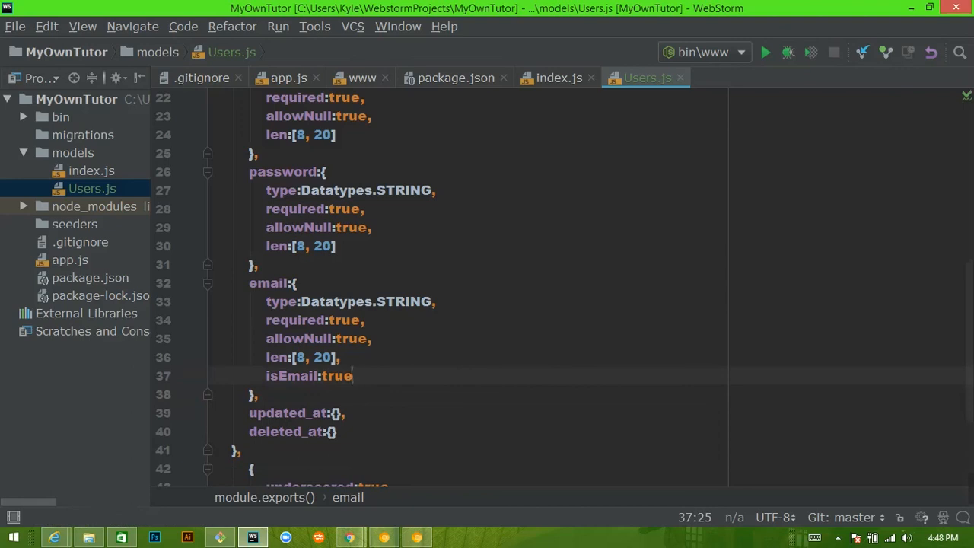
# - Change the email column's length range to [7, 100]
pyautogui.click(302, 356)
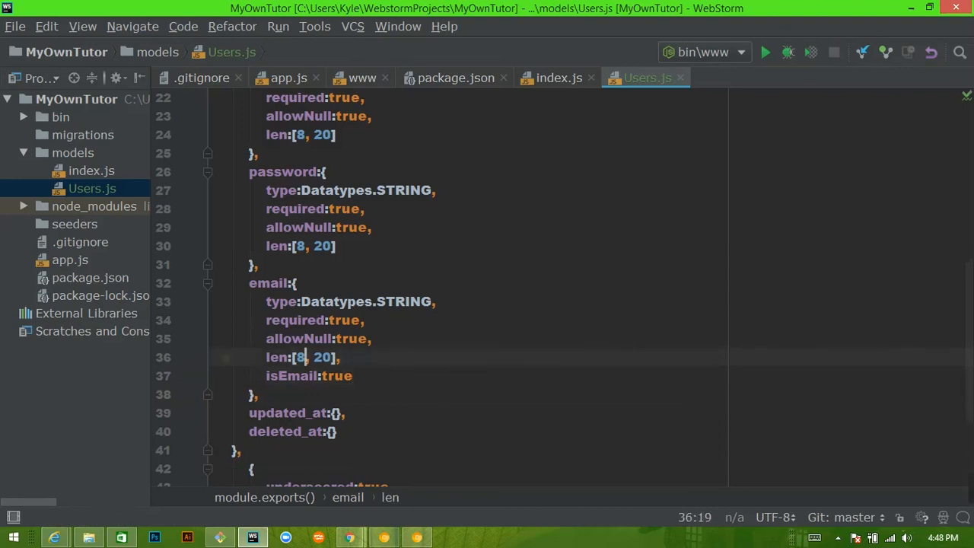
pyautogui.write('7')
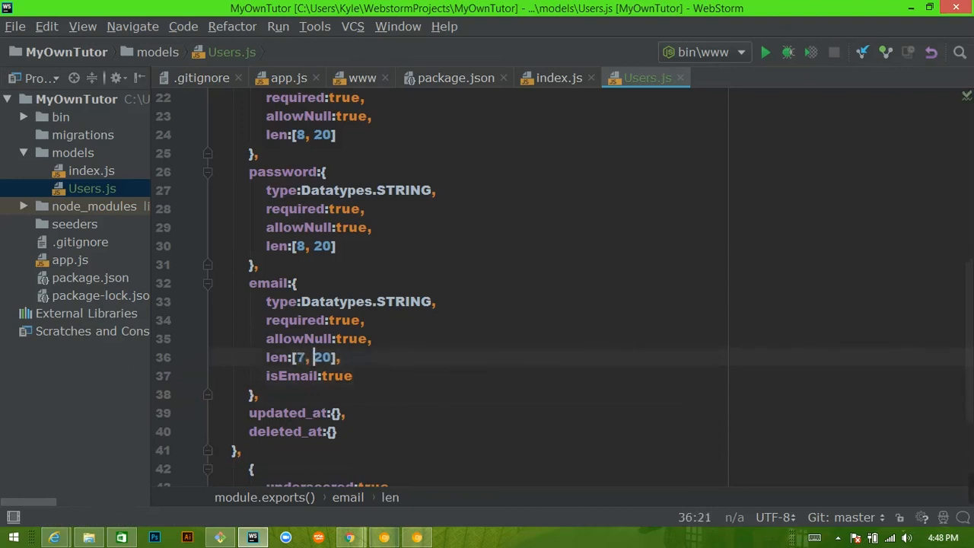
pyautogui.write('10')
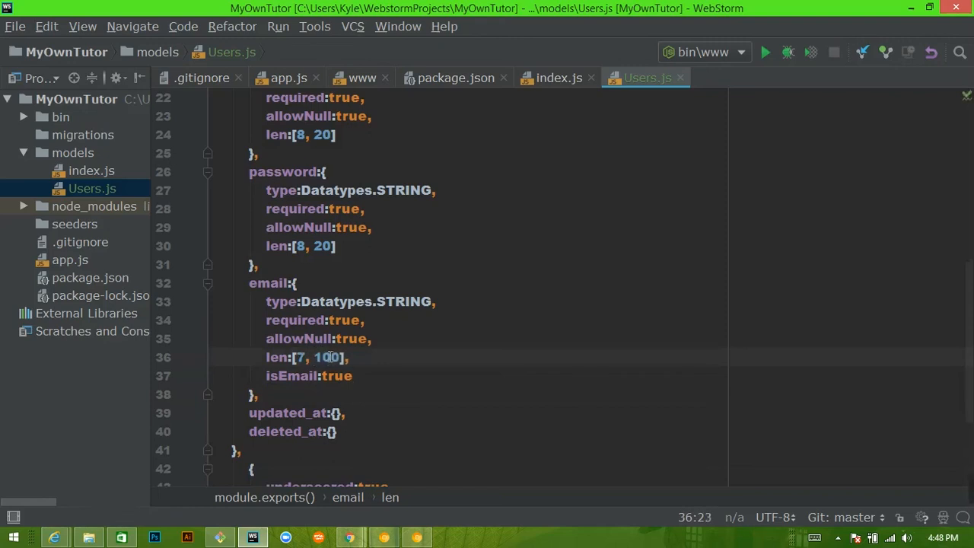
pyautogui.doubleClick(326, 356)
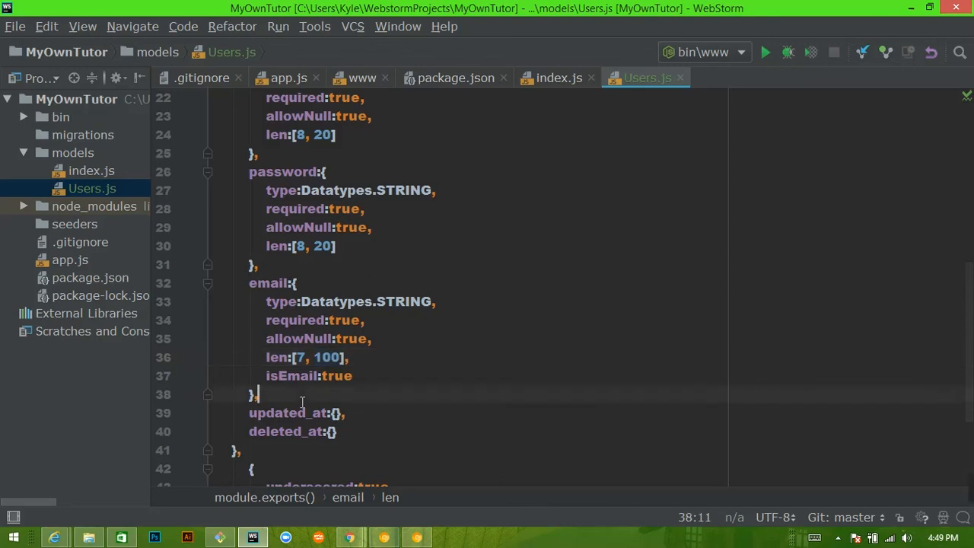
pyautogui.scroll(-3)
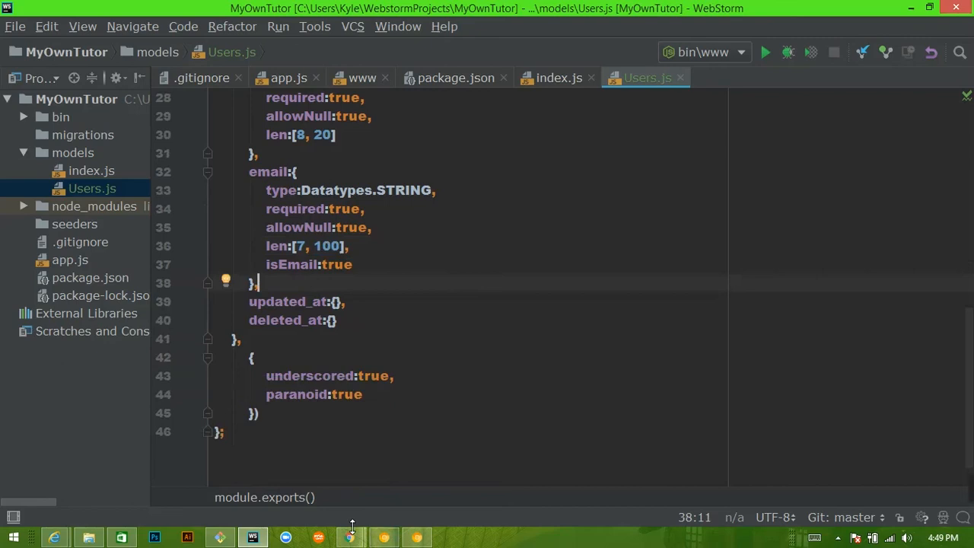
pyautogui.moveTo(253, 537)
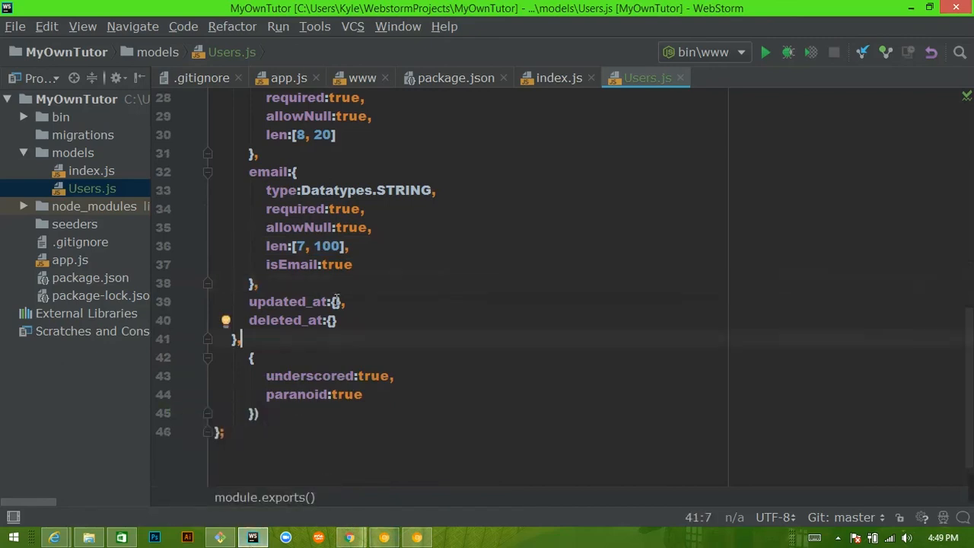
# - Write Datatypes.DATETIME inside both updated_at and deleted_at using multiple carets
pyautogui.click(333, 320)
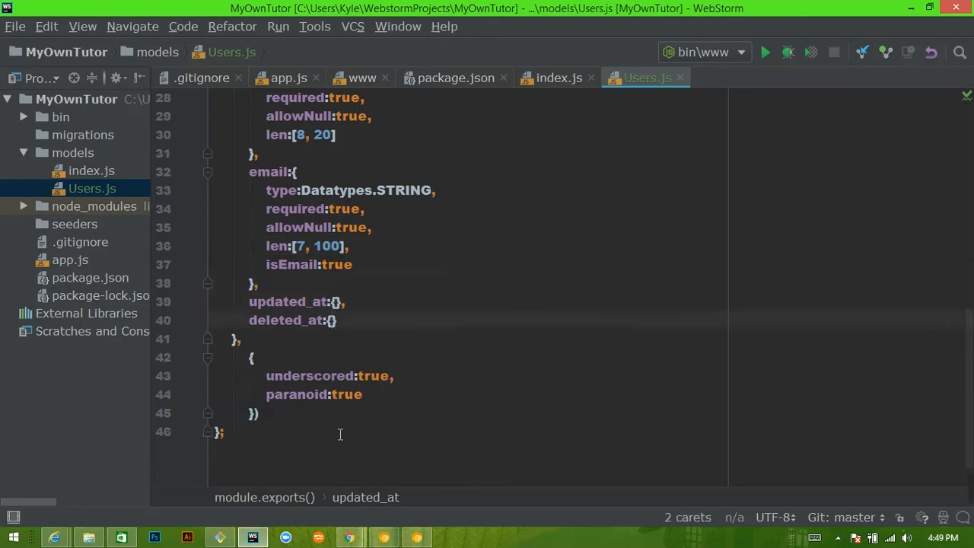
pyautogui.write('Datt')
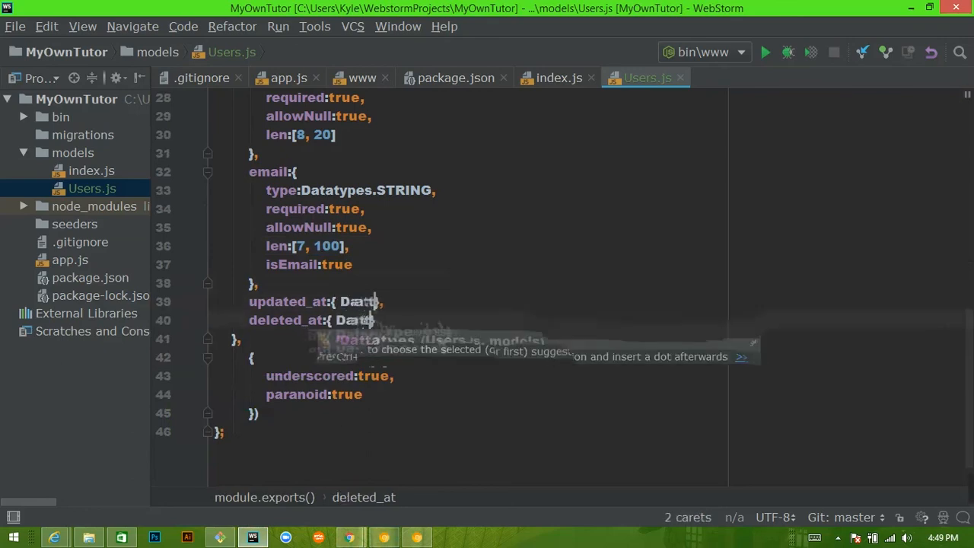
pyautogui.write('D')
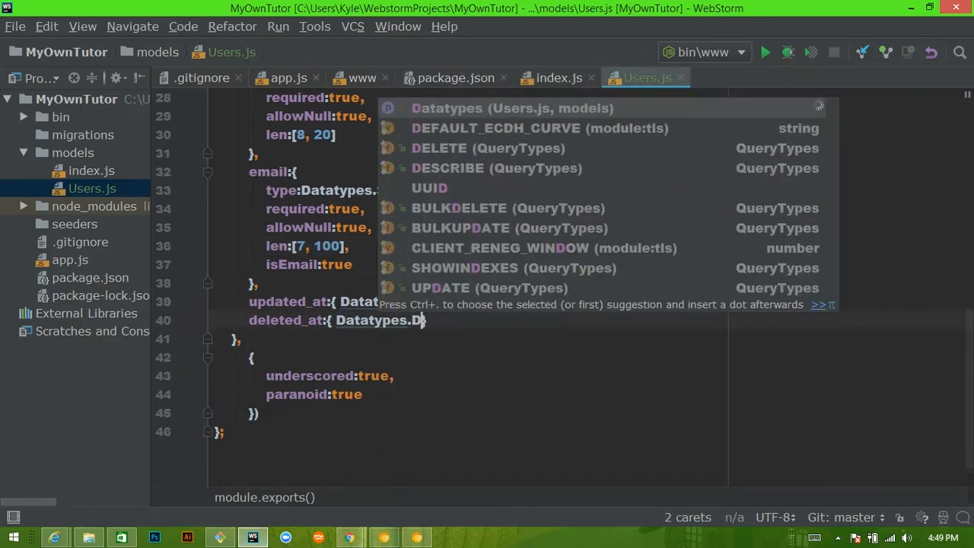
pyautogui.write('AT')
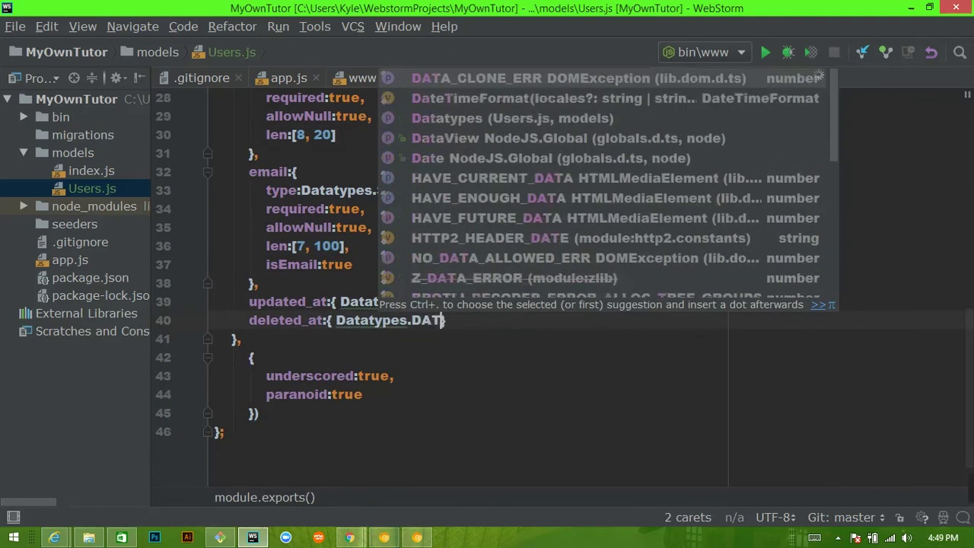
pyautogui.write('ETIME')
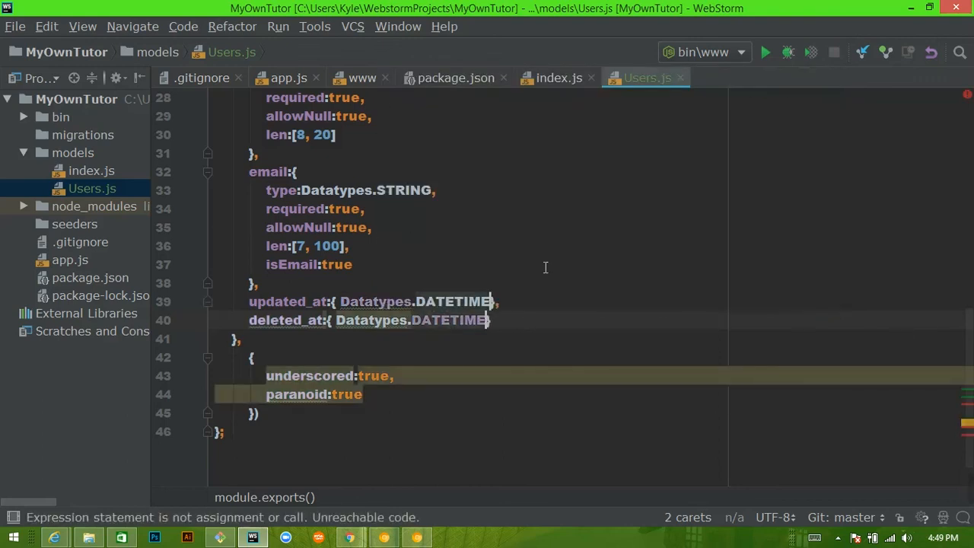
pyautogui.click(352, 265)
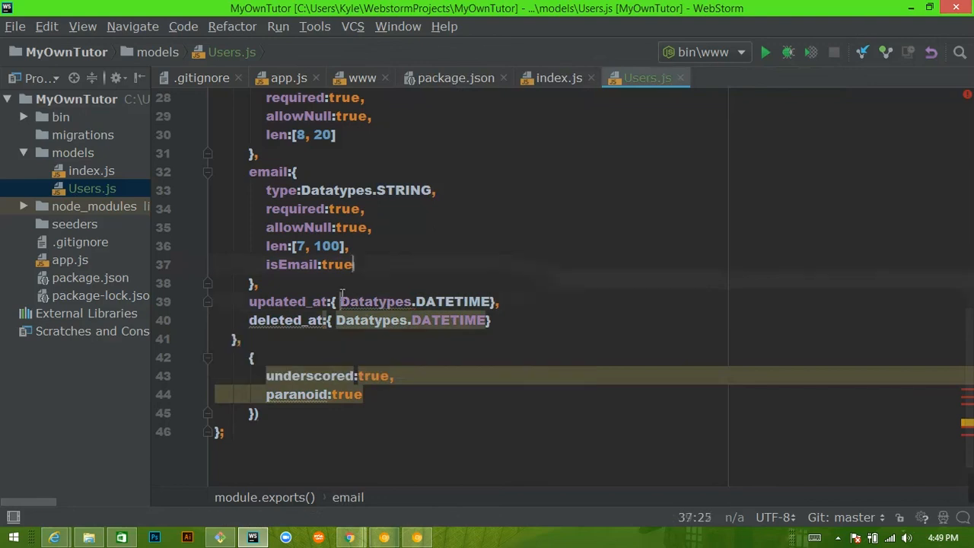
# - Prefix both timestamp values with type: so each reads type: Datatypes.DATETIME
pyautogui.click(341, 302)
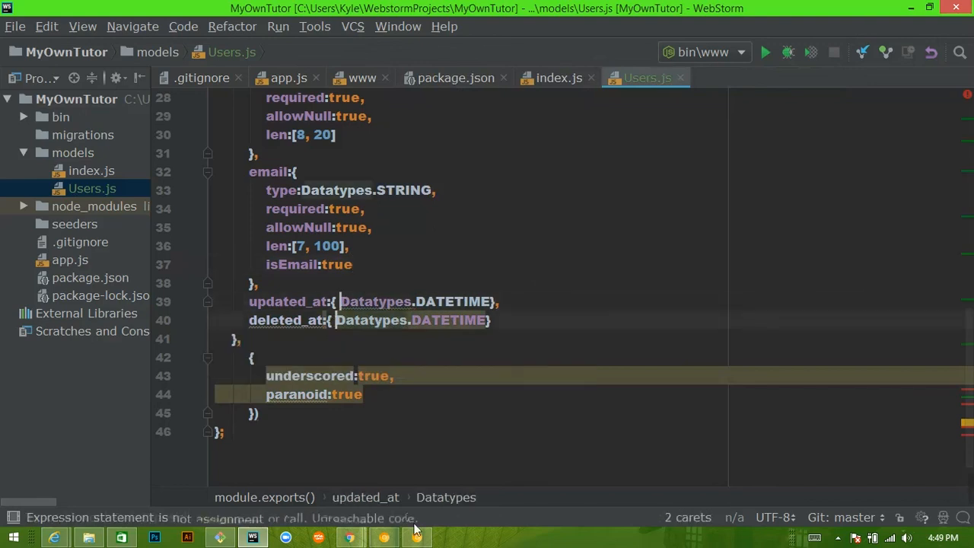
pyautogui.write('type:')
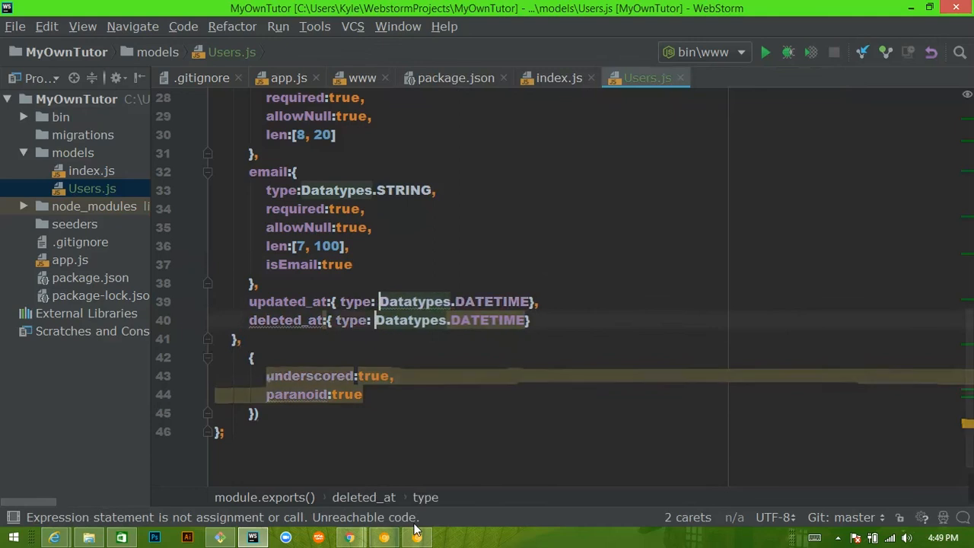
pyautogui.scroll(3)
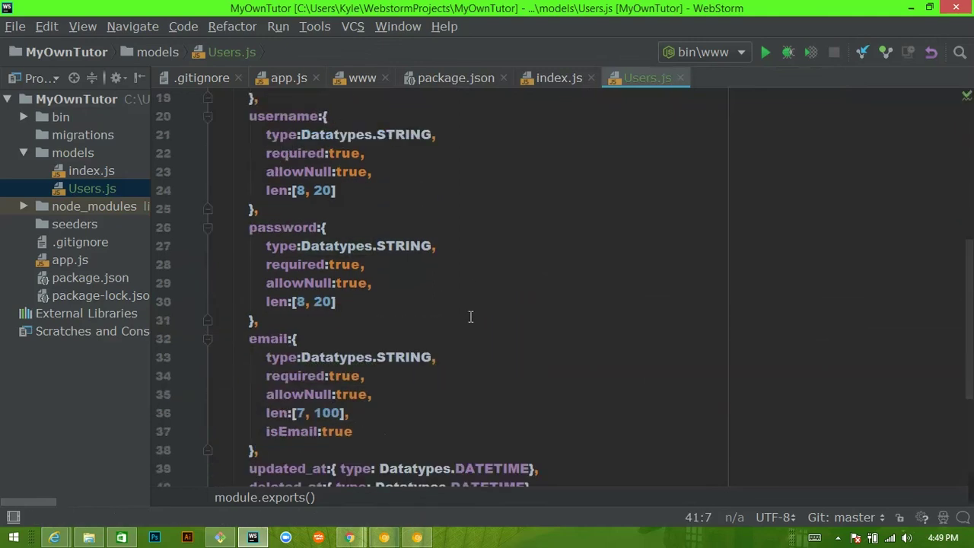
# - Review the model and end the sequelize.define call with a semicolon
pyautogui.scroll(-3)
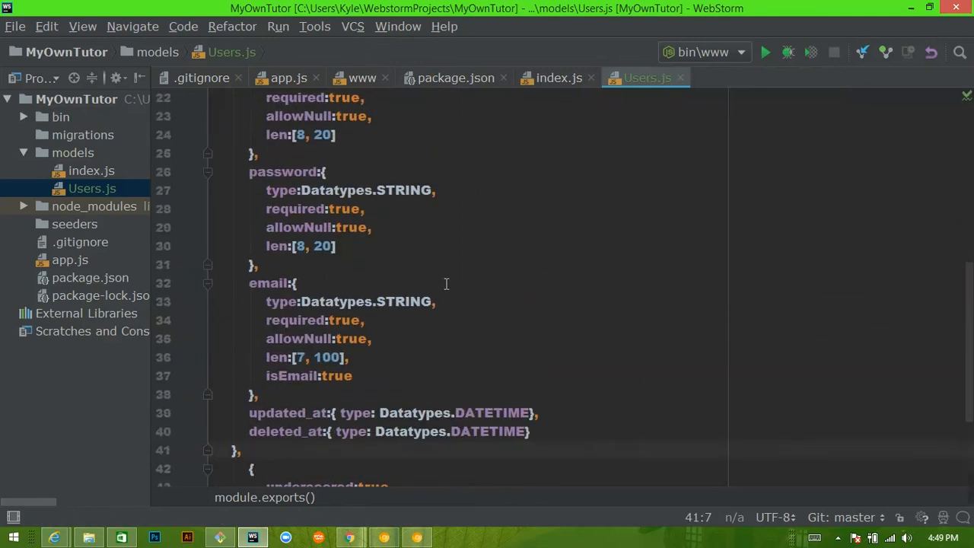
pyautogui.scroll(-3)
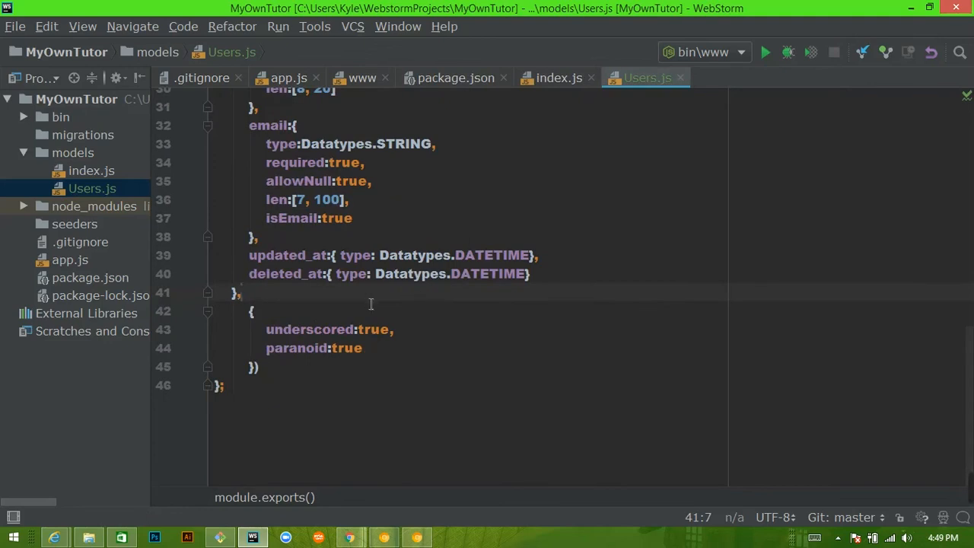
pyautogui.scroll(3)
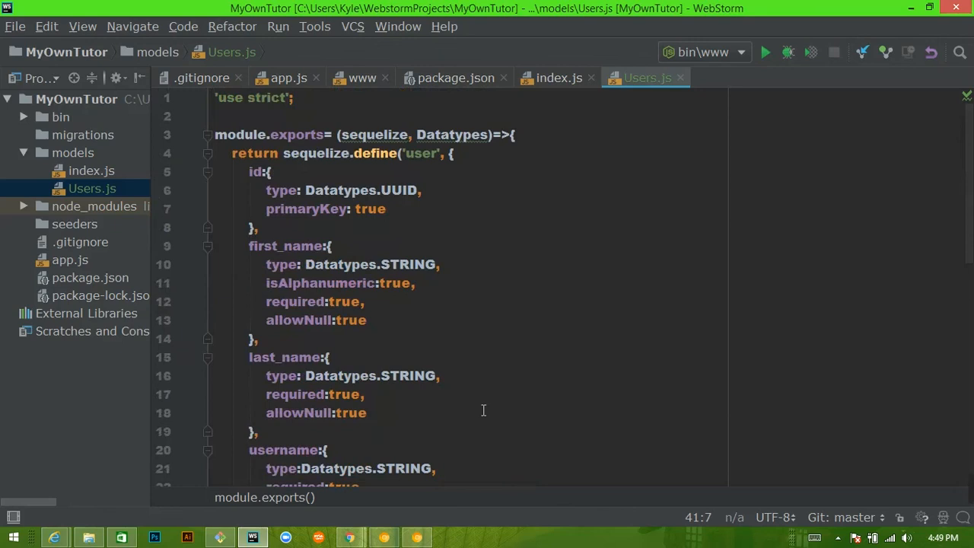
pyautogui.scroll(-3)
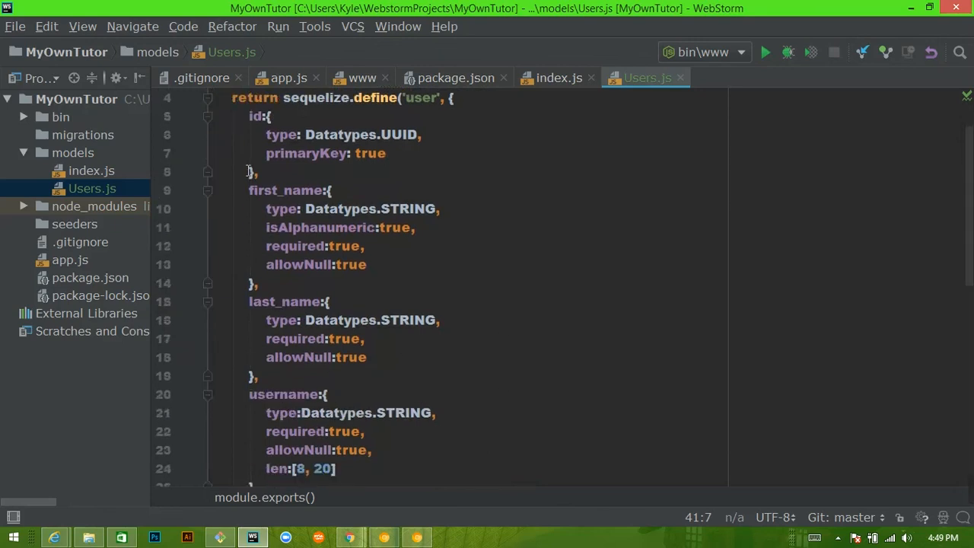
pyautogui.scroll(-3)
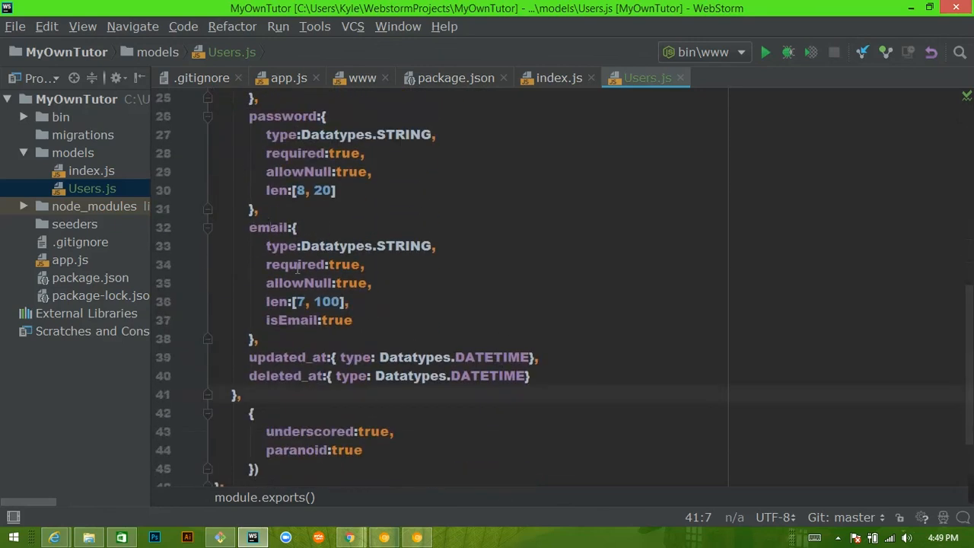
pyautogui.moveTo(460, 454)
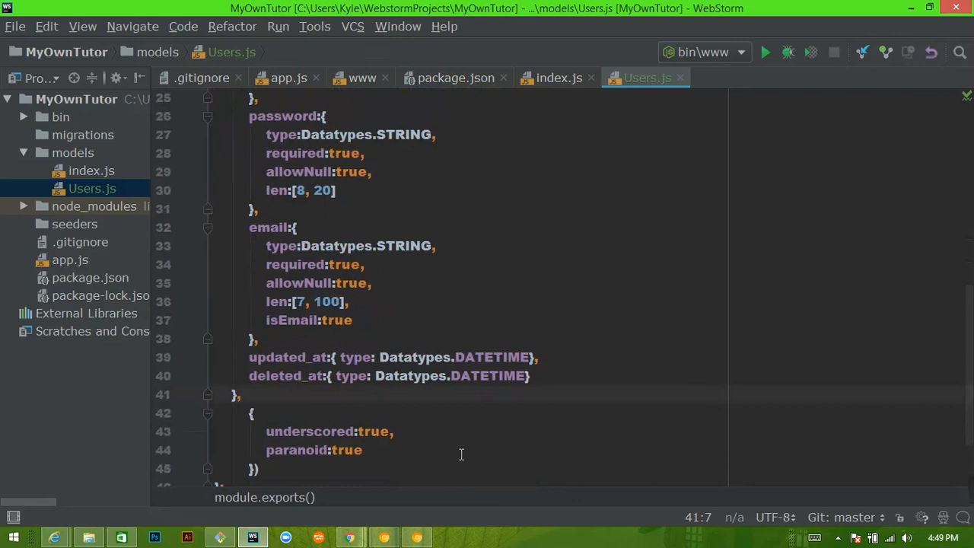
pyautogui.scroll(-3)
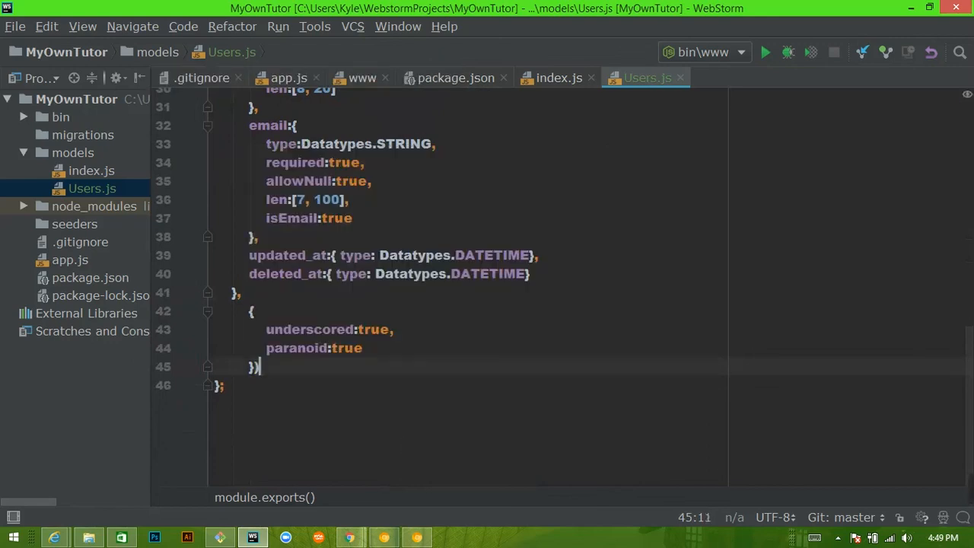
pyautogui.write(';')
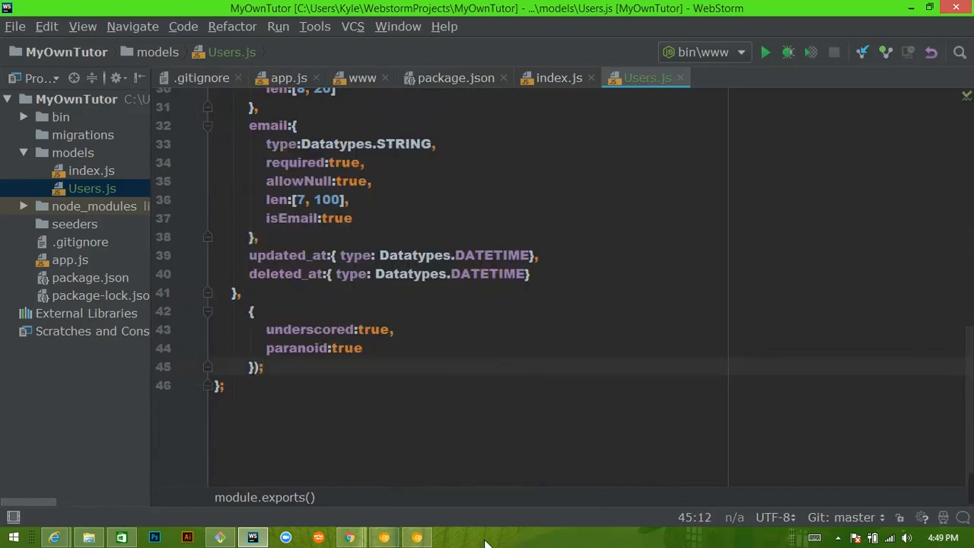